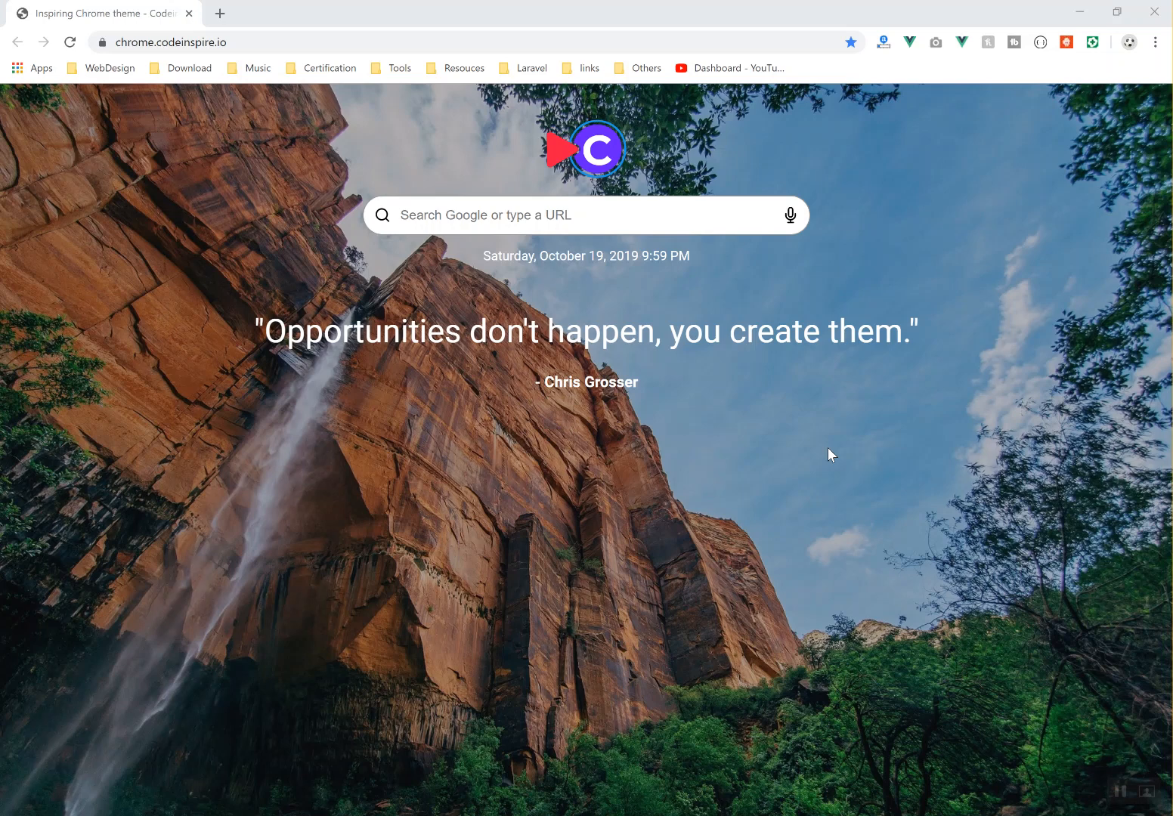
mouse_move(695, 459)
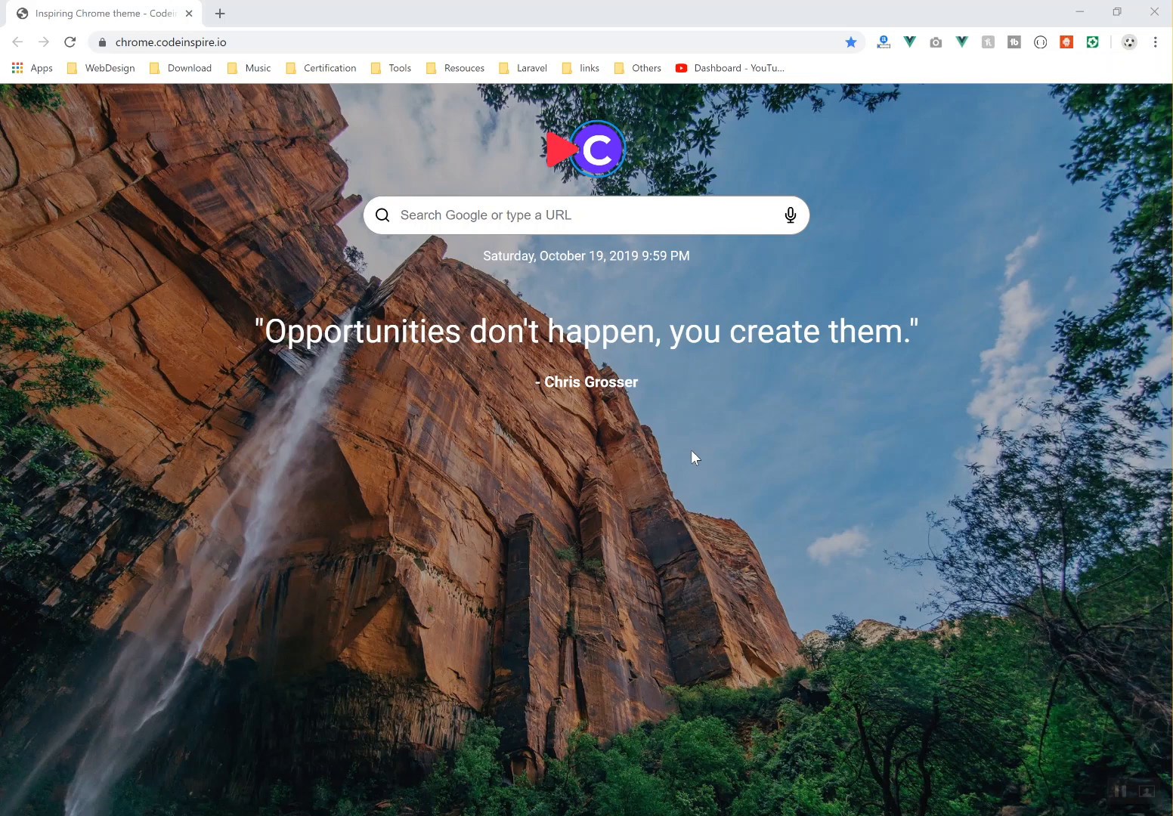
mouse_move(283, 184)
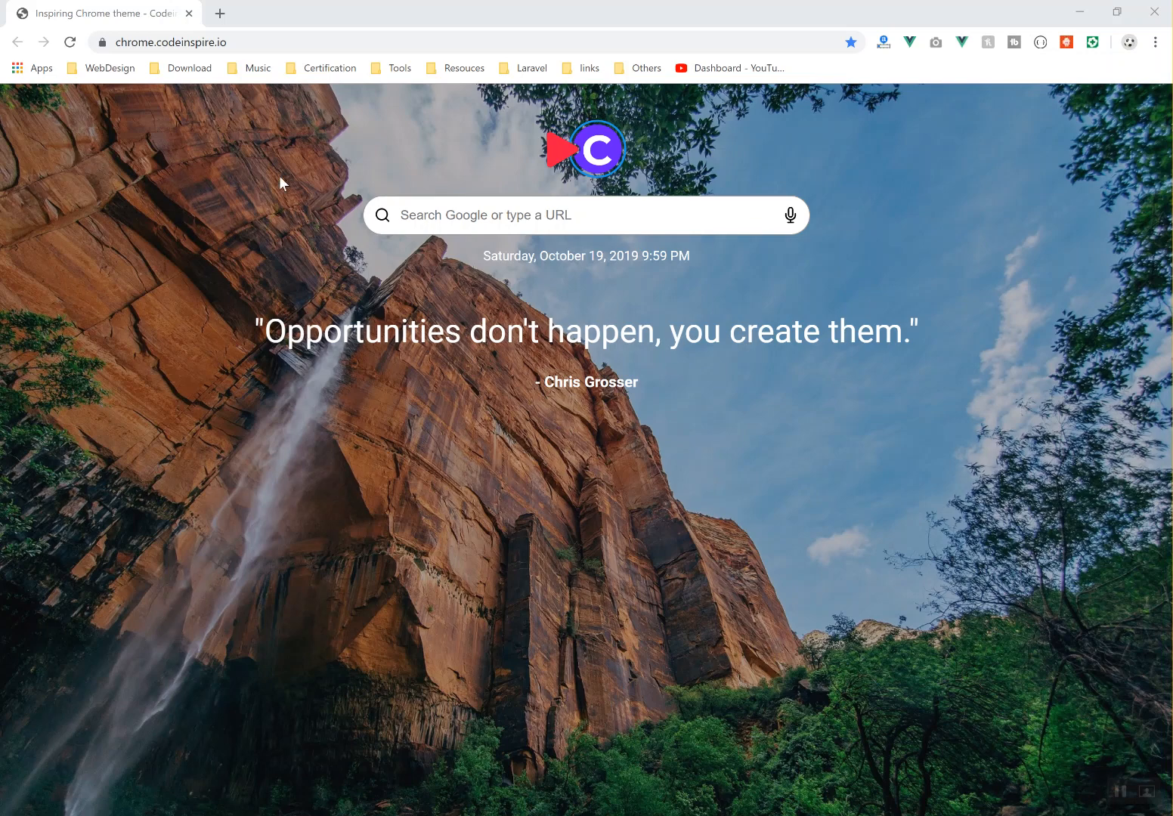
Load shopify.com.au in a new browser tab
left_click(220, 14)
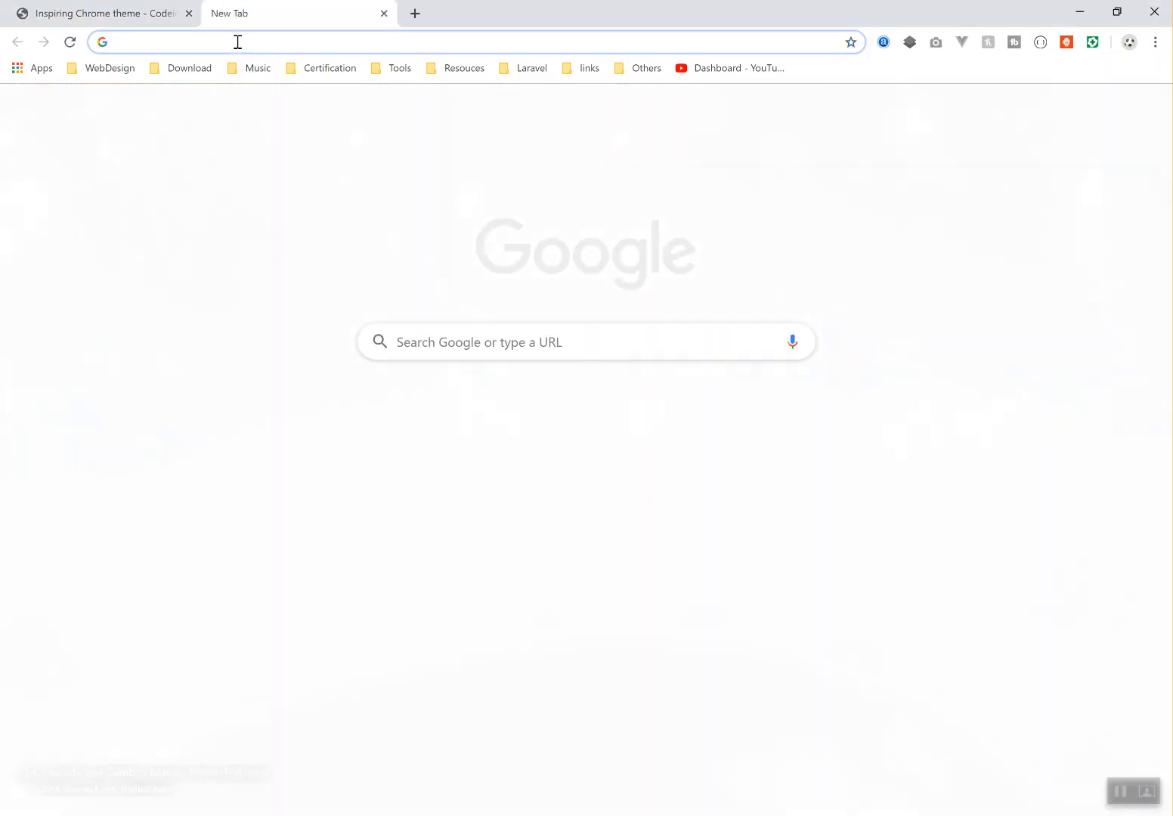
type("shopify.com.au")
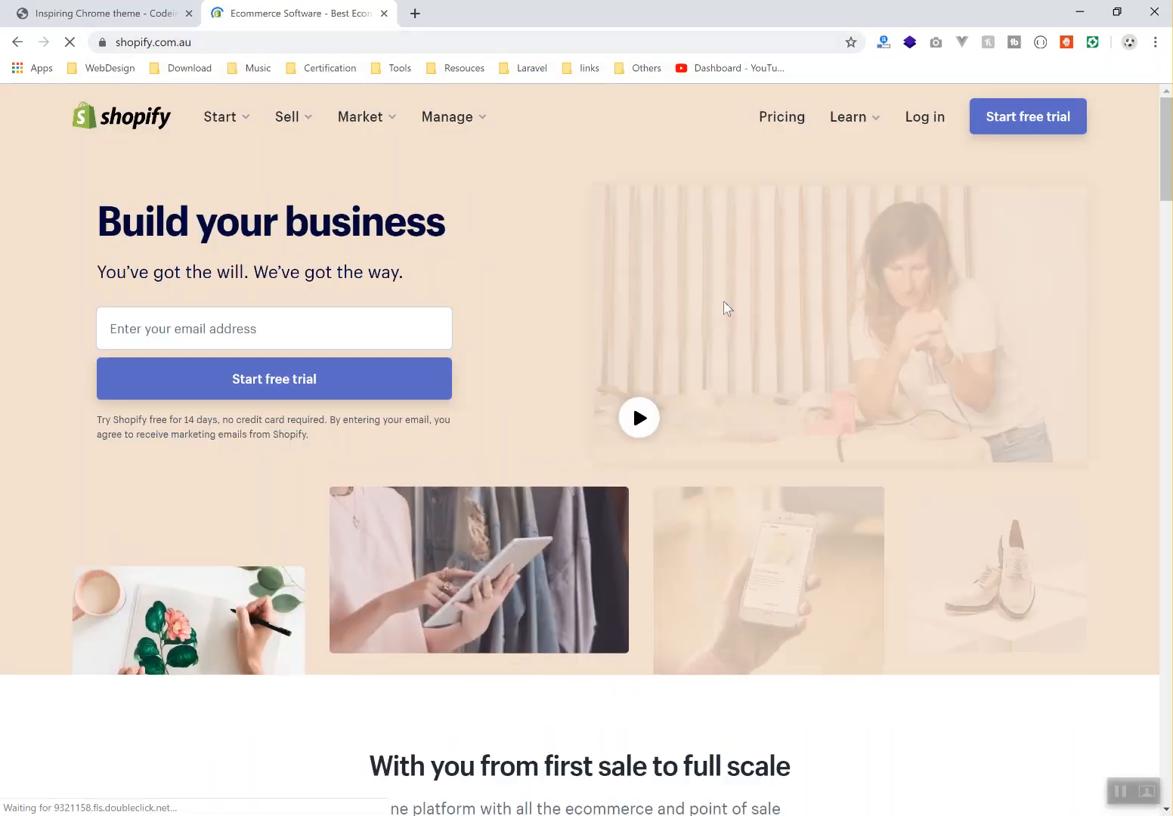
left_click_drag(98, 220, 403, 272)
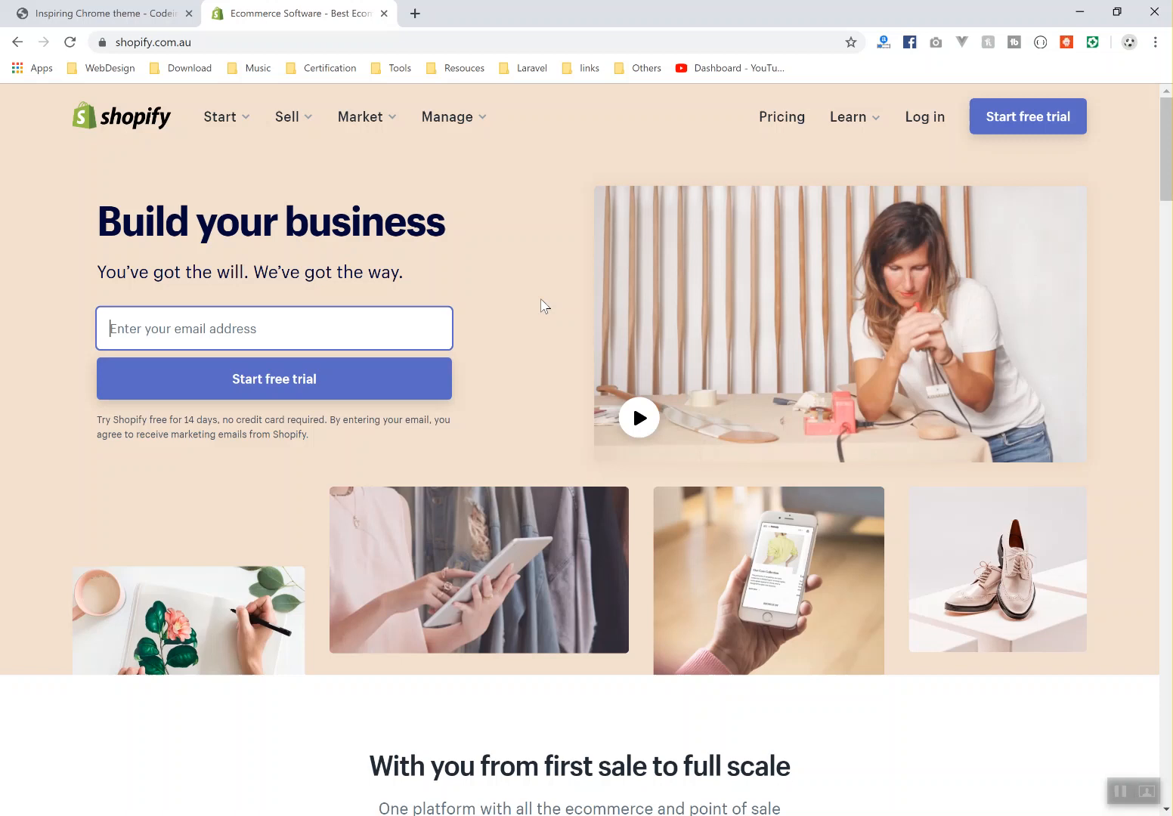
mouse_move(494, 413)
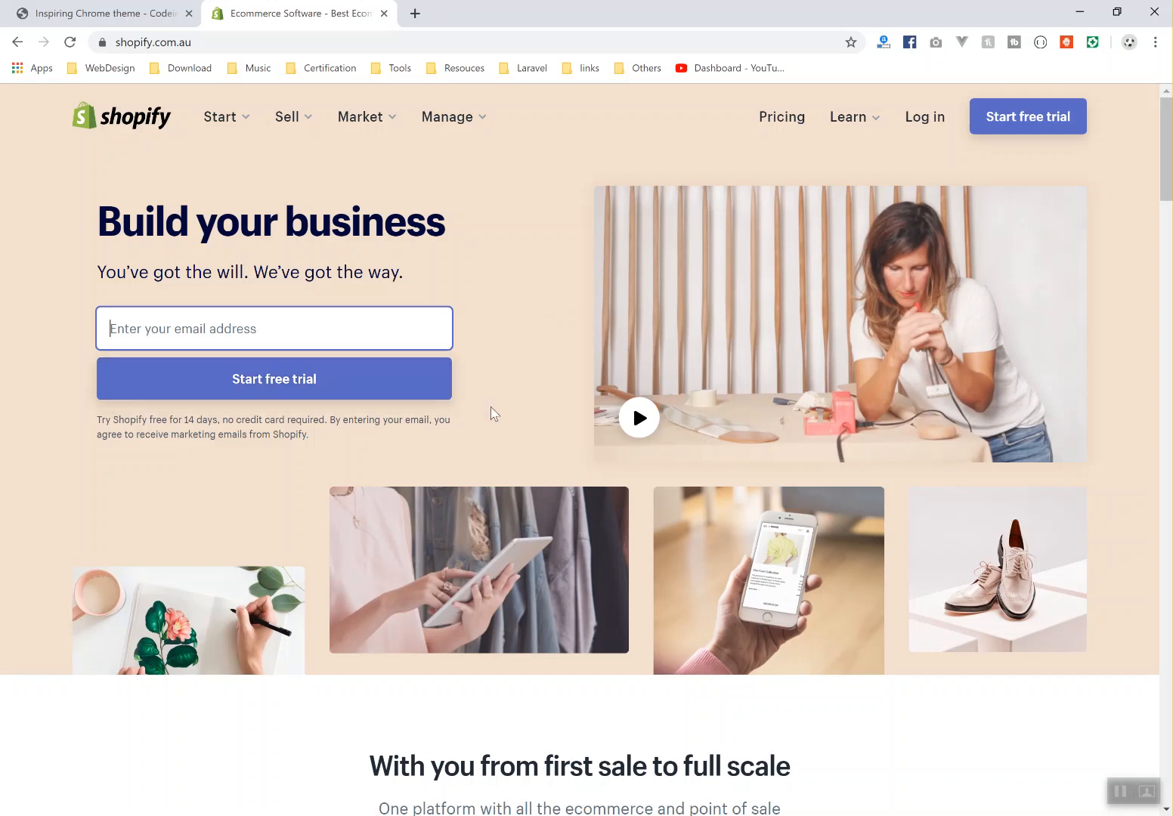
mouse_move(321, 319)
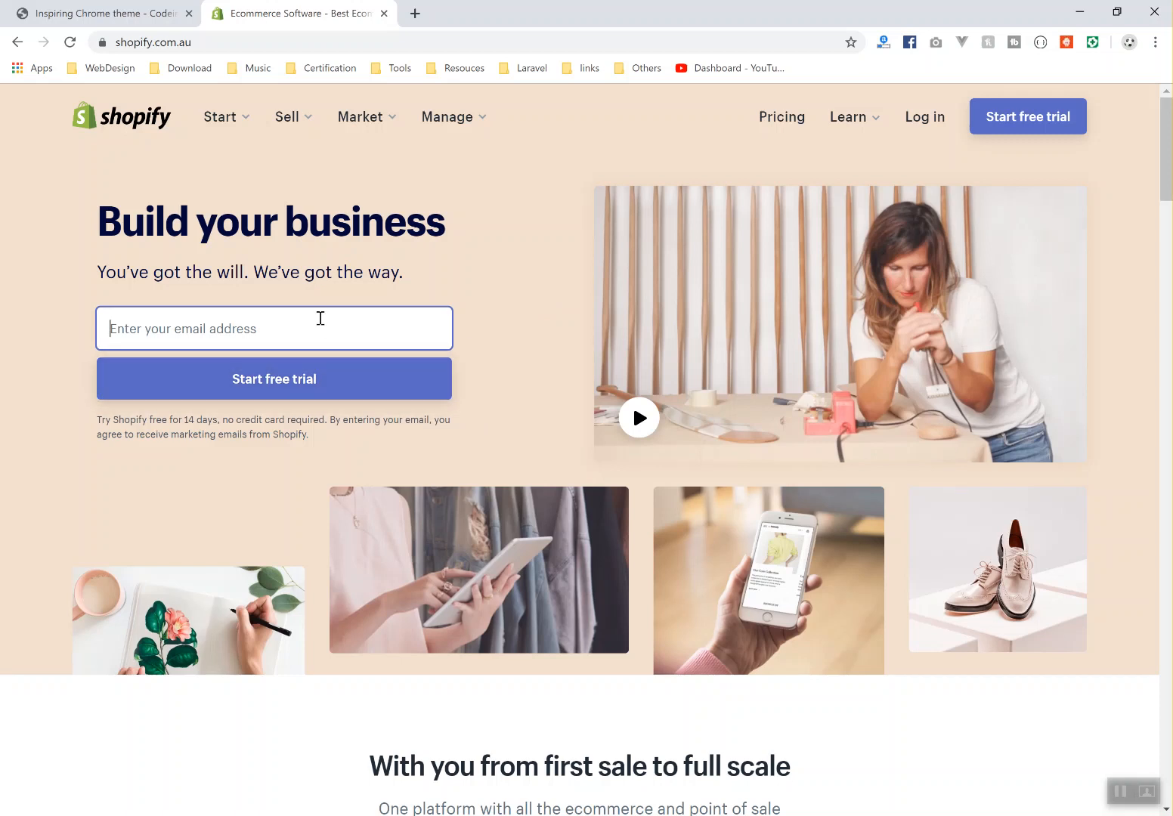
Open the free-trial sign-up form, highlight '14-day trial', then close the form
left_click(274, 379)
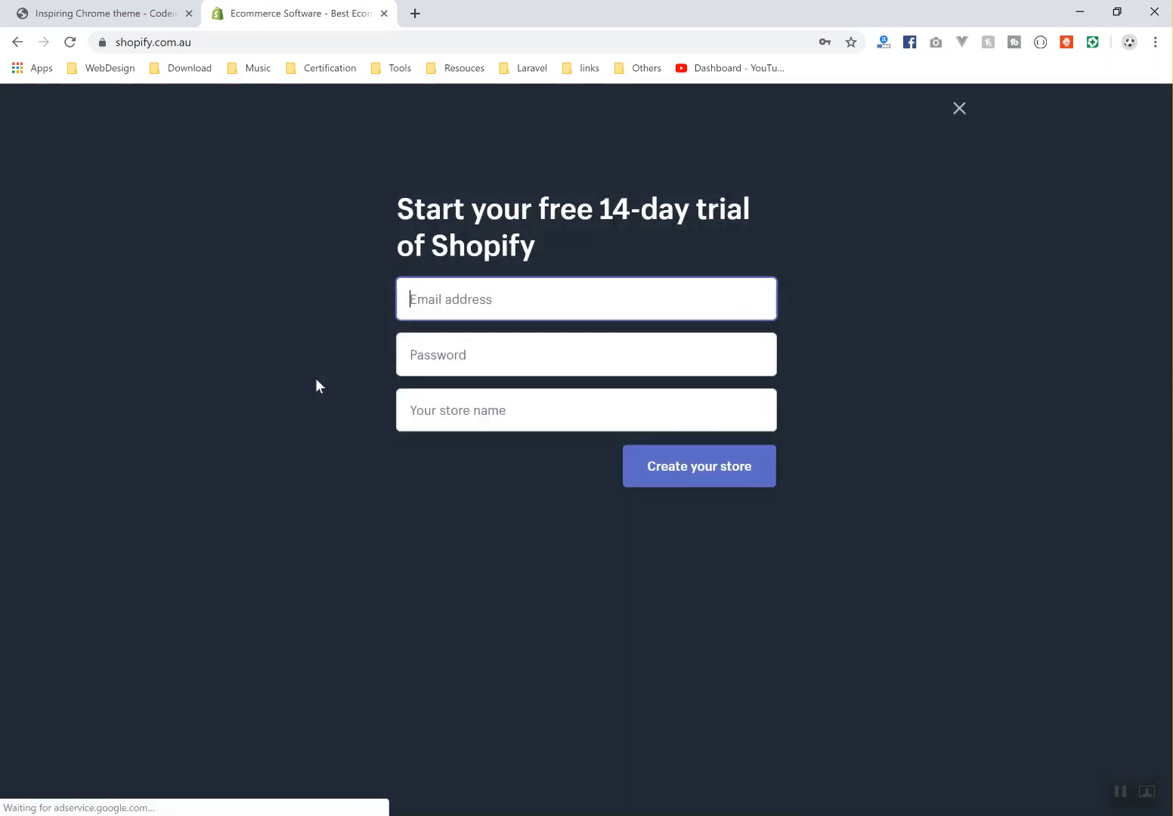
double_click(588, 209)
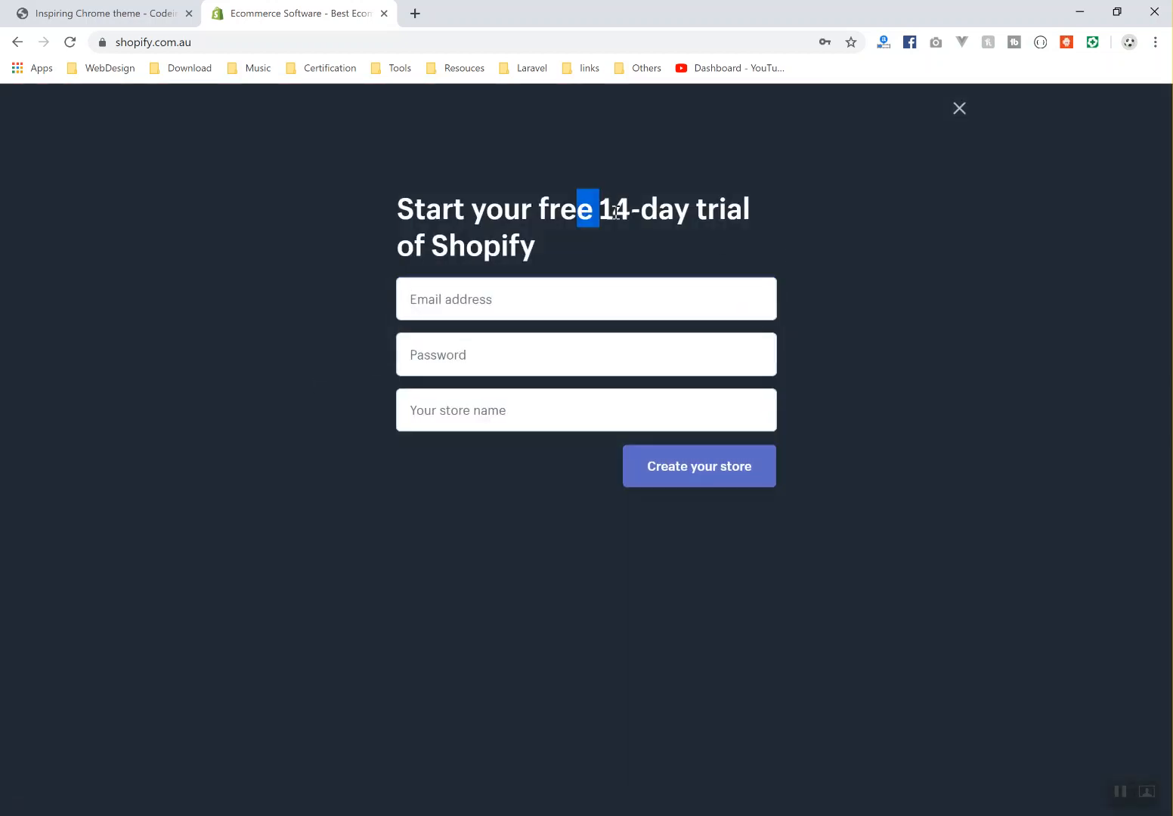
left_click_drag(589, 209, 750, 210)
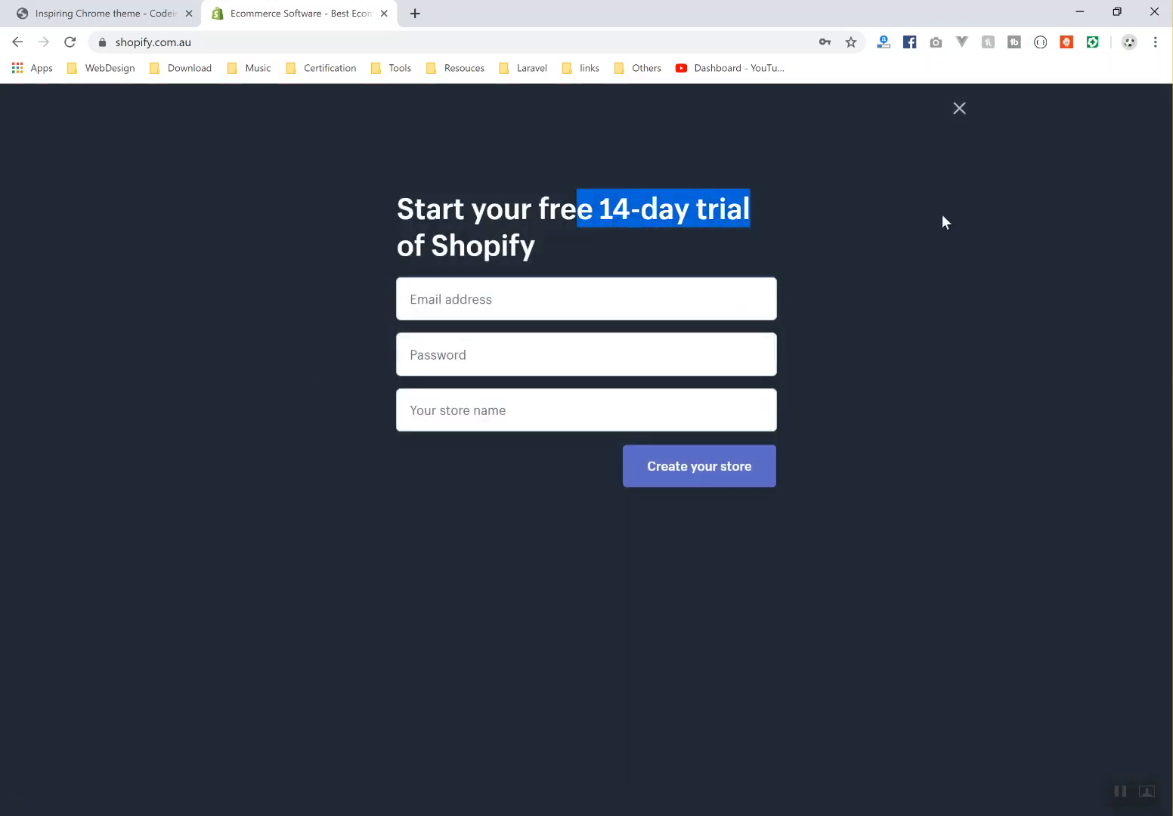
left_click(958, 108)
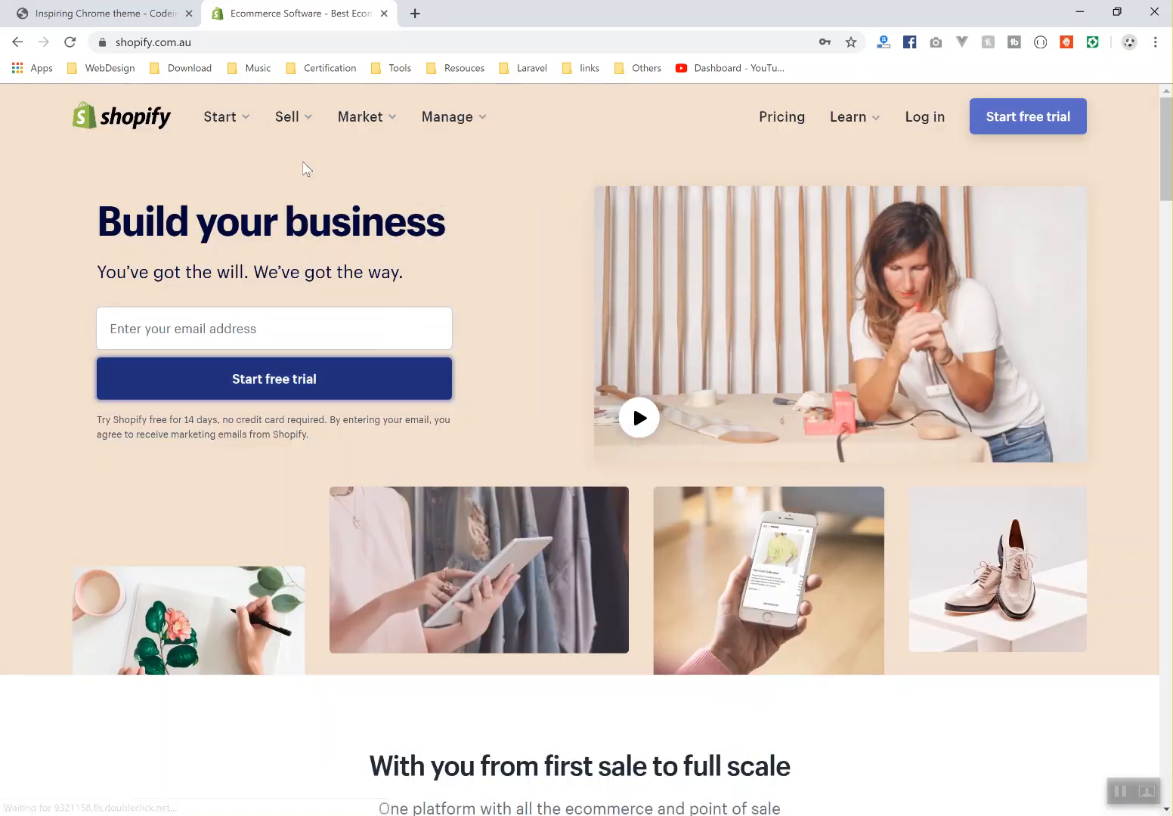
mouse_move(768, 125)
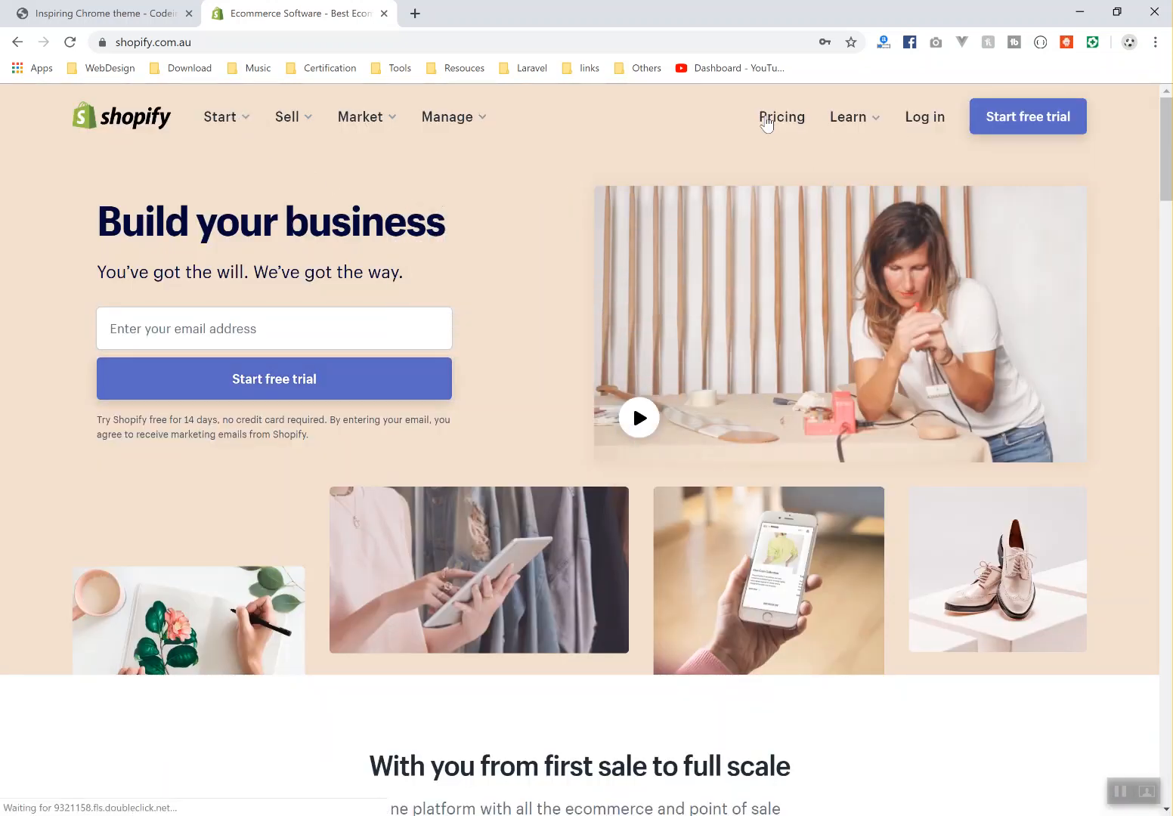
Open Shopify pricing and review the plan comparison table, including the $79 price
left_click(782, 117)
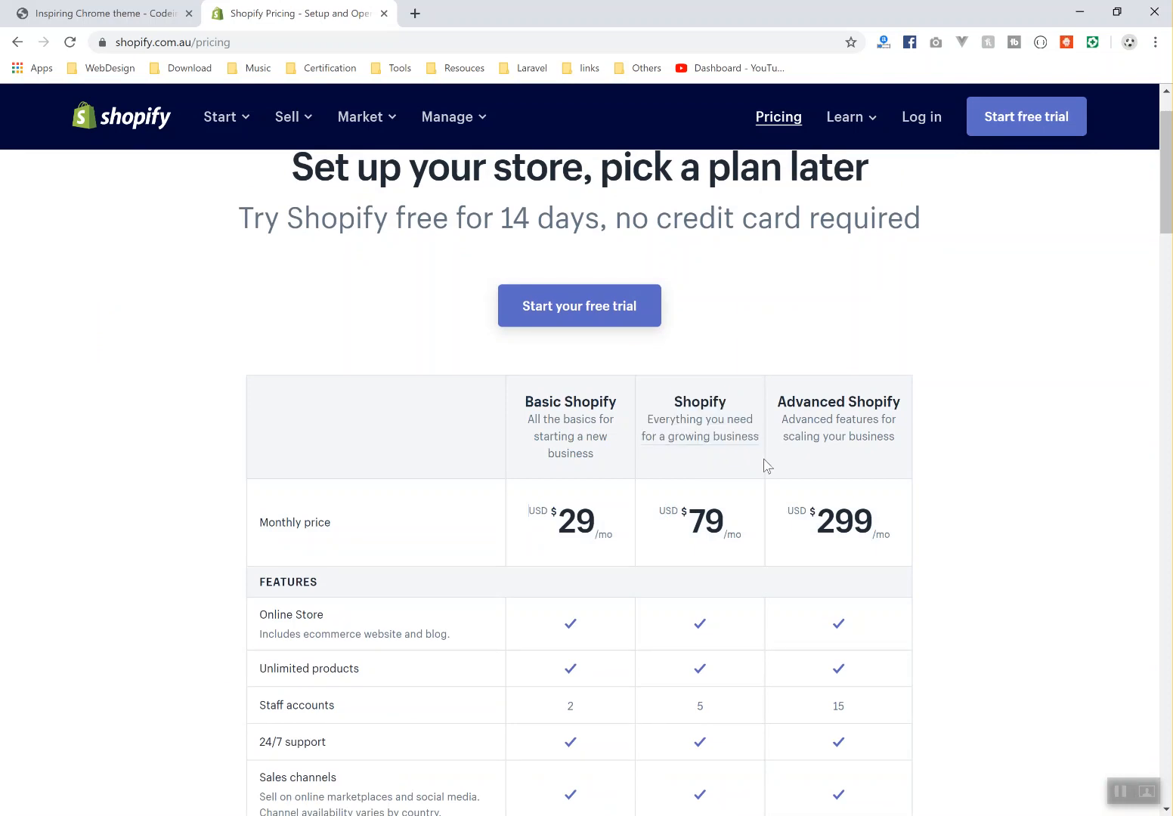
double_click(704, 521)
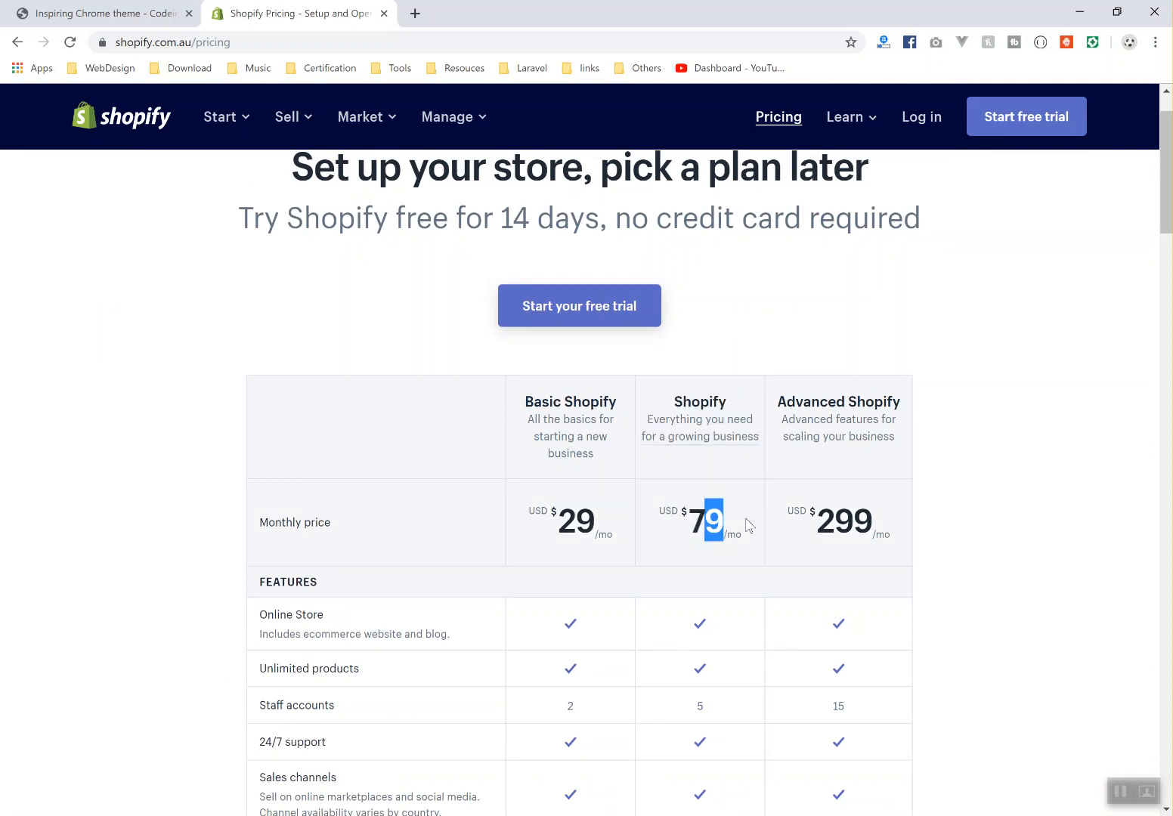
left_click_drag(706, 521, 911, 531)
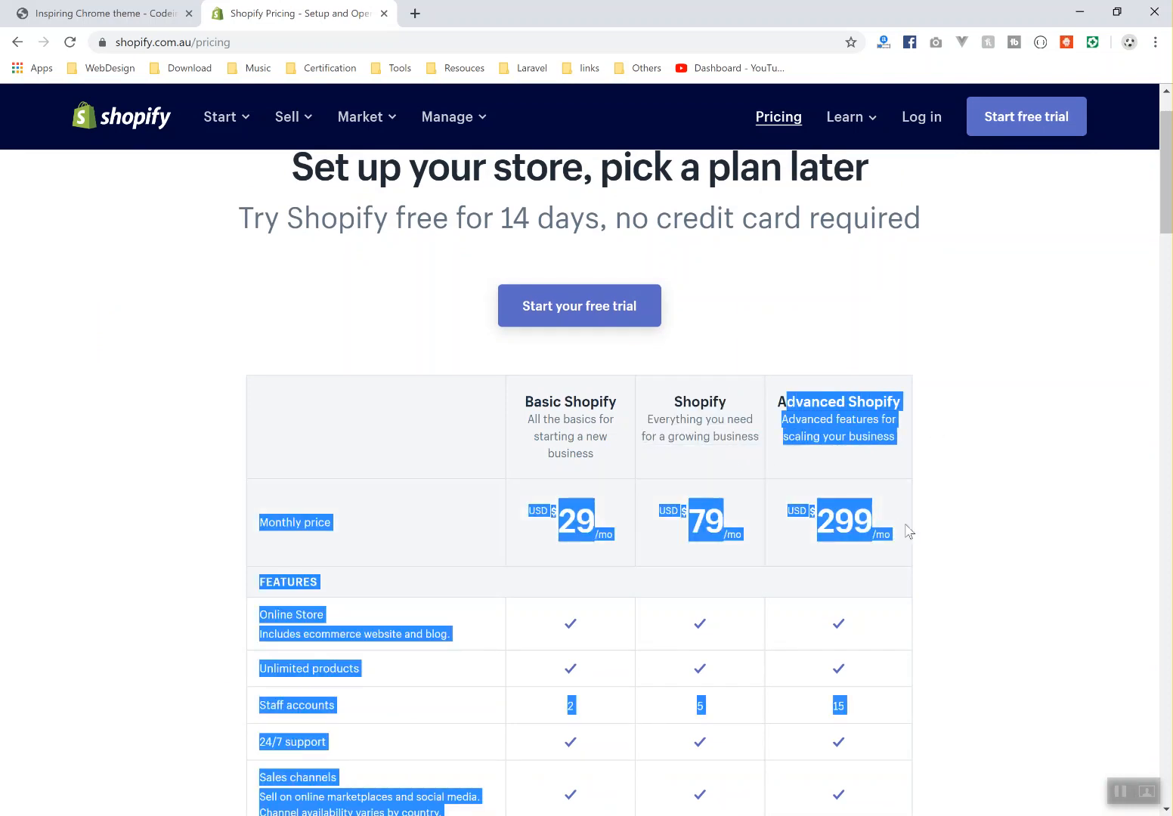
left_click(1000, 512)
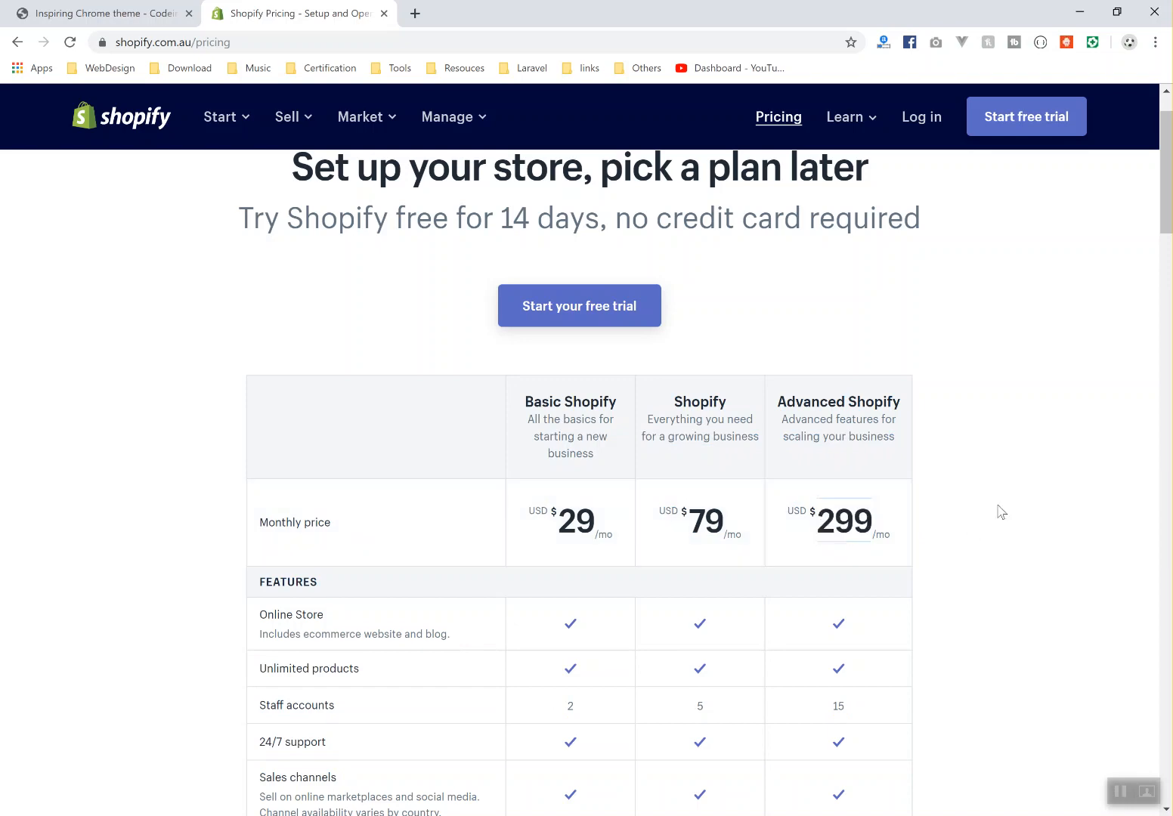
scroll("down", 3)
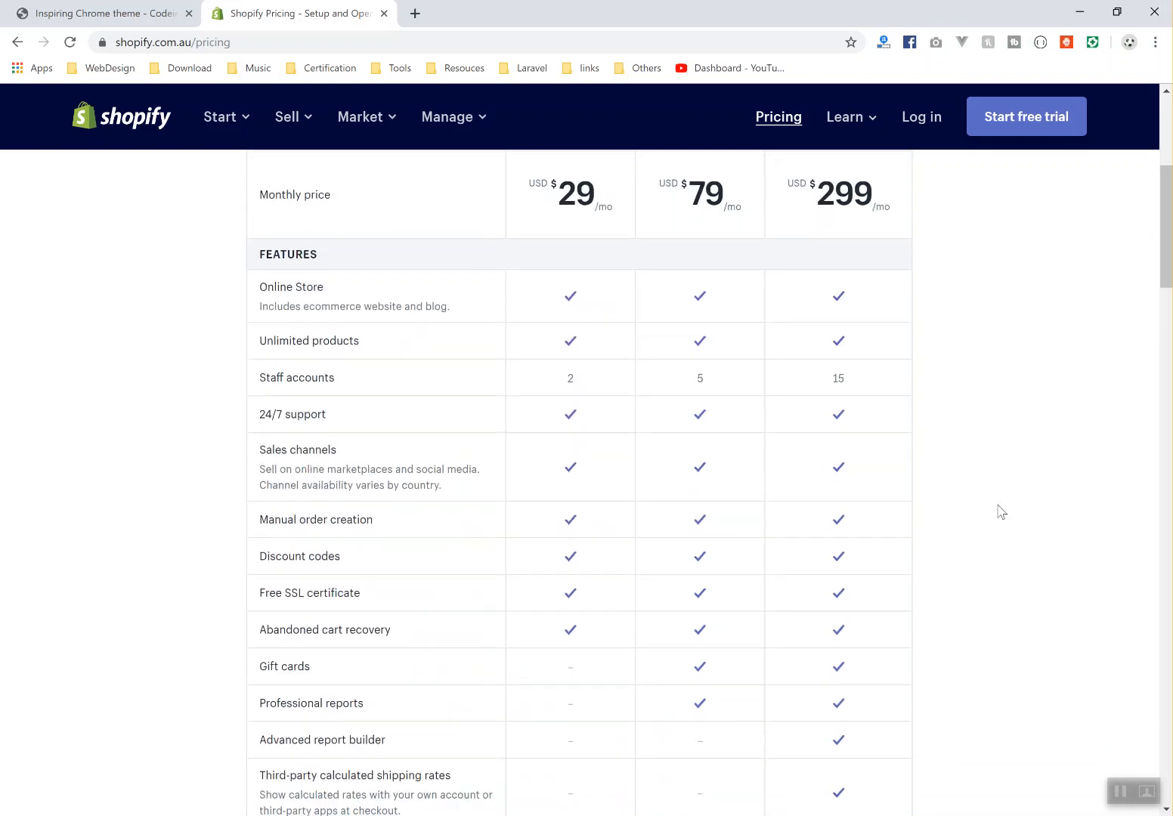
scroll("down", 3)
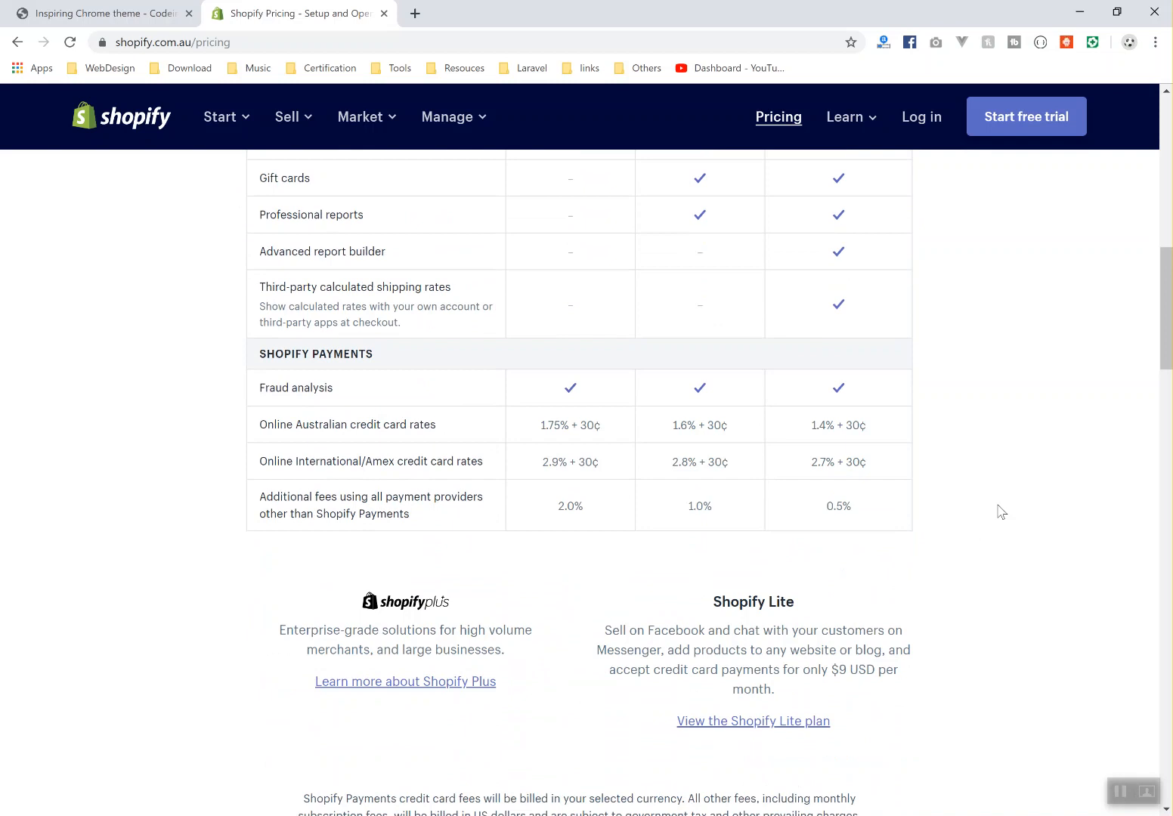
left_click_drag(278, 629, 533, 650)
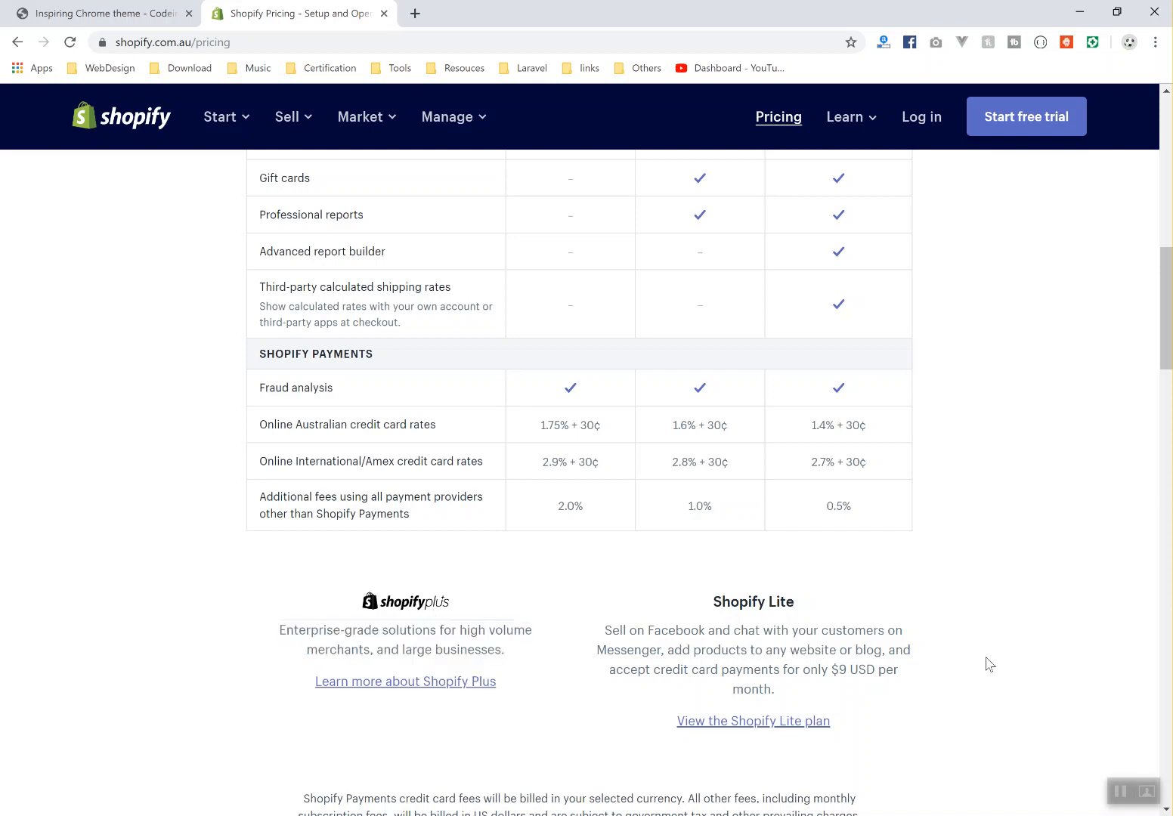
scroll("up", 3)
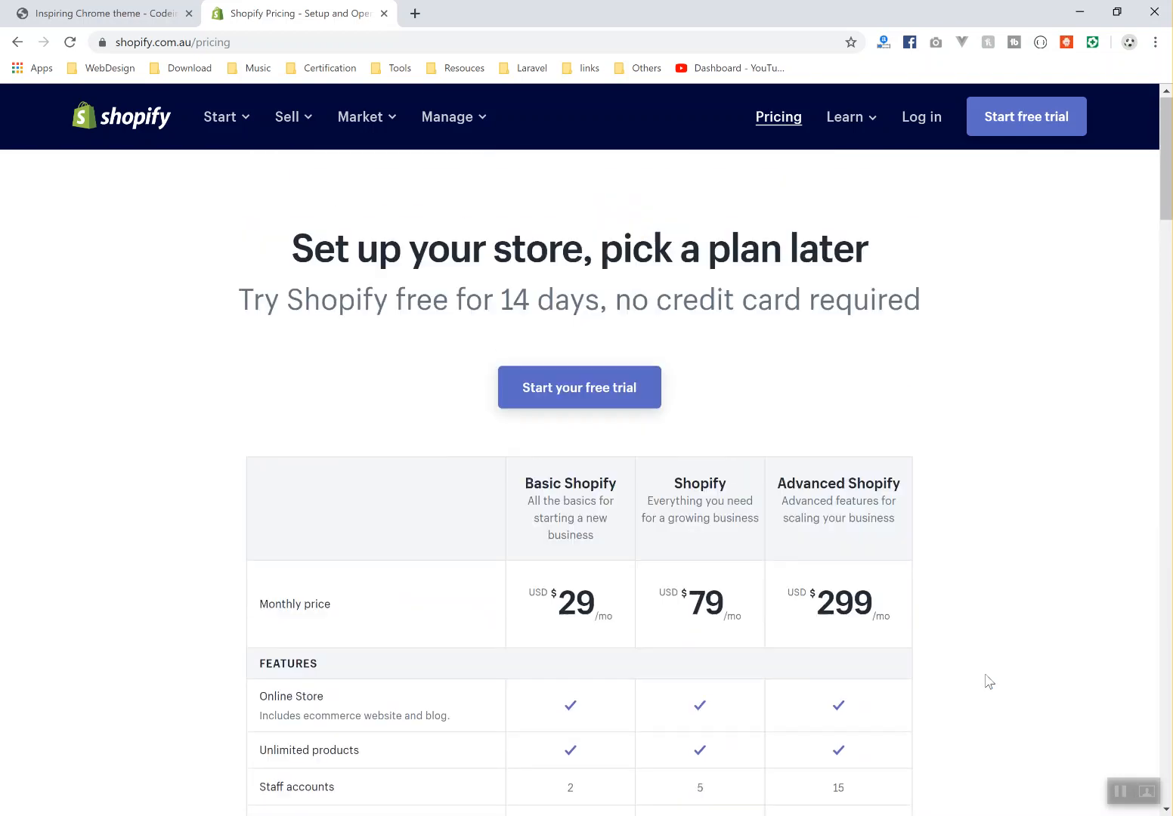
mouse_move(1048, 440)
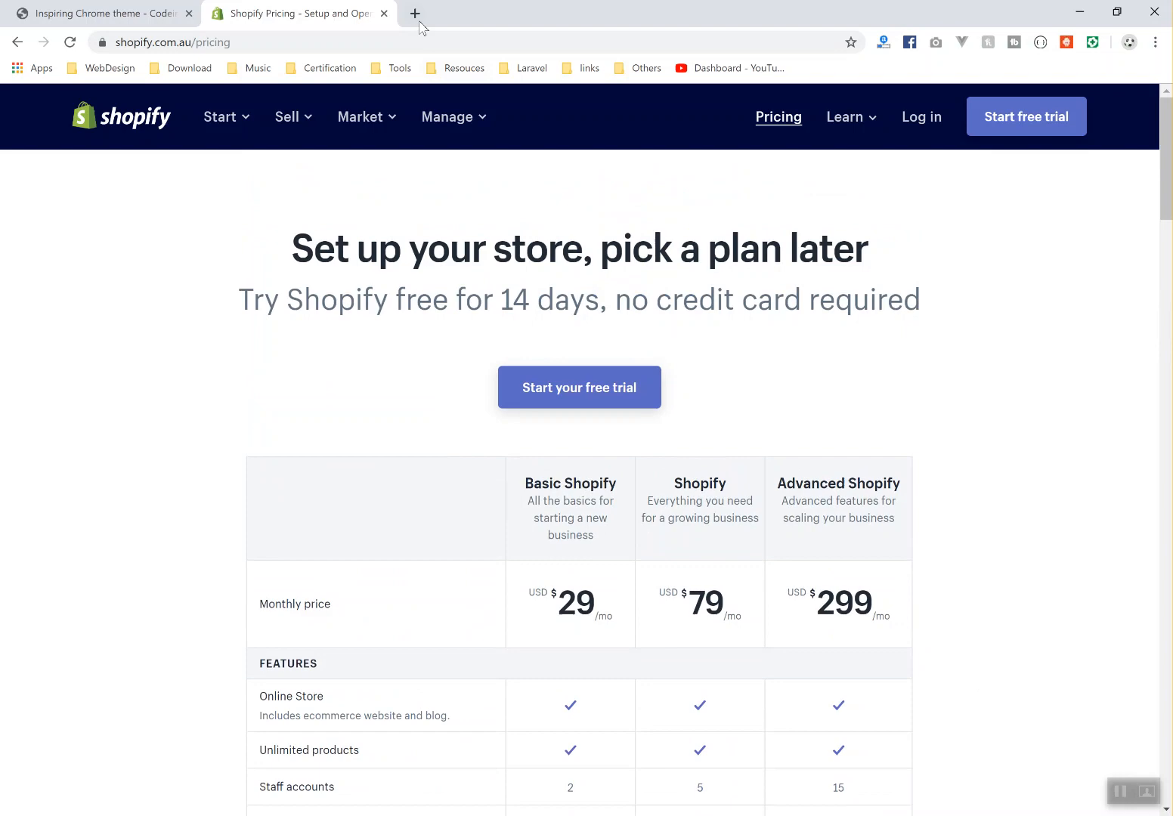
mouse_move(414, 14)
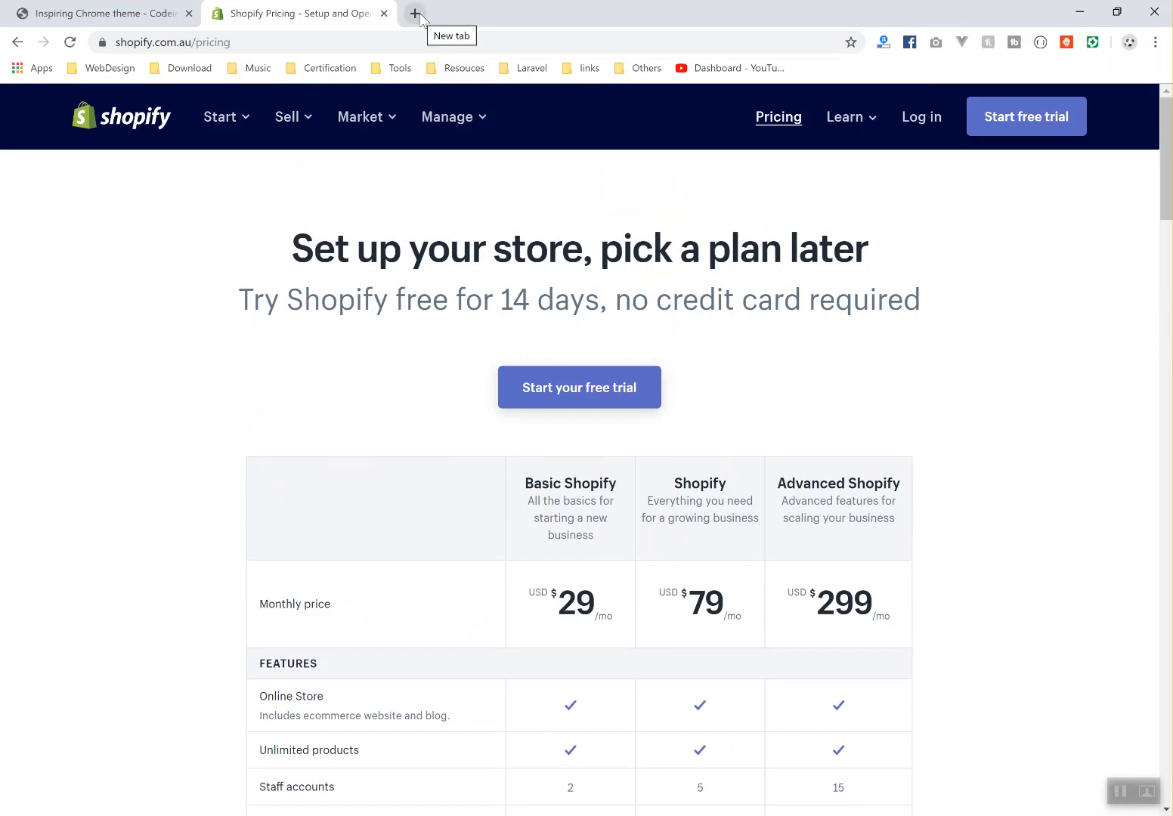
Return to pricing, highlight the $29 Basic Shopify price, and scroll the plans
left_click(414, 13)
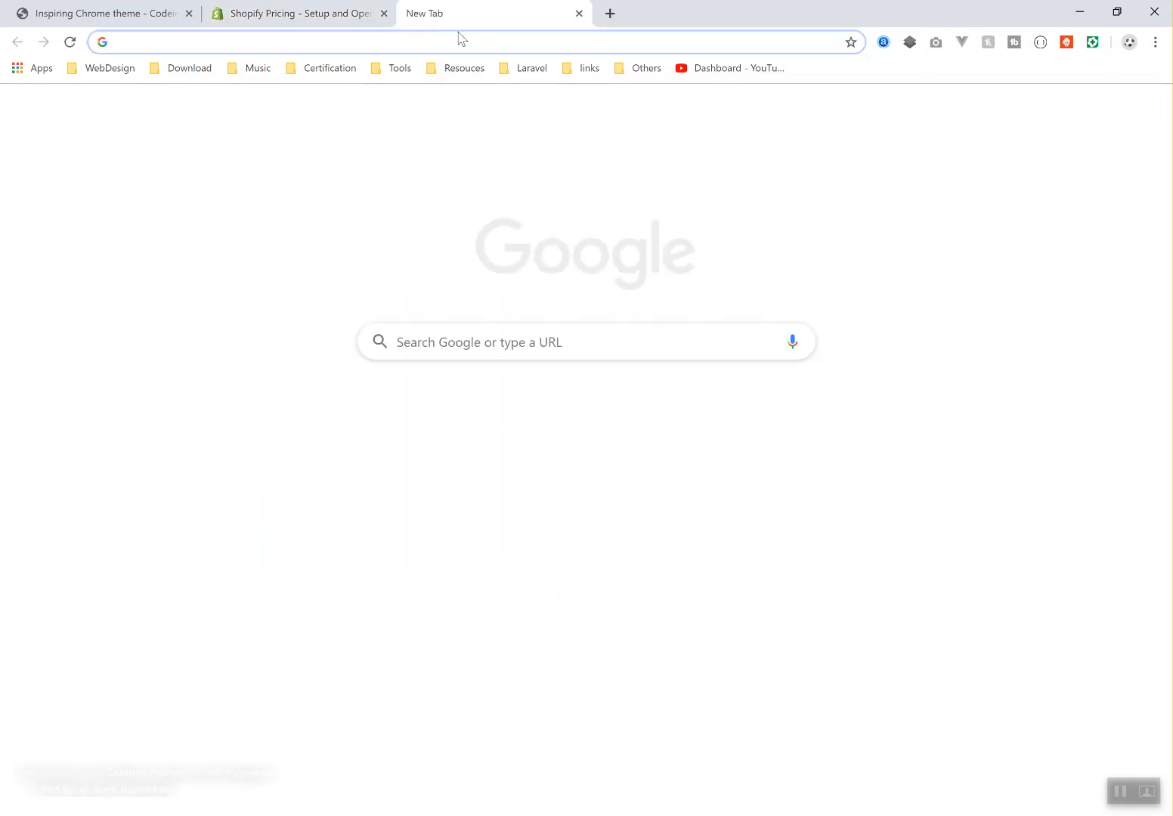
left_click(299, 13)
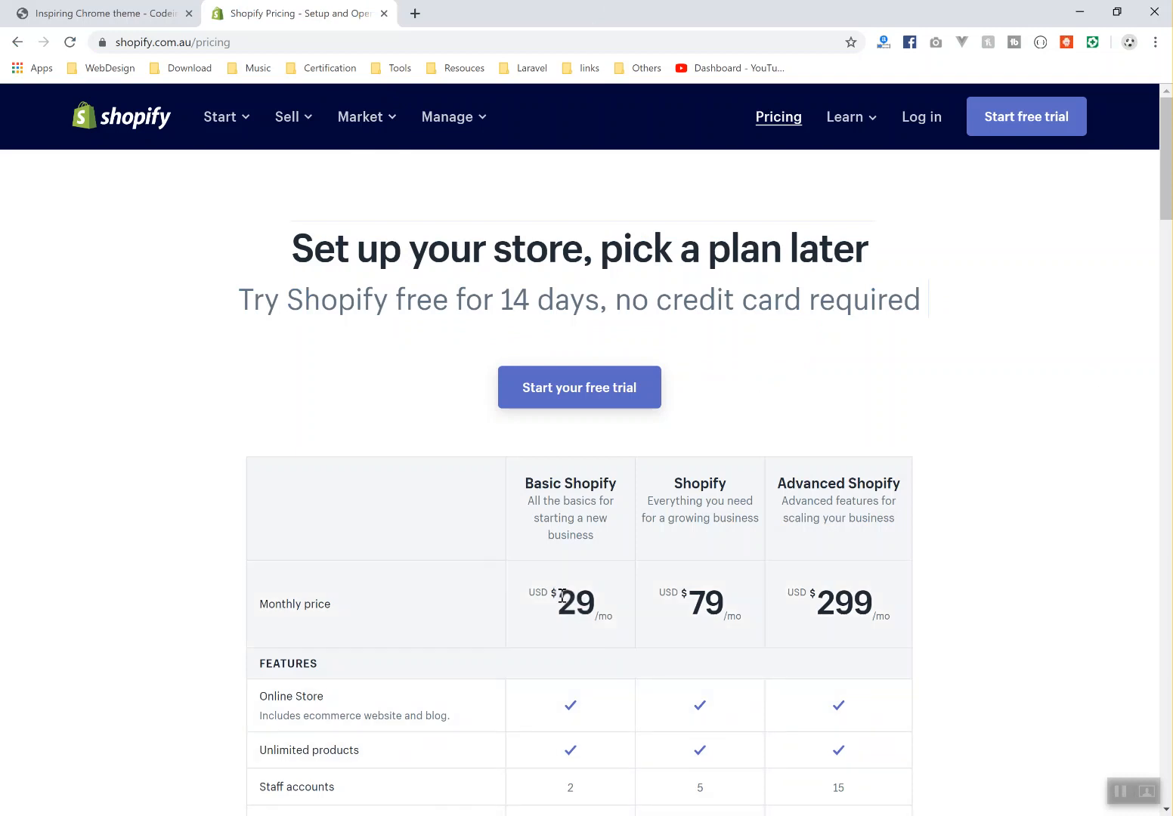
double_click(576, 601)
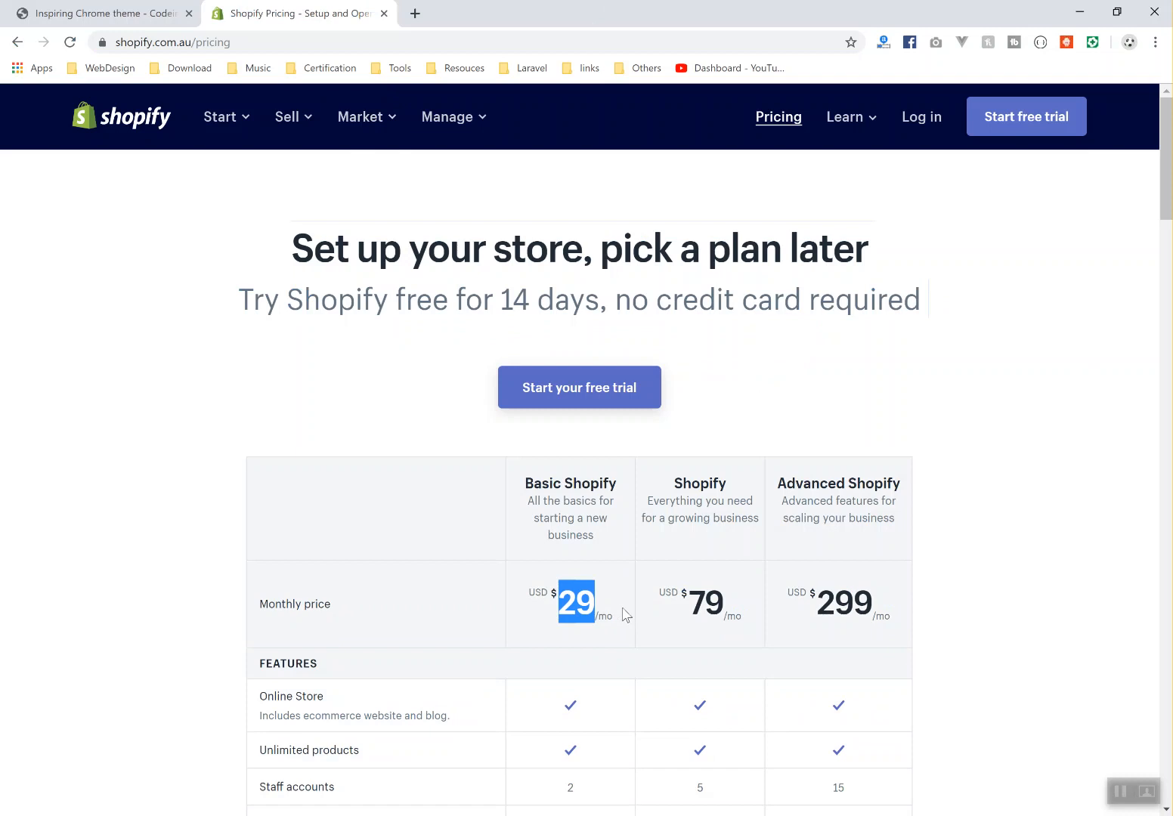
mouse_move(654, 606)
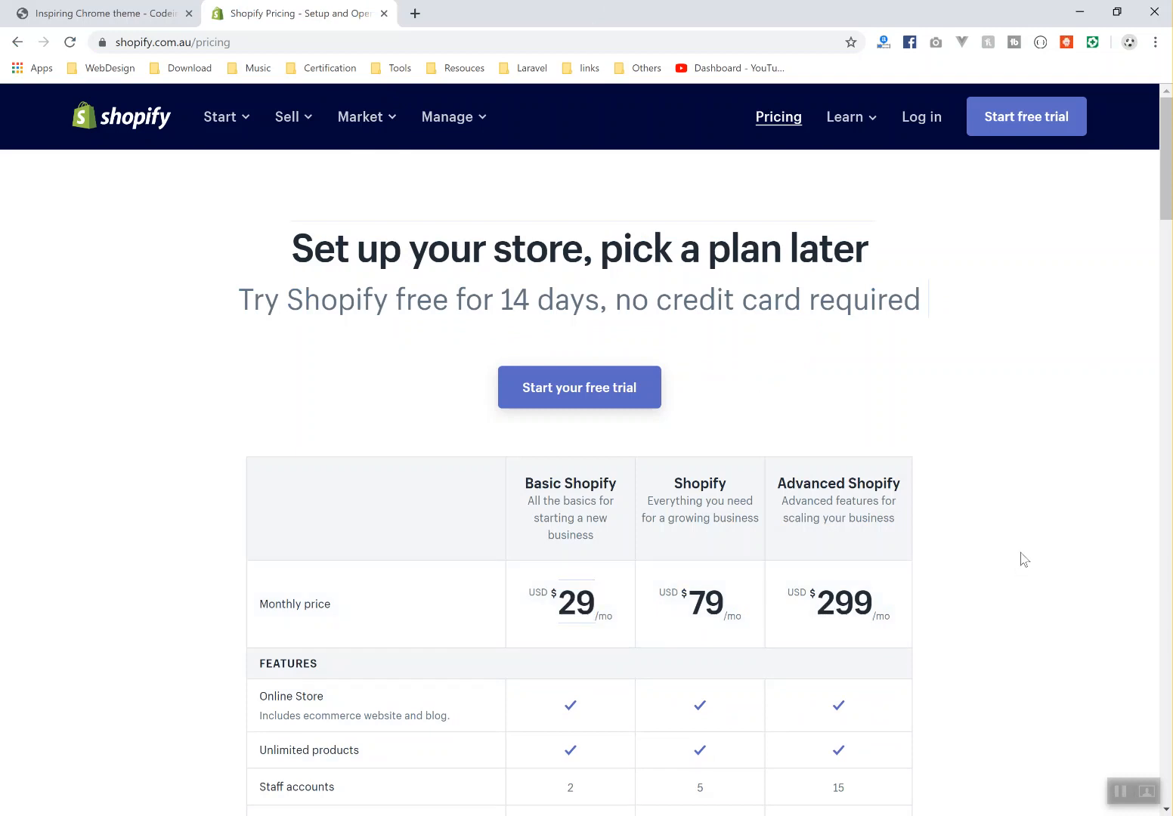
mouse_move(1025, 537)
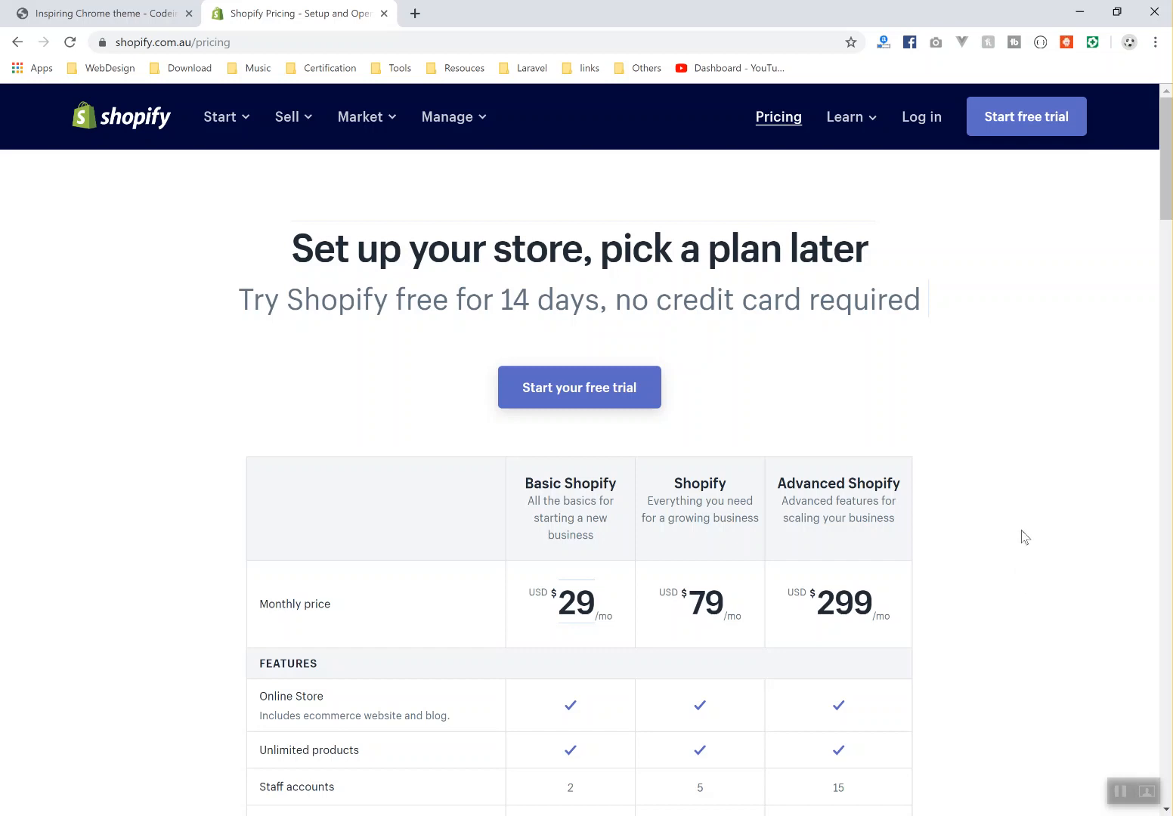
scroll("down", 3)
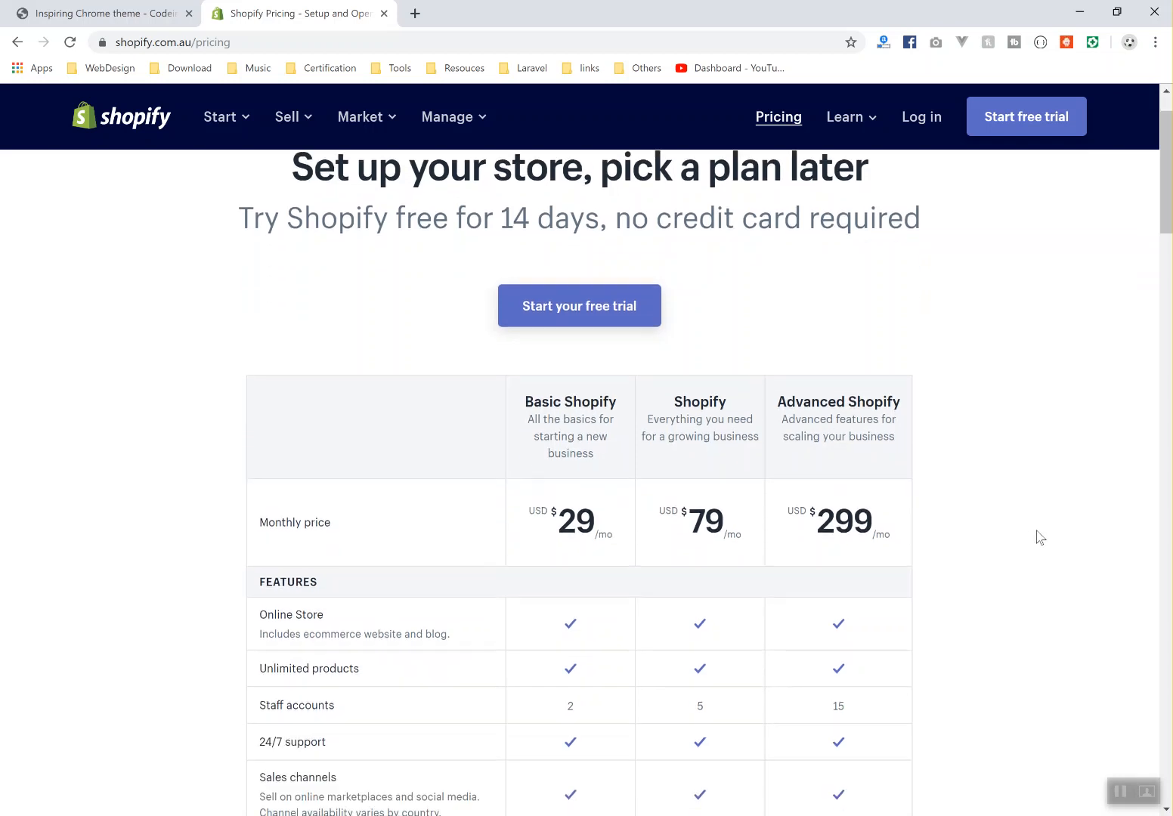
scroll("up", 3)
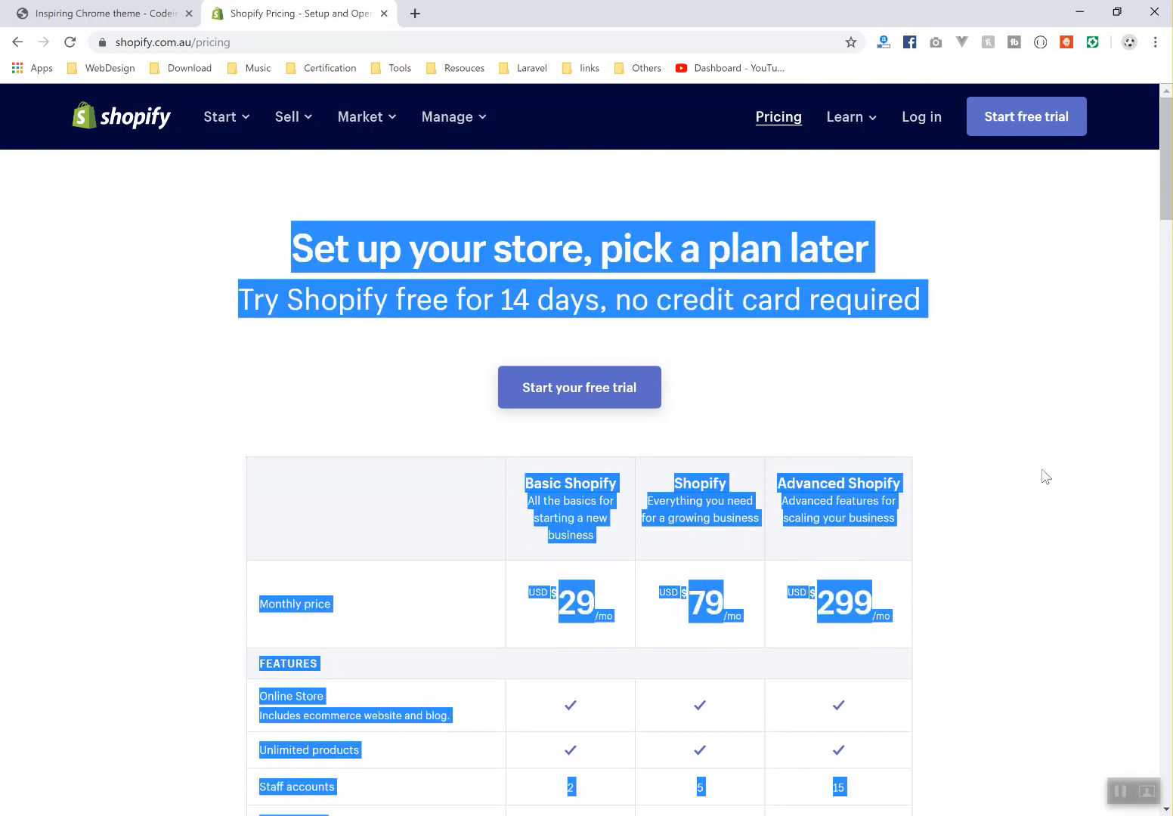
scroll("down", 3)
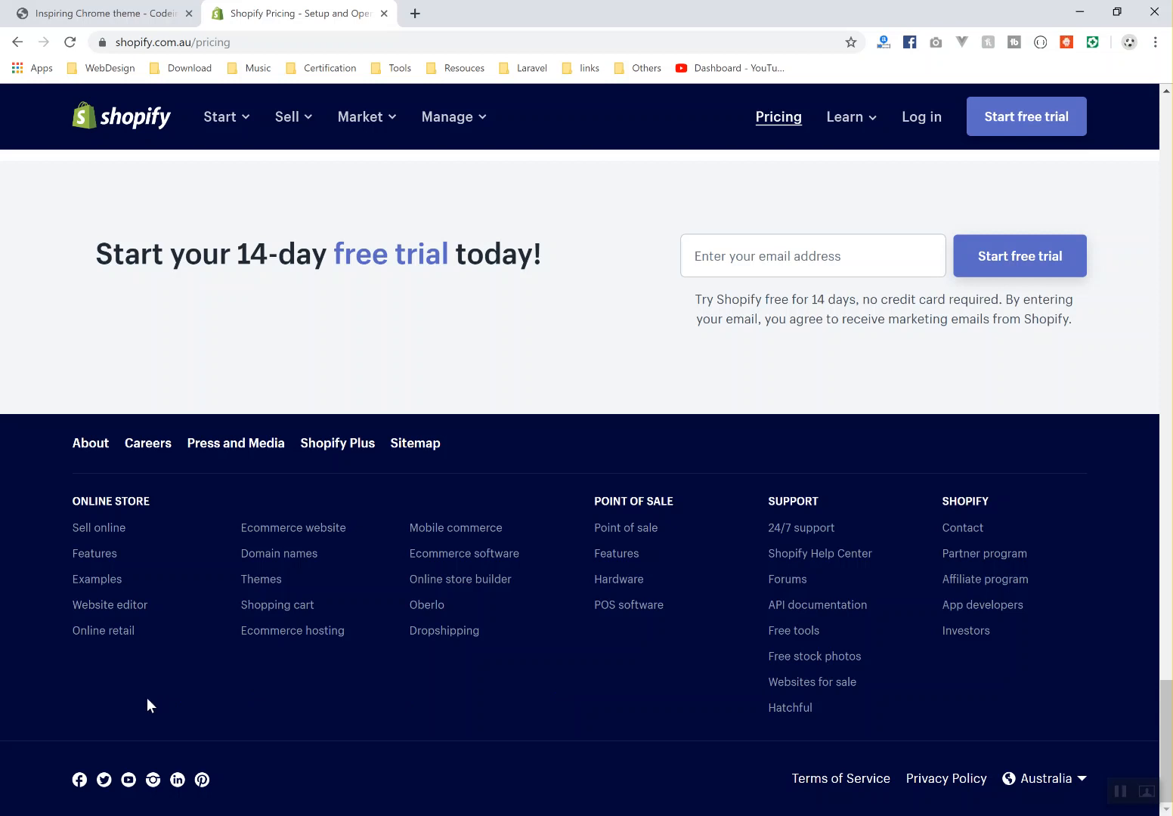
mouse_move(981, 604)
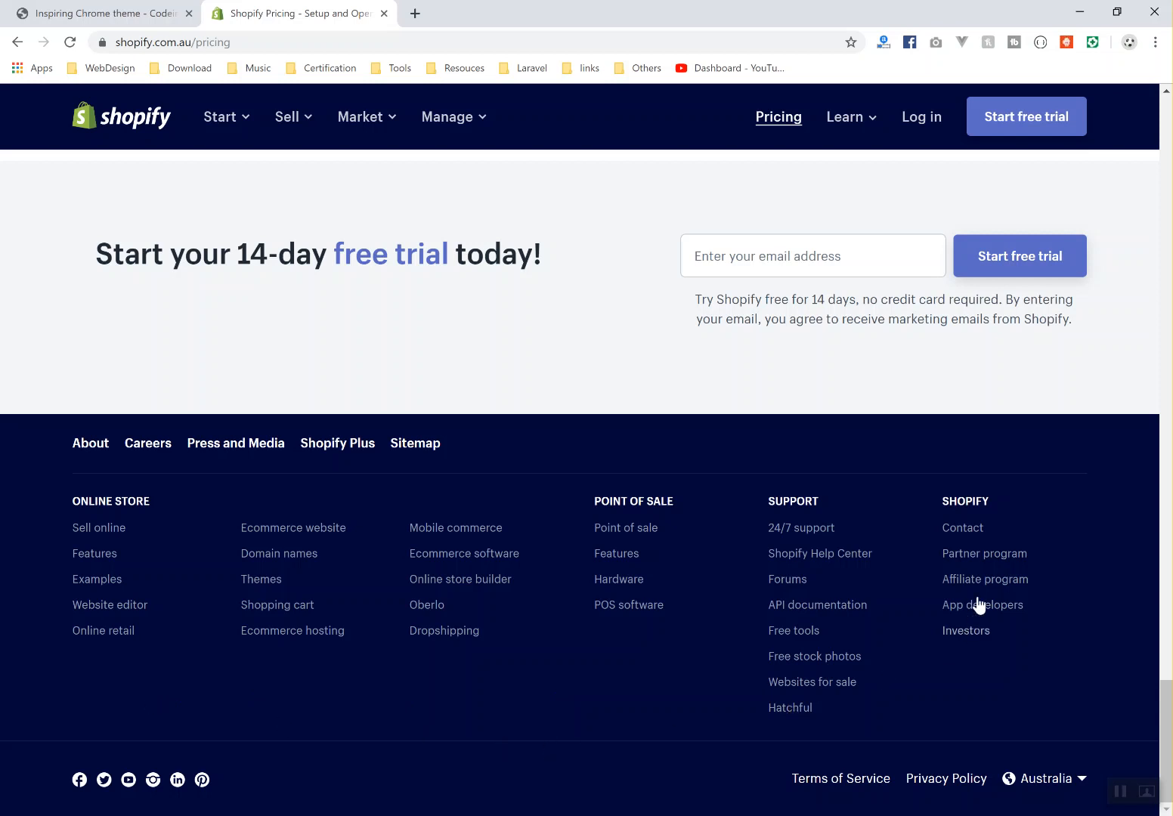
mouse_move(980, 558)
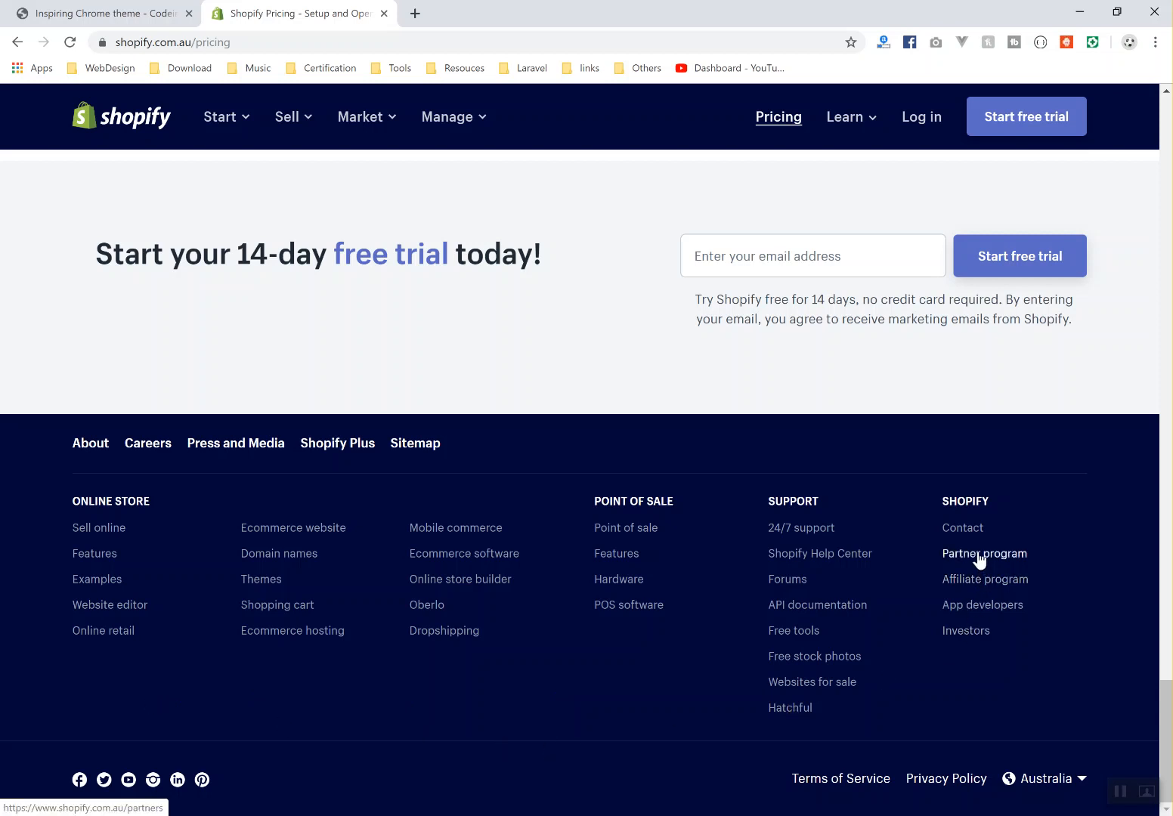
mouse_move(966, 625)
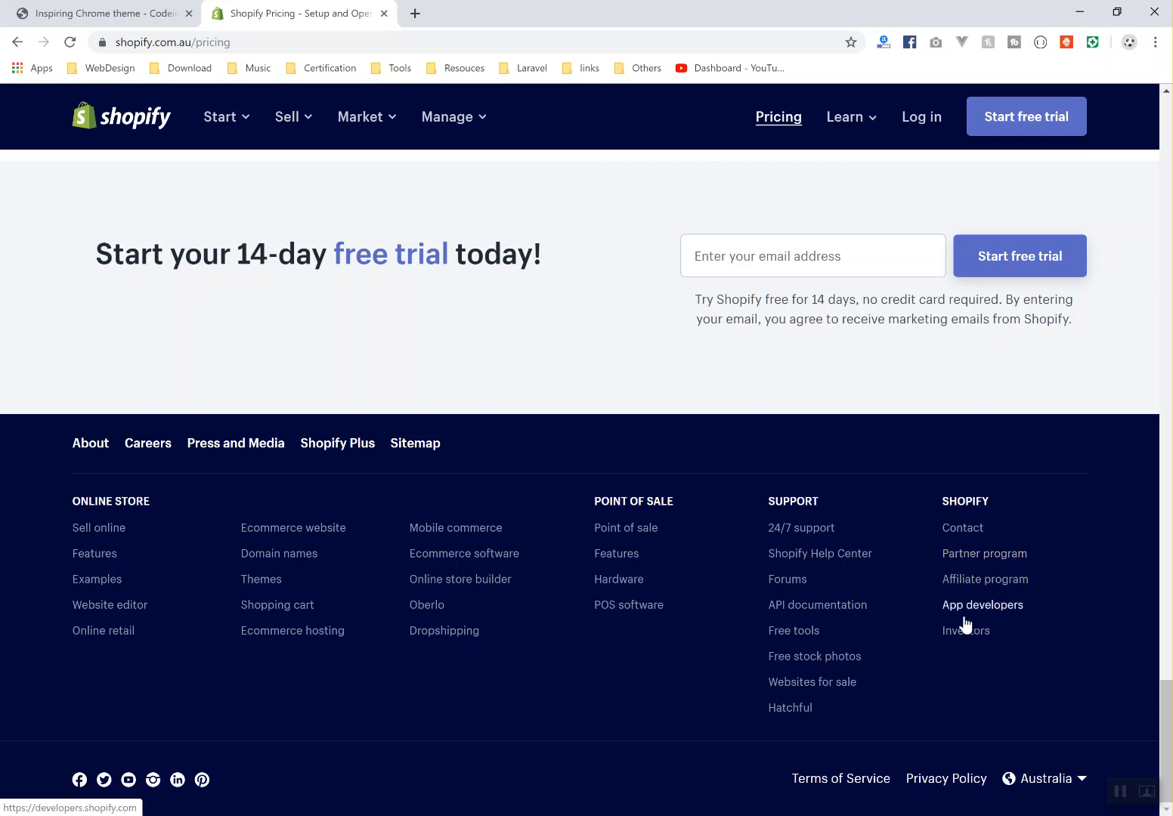
mouse_move(973, 576)
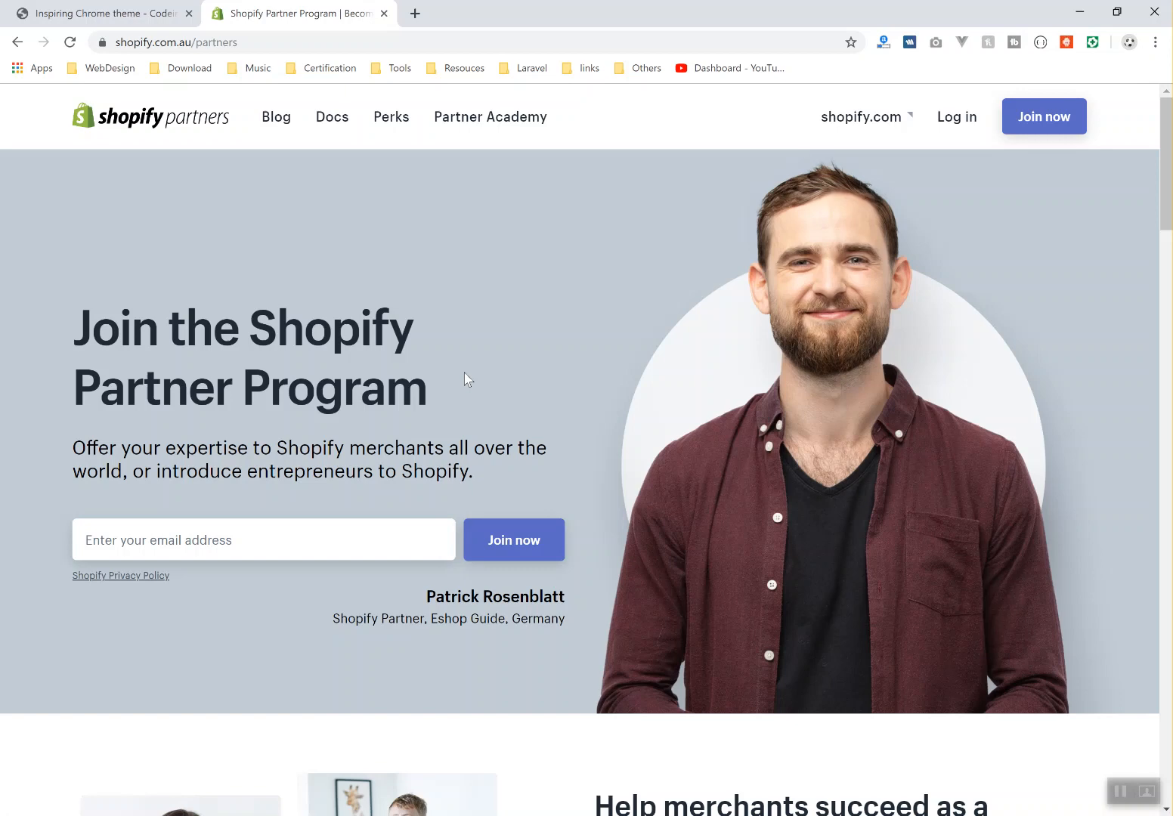
Scroll down the pricing page toward the footer's Partner program link
scroll("down", 3)
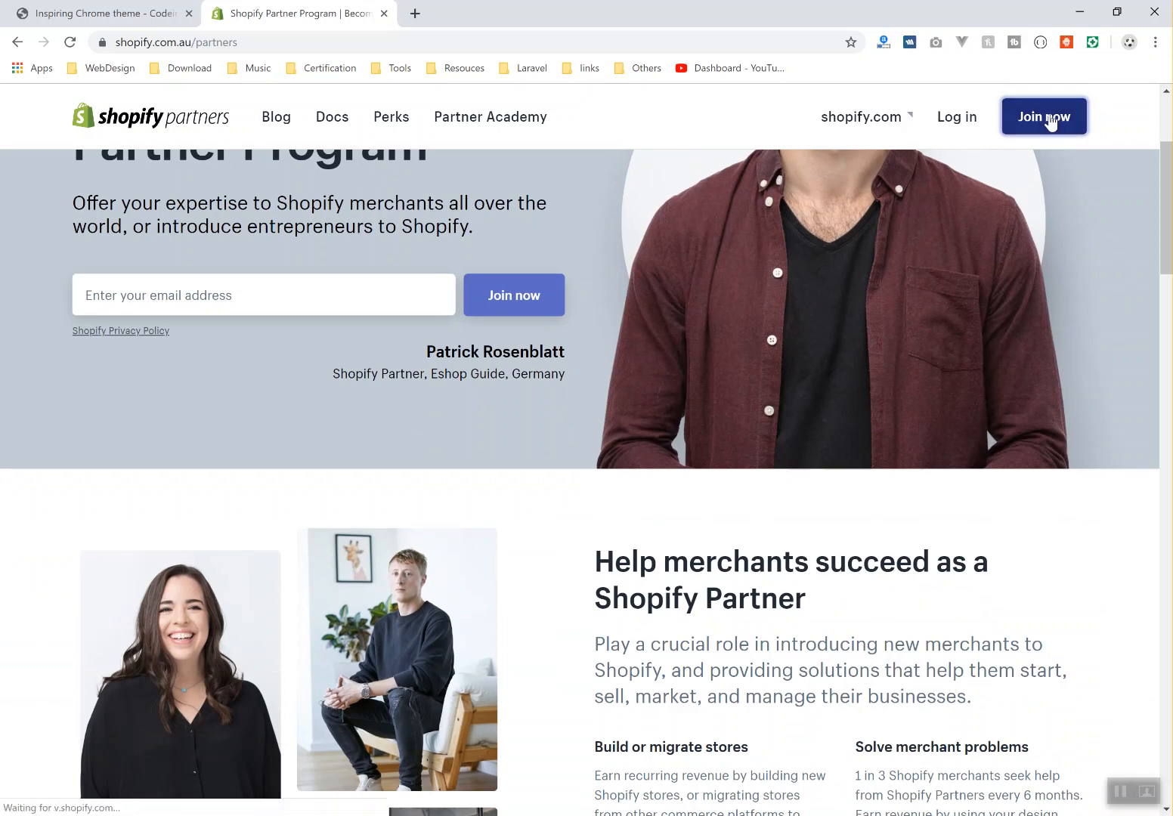
left_click(1044, 116)
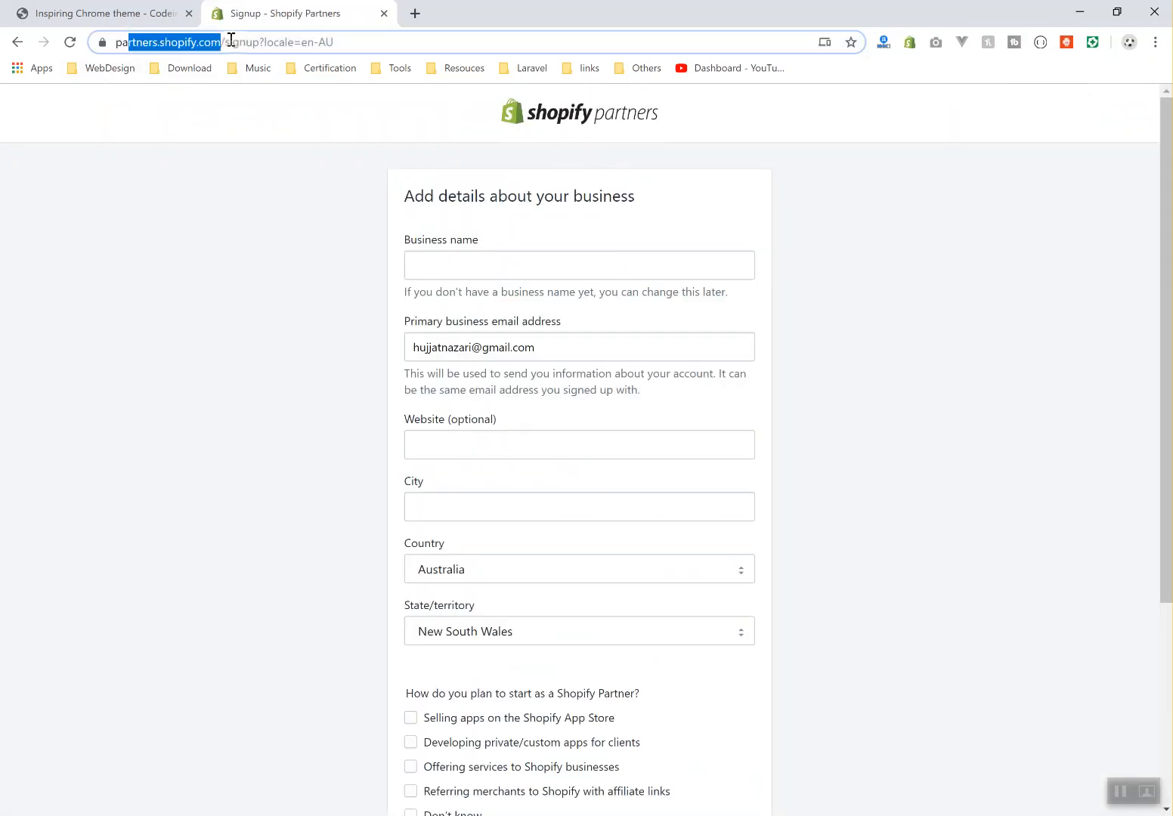
left_click(288, 238)
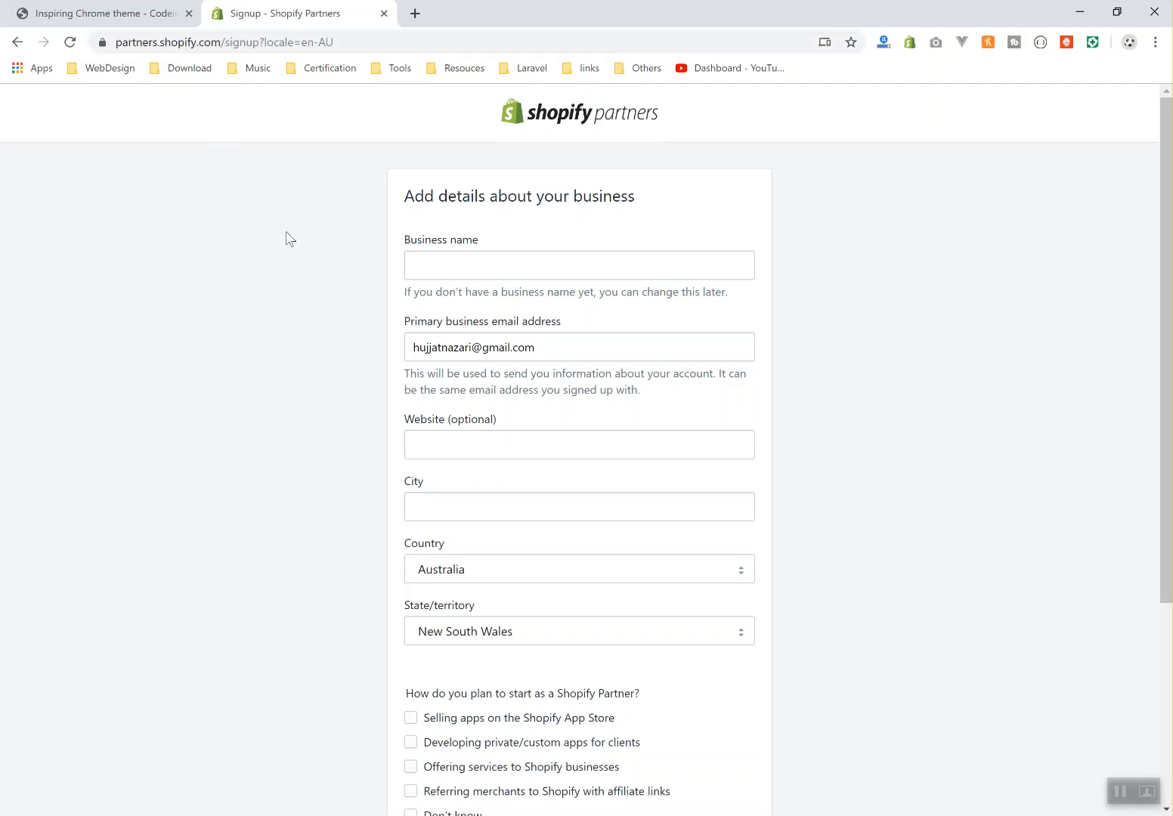
left_click(579, 265)
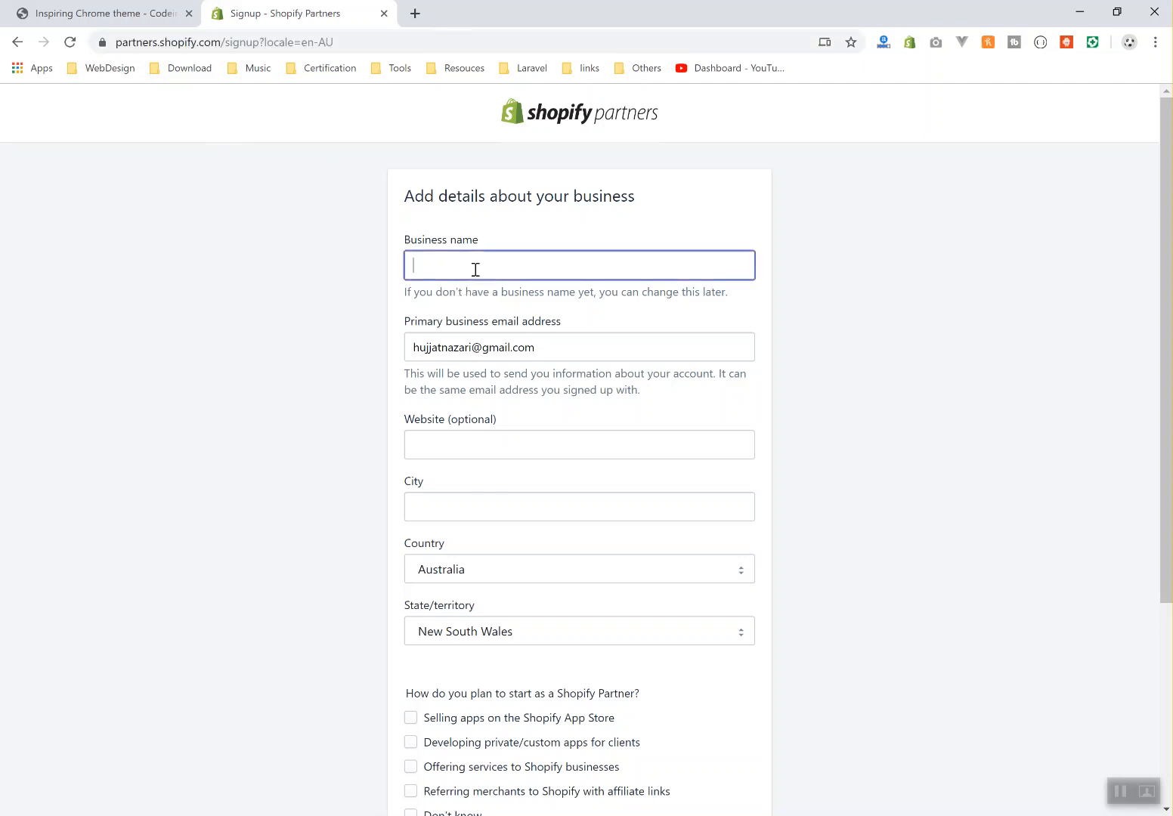
left_click(579, 347)
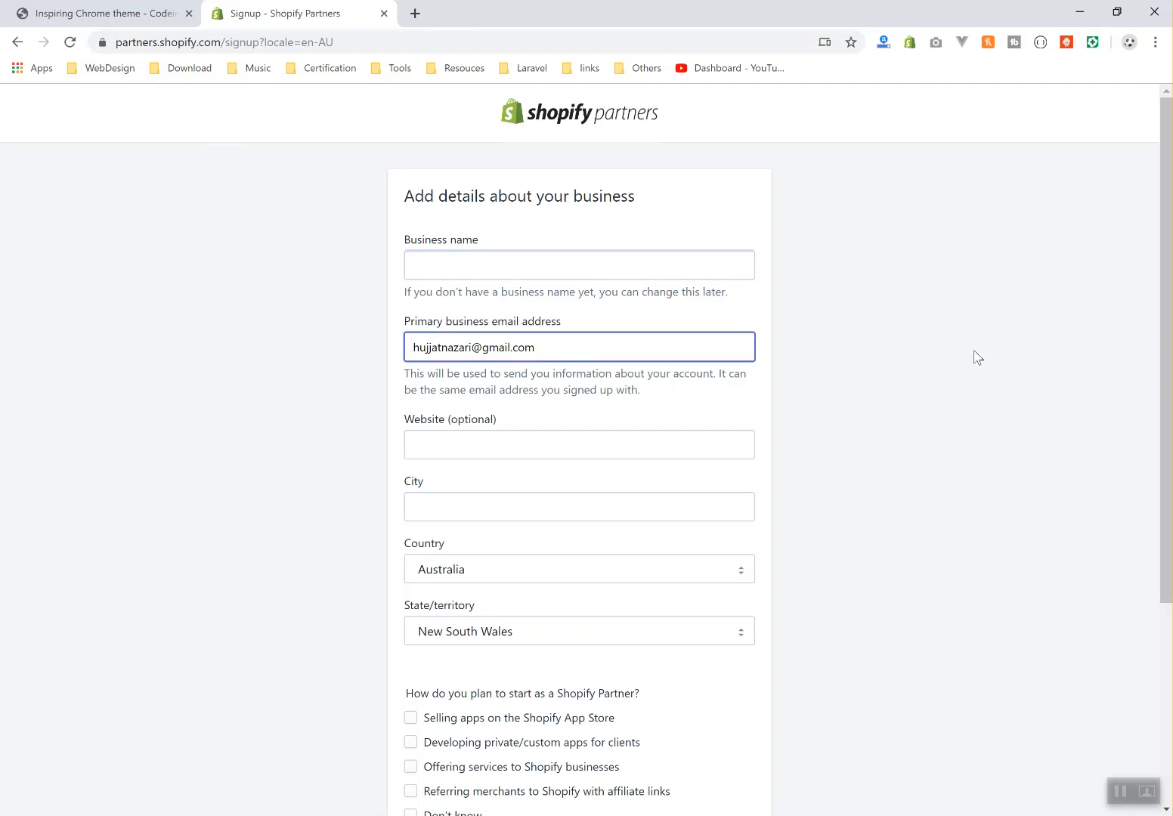
mouse_move(134, 490)
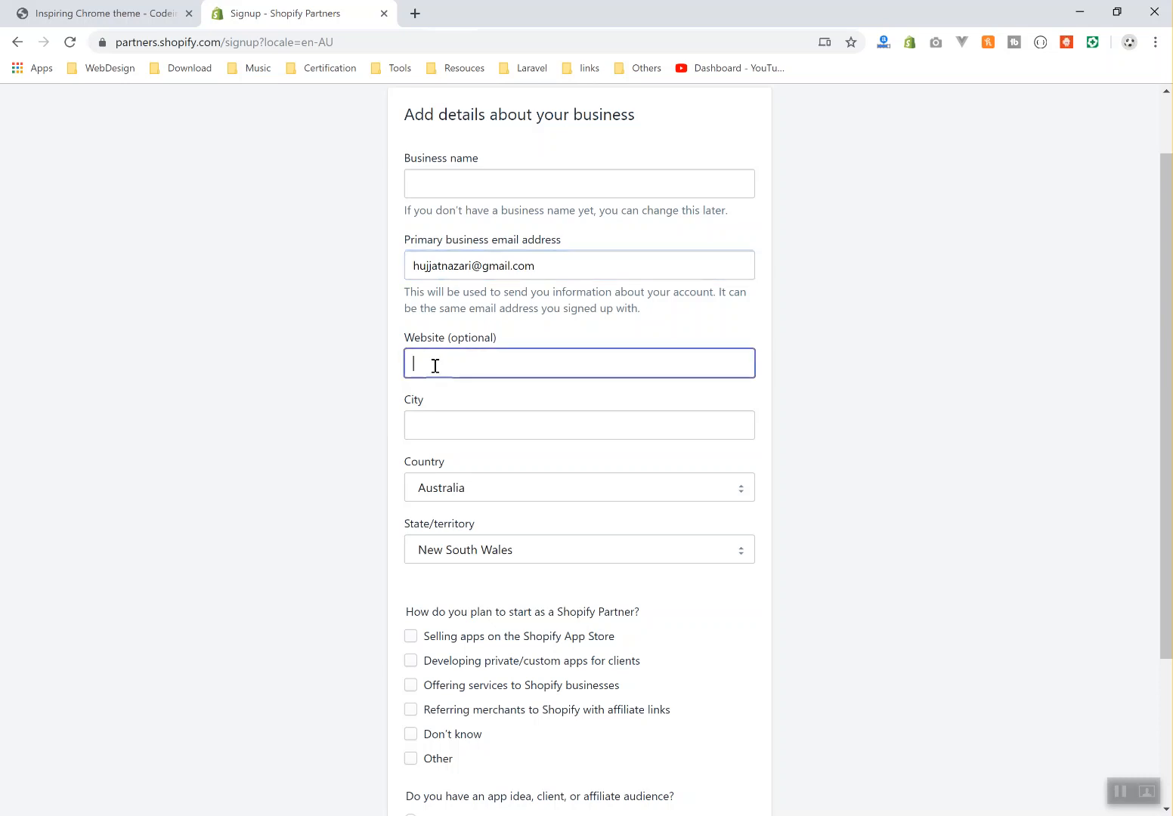
scroll("down", 3)
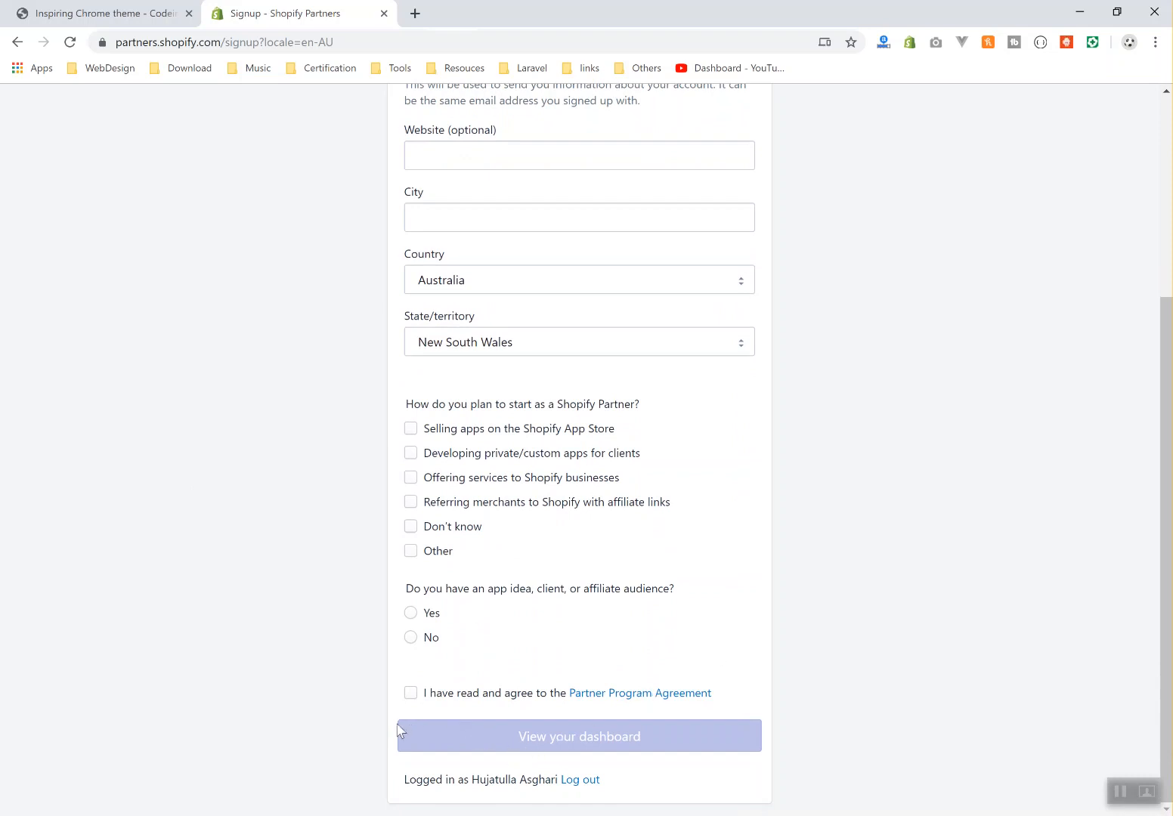
mouse_move(641, 751)
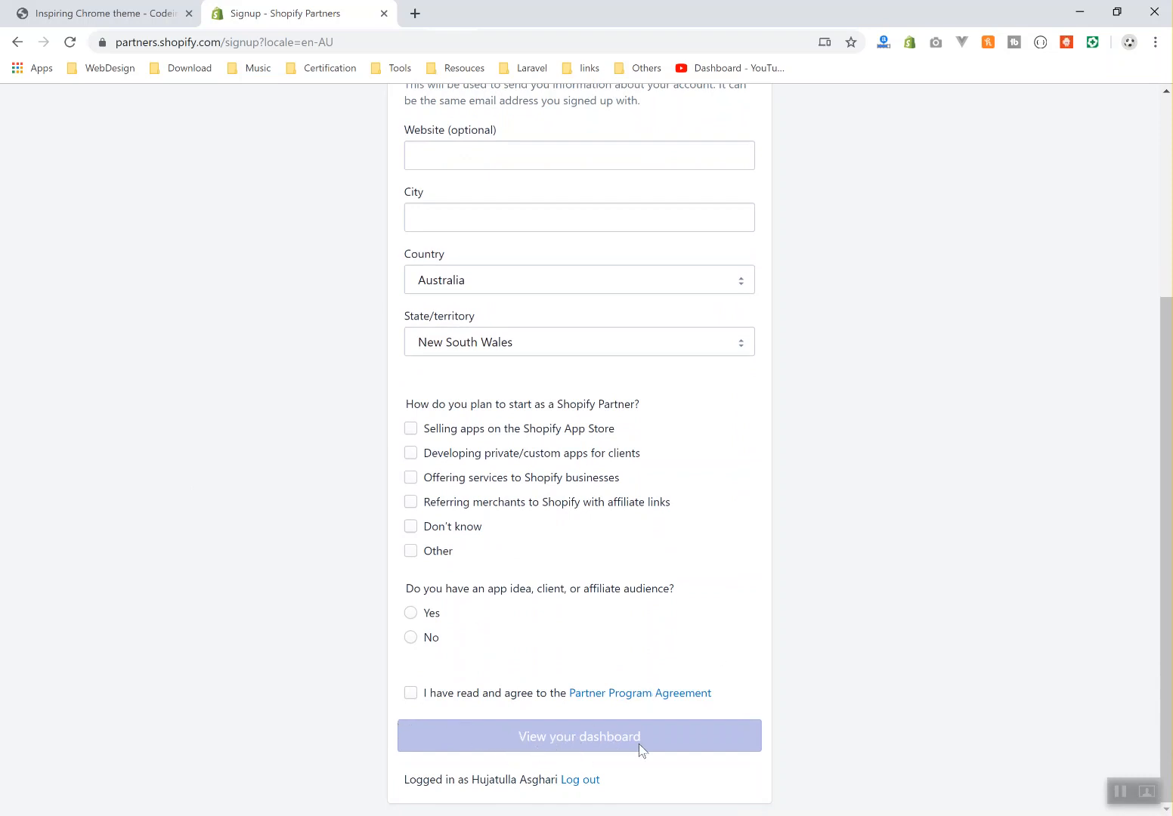
mouse_move(607, 656)
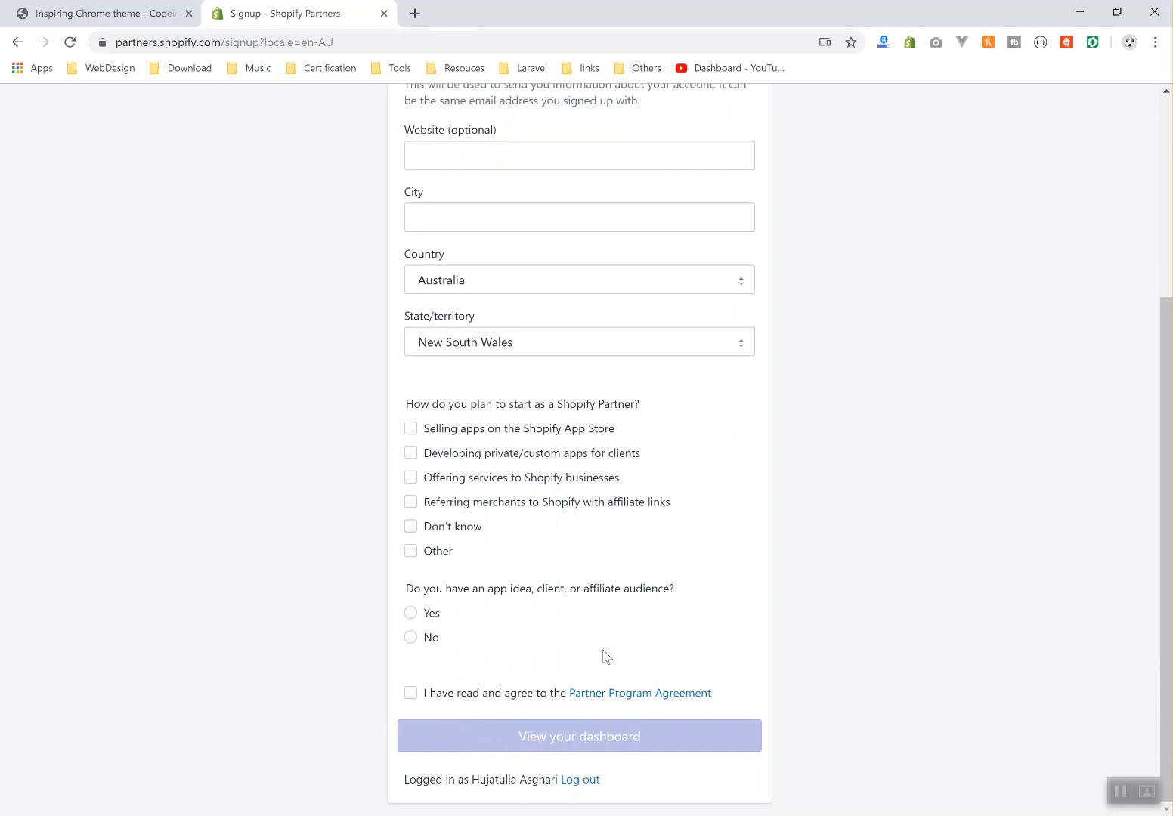
scroll("up", 3)
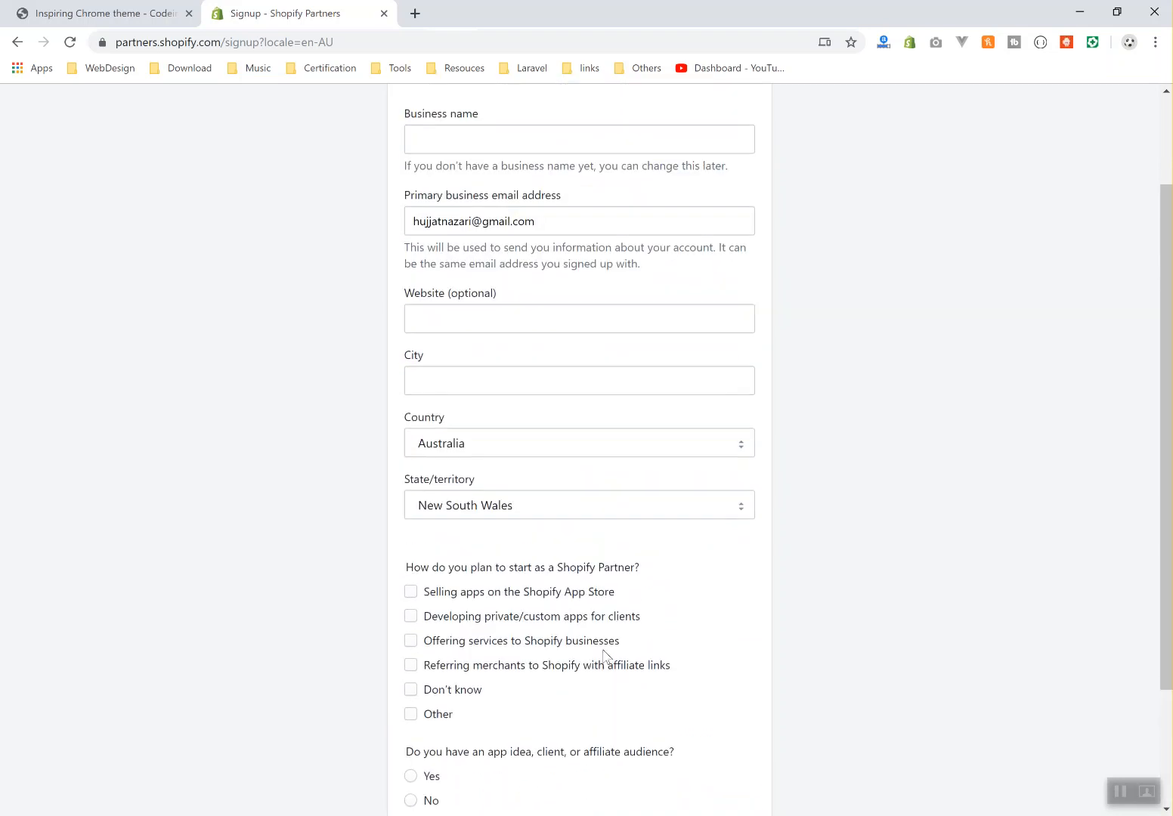
scroll("down", 3)
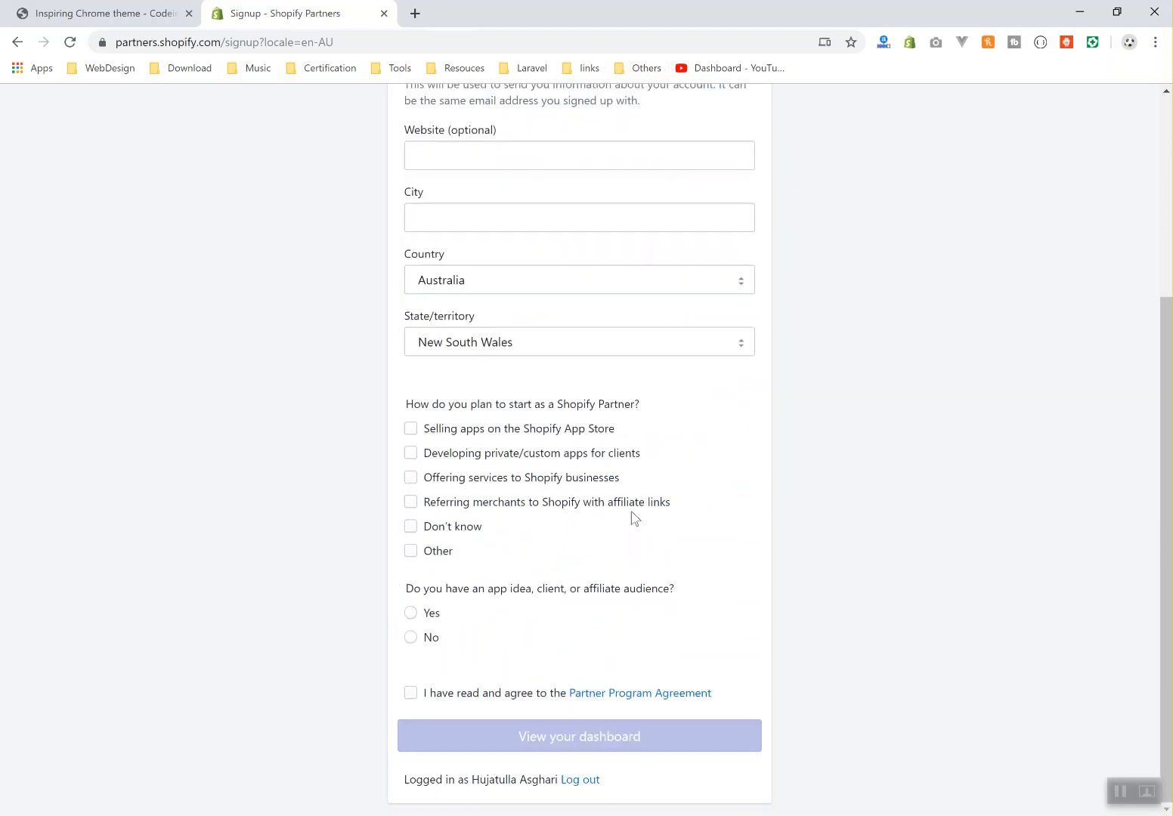
mouse_move(586, 533)
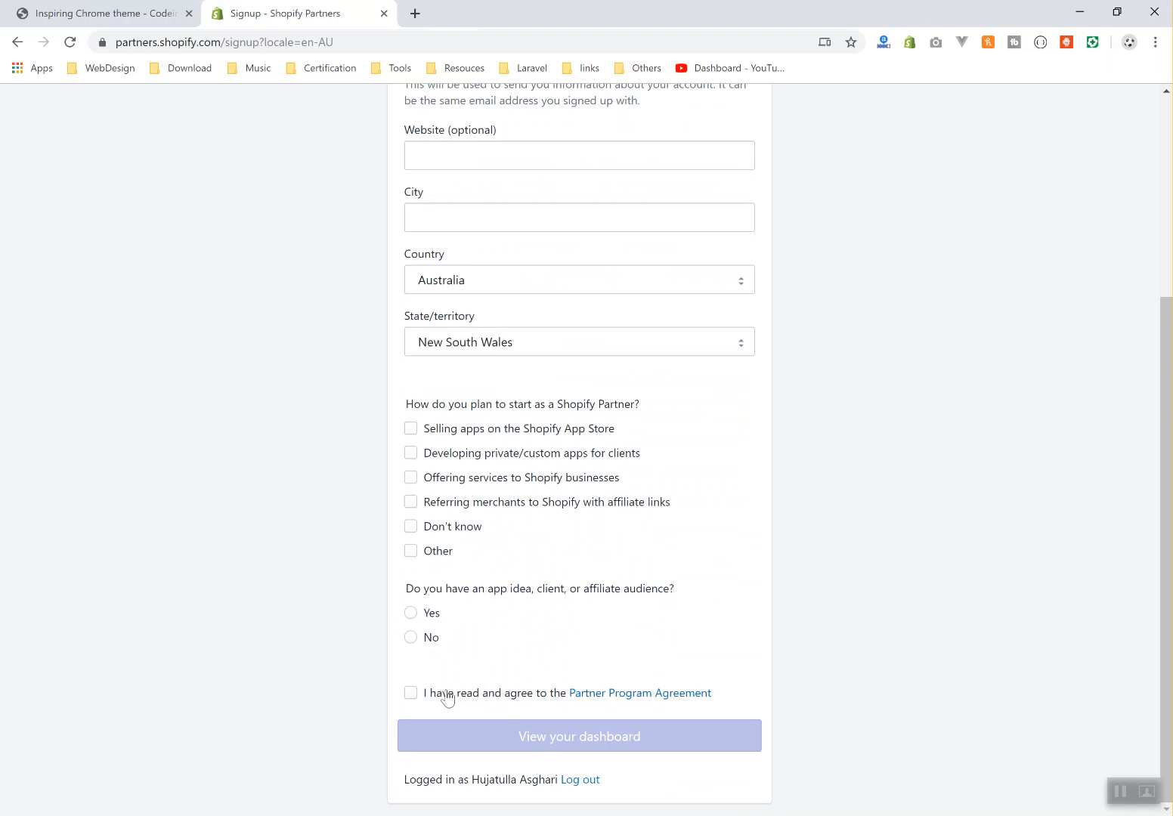
mouse_move(946, 623)
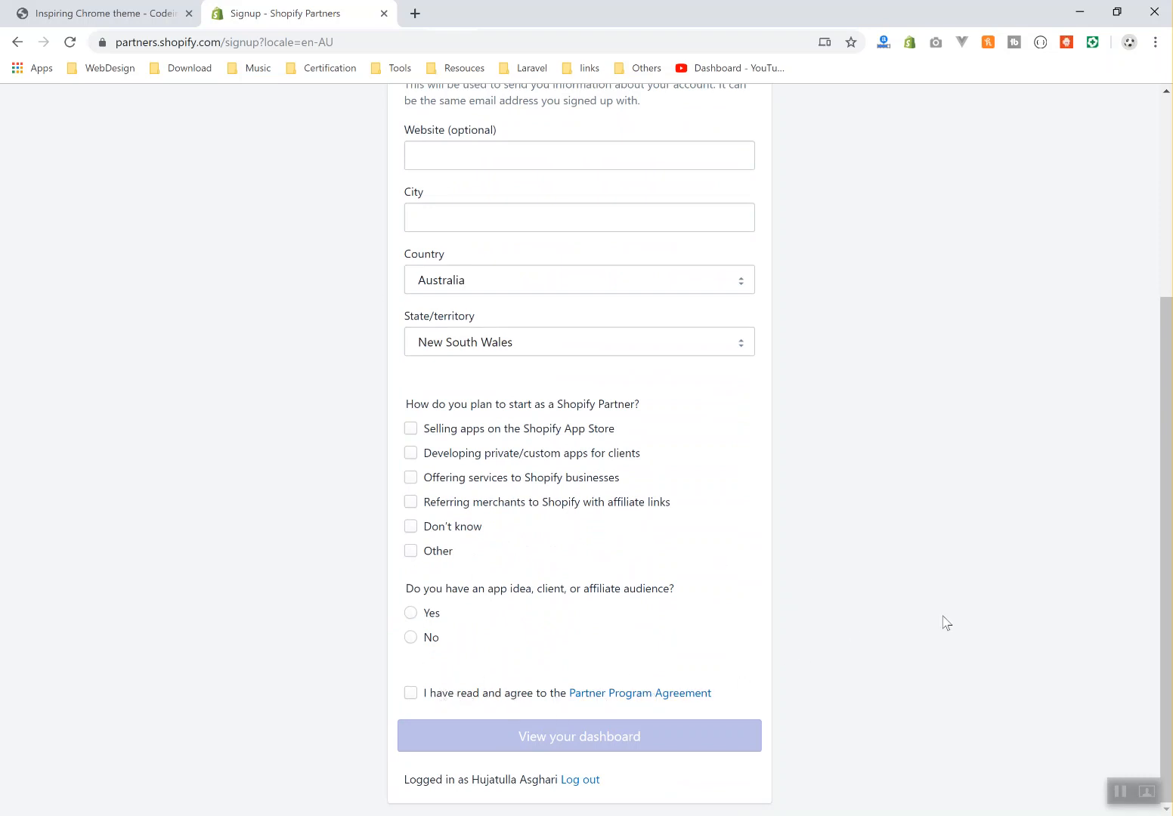
mouse_move(931, 568)
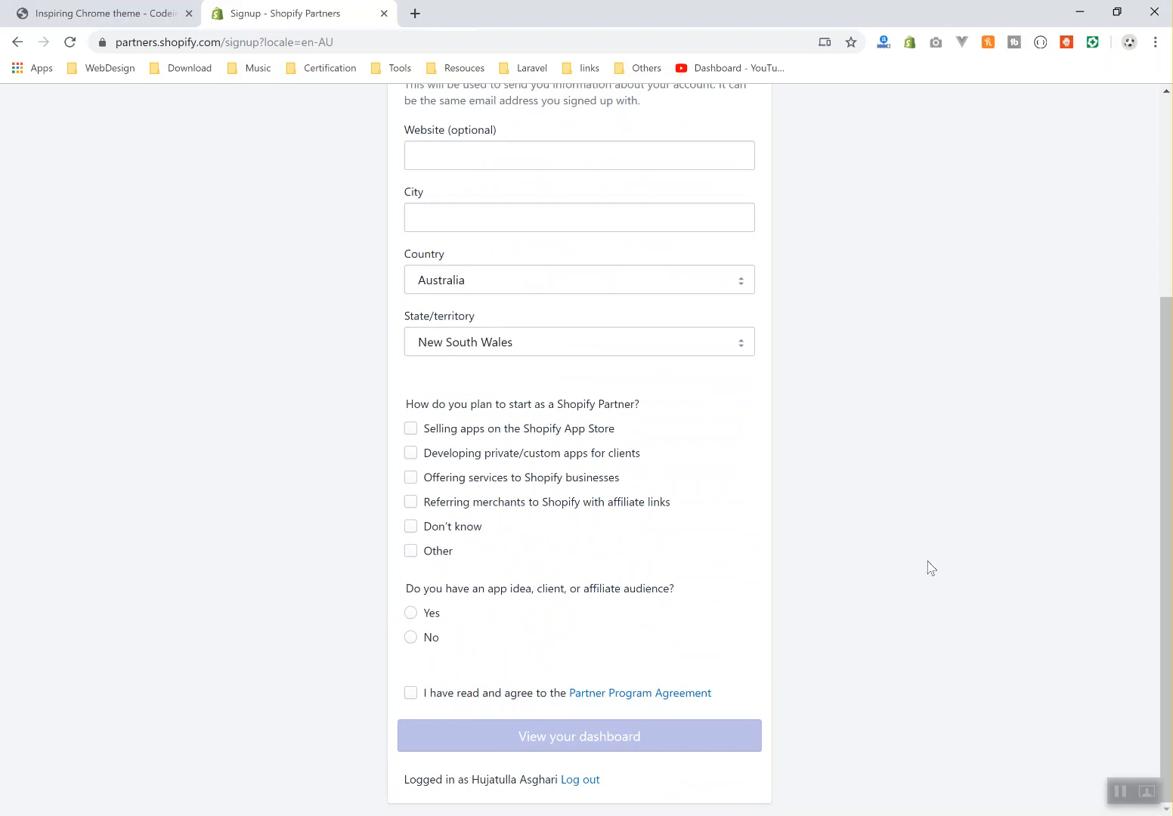
mouse_move(831, 654)
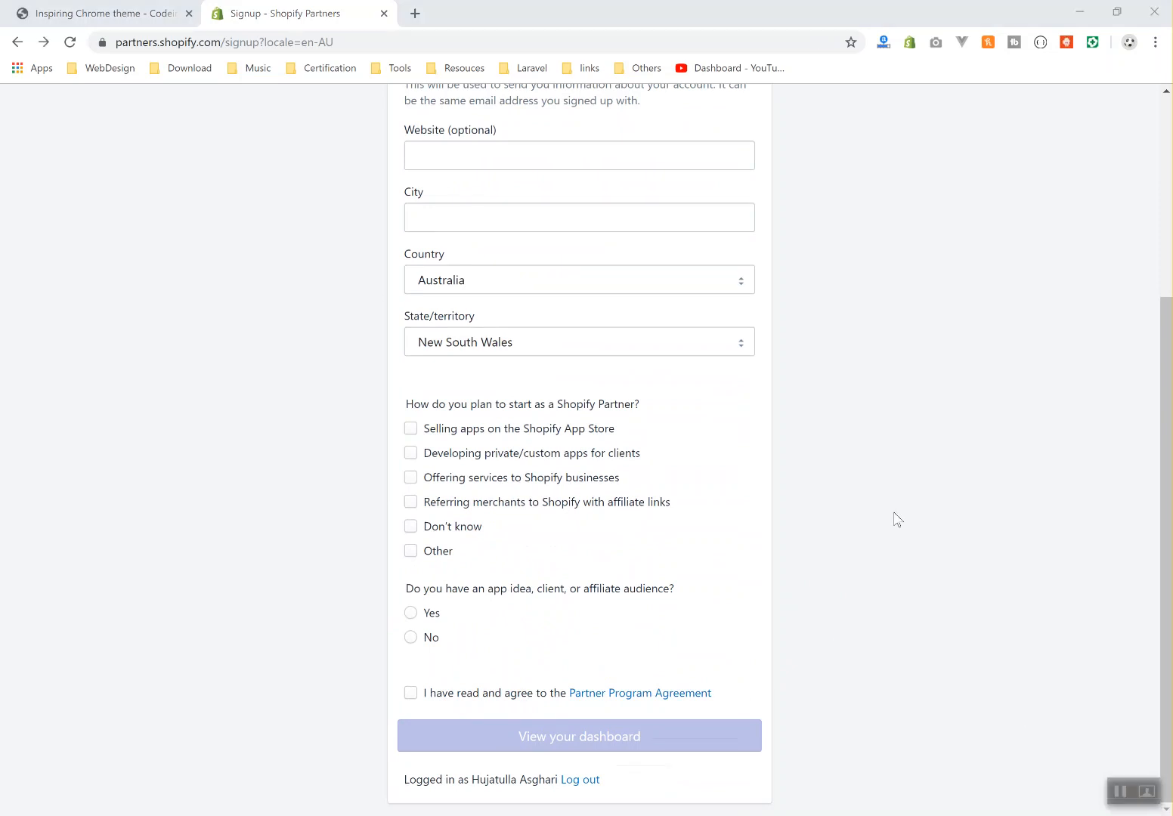
mouse_move(580, 779)
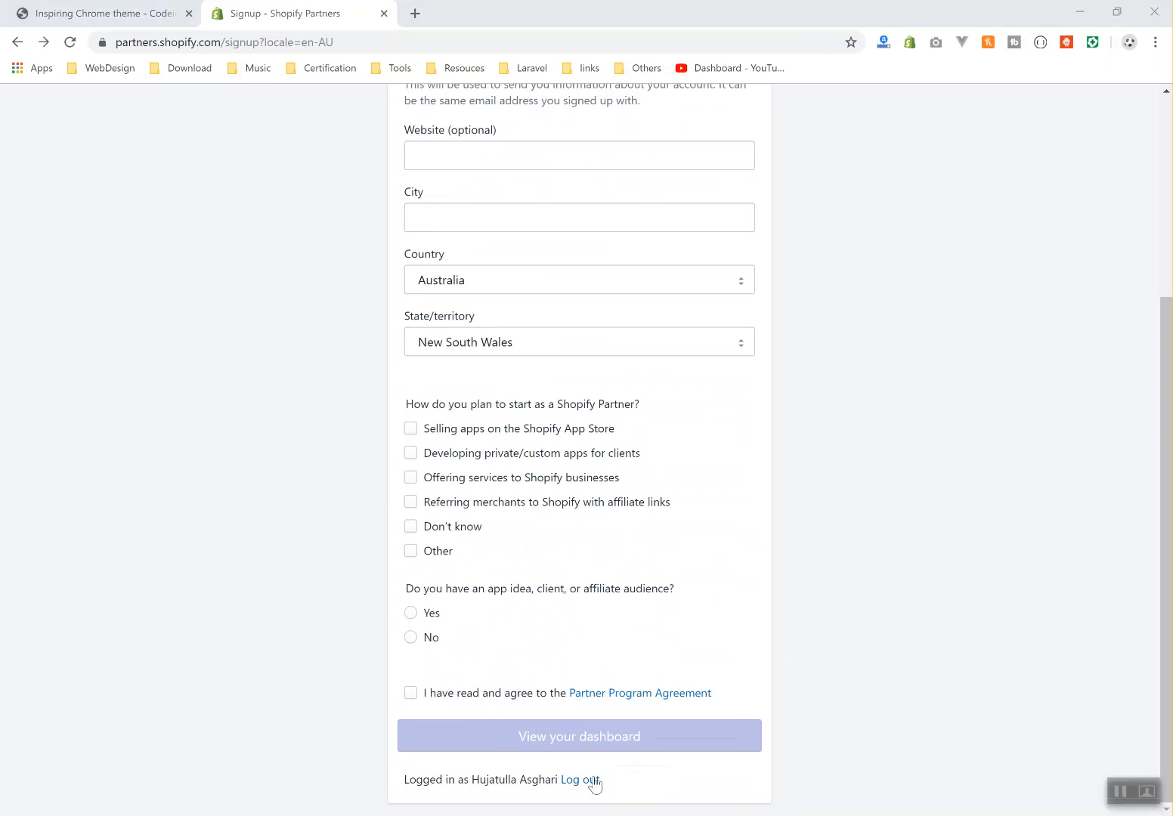
scroll("up", 3)
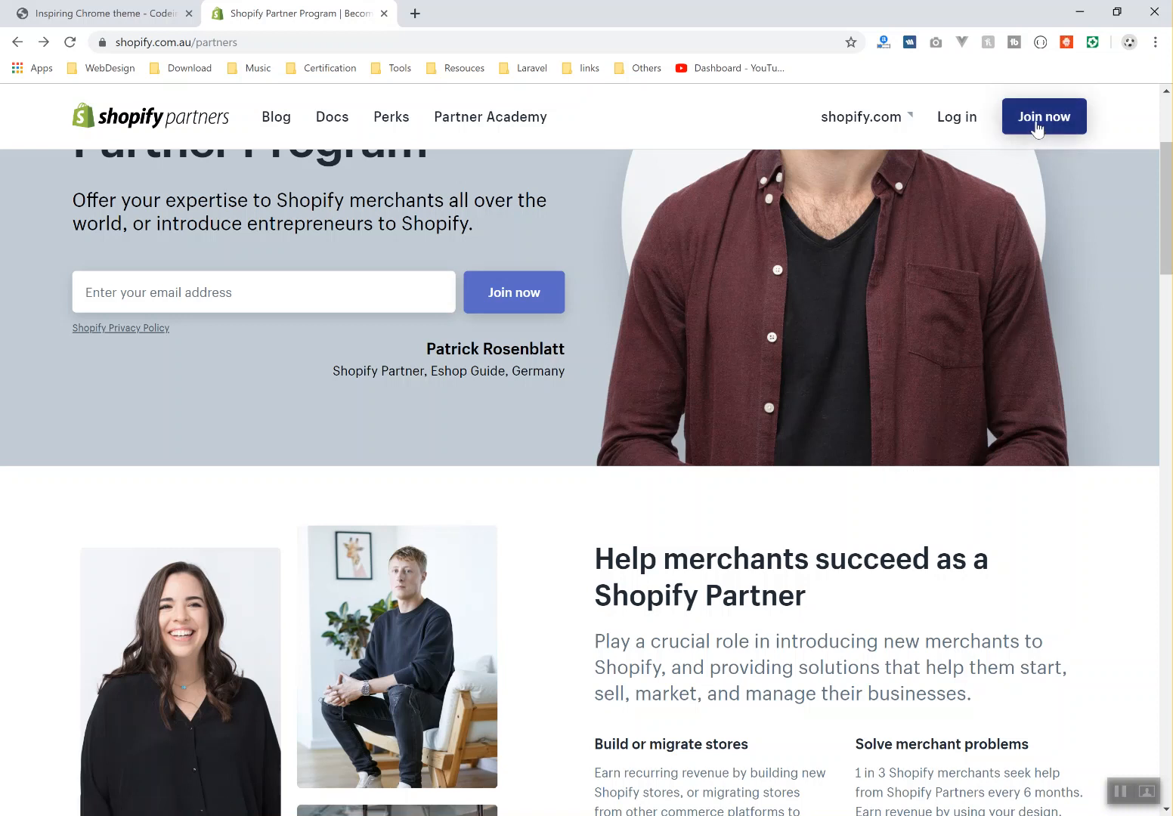
left_click(1044, 116)
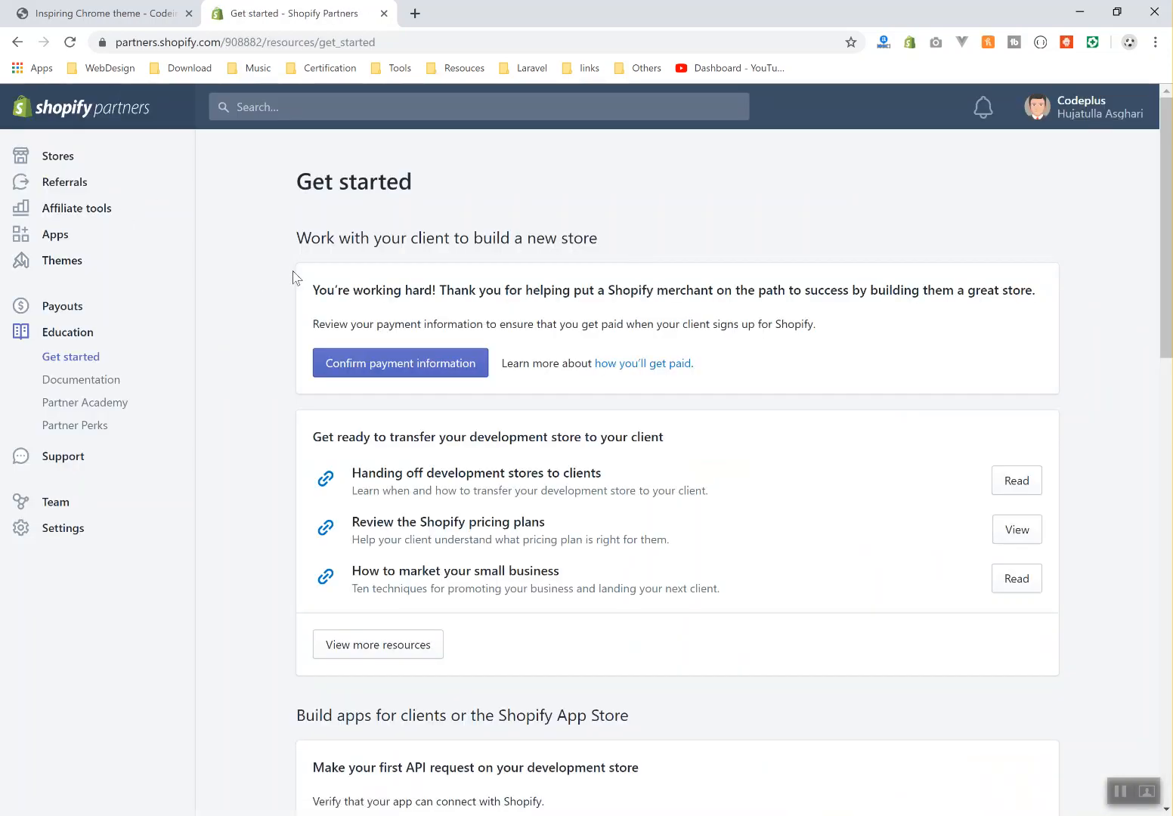
left_click_drag(297, 237, 700, 370)
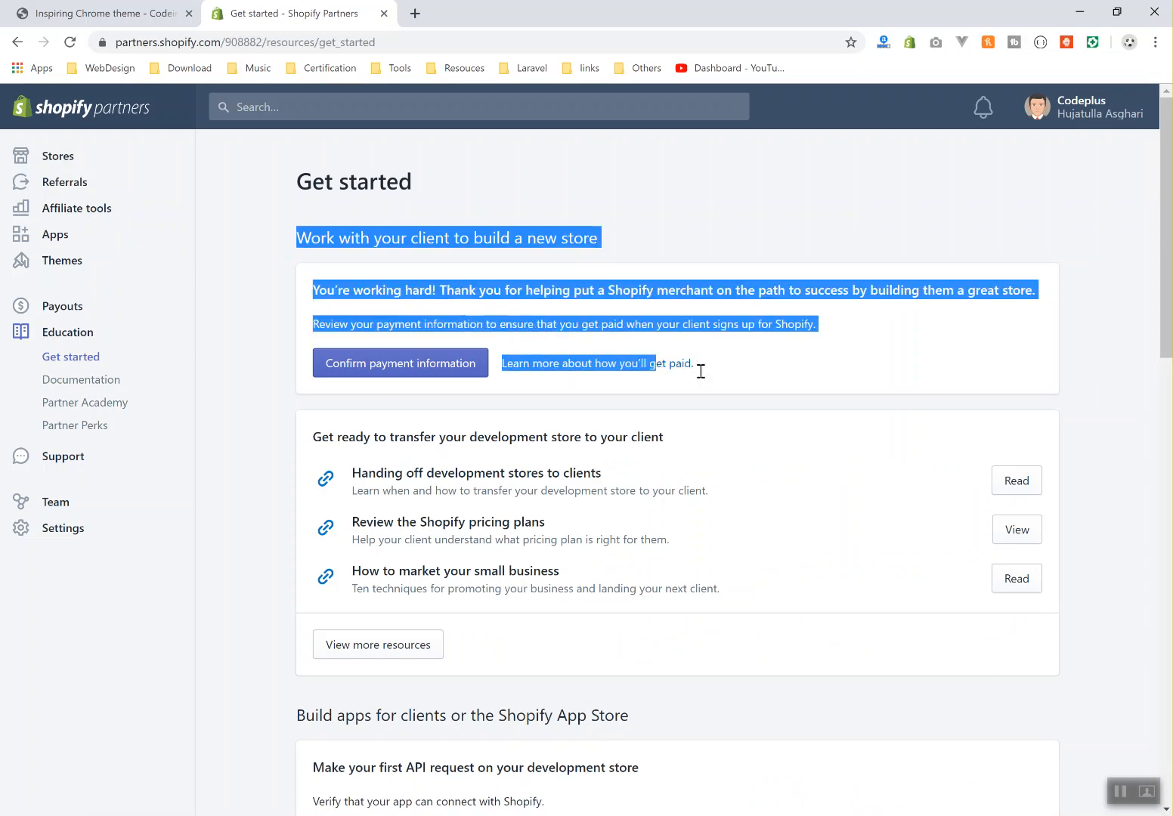
left_click(1113, 331)
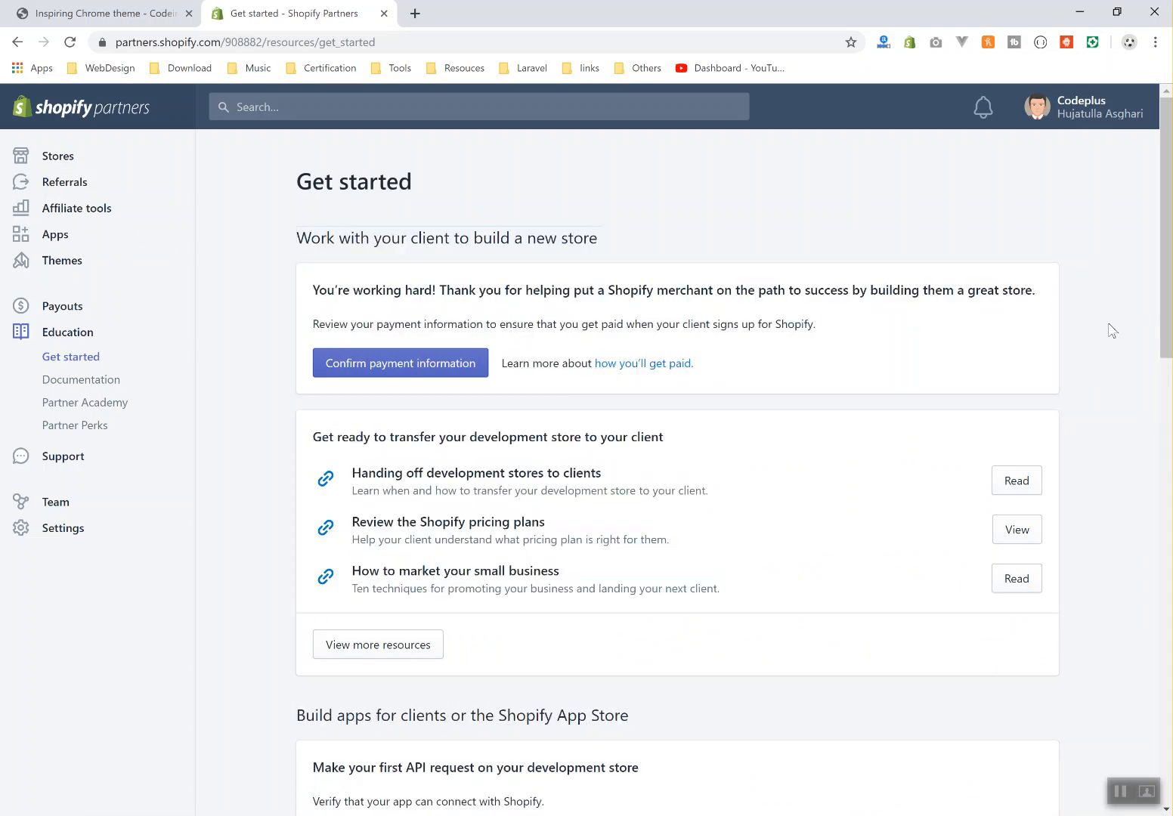
mouse_move(896, 294)
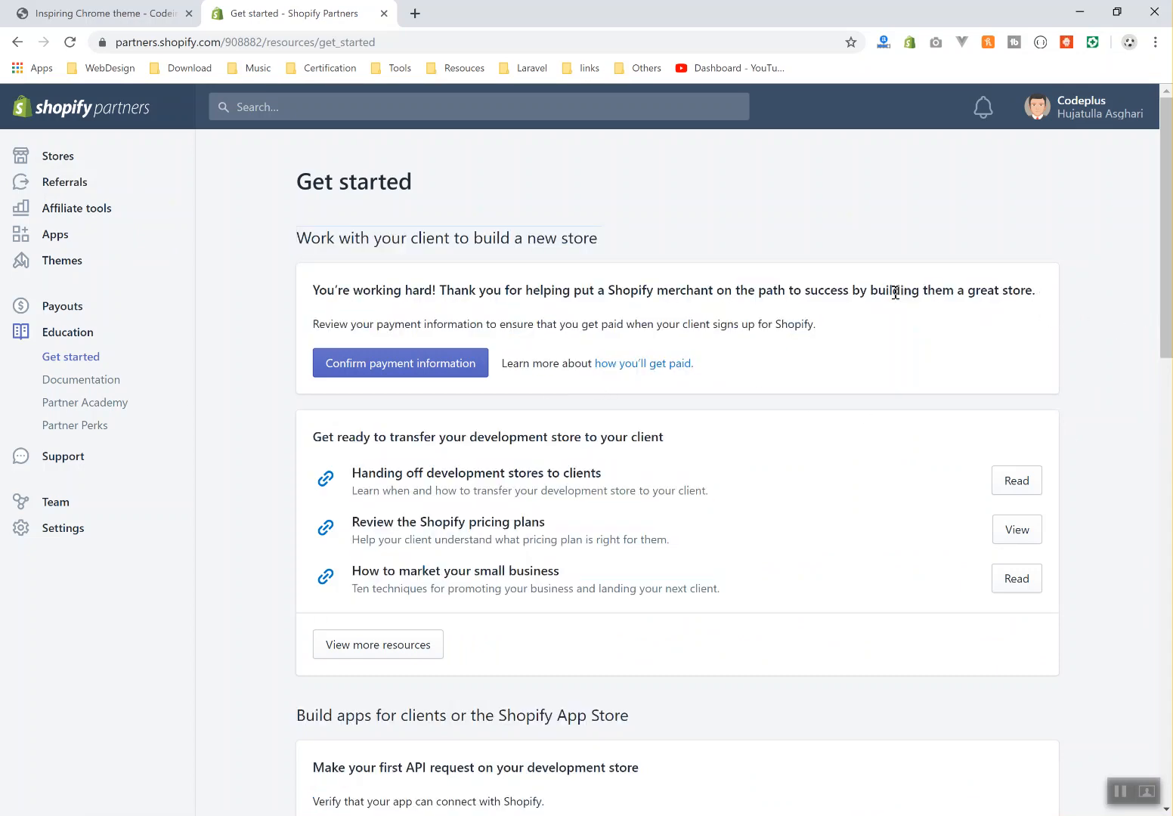
mouse_move(881, 290)
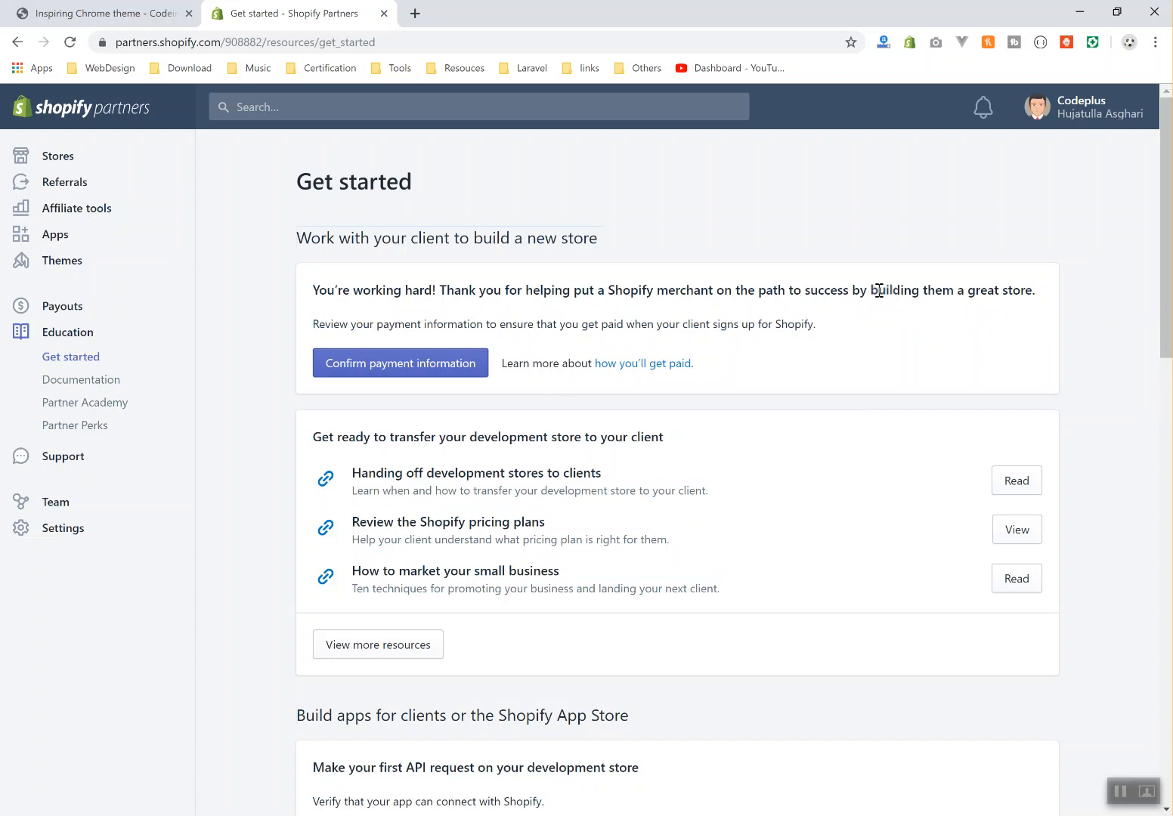
mouse_move(61, 155)
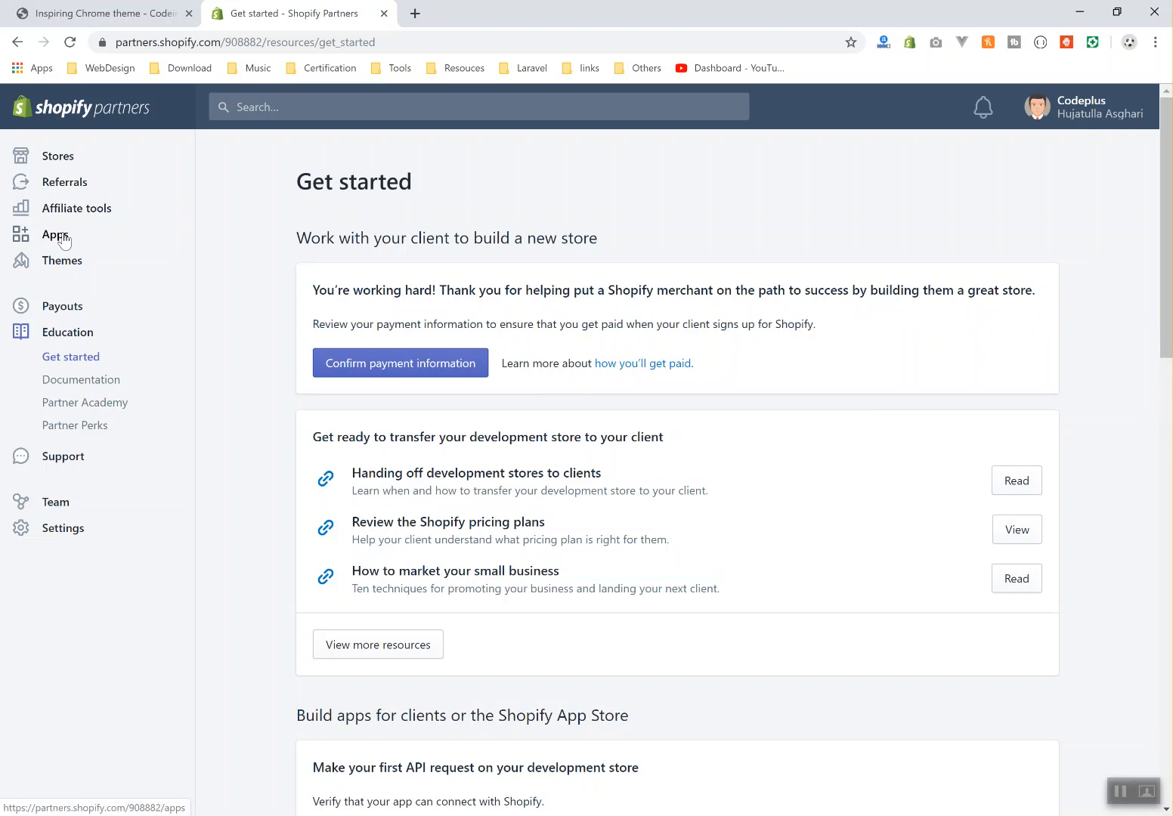
View Apps, then open Affiliate tools showing the unapproved affiliate application
left_click(54, 234)
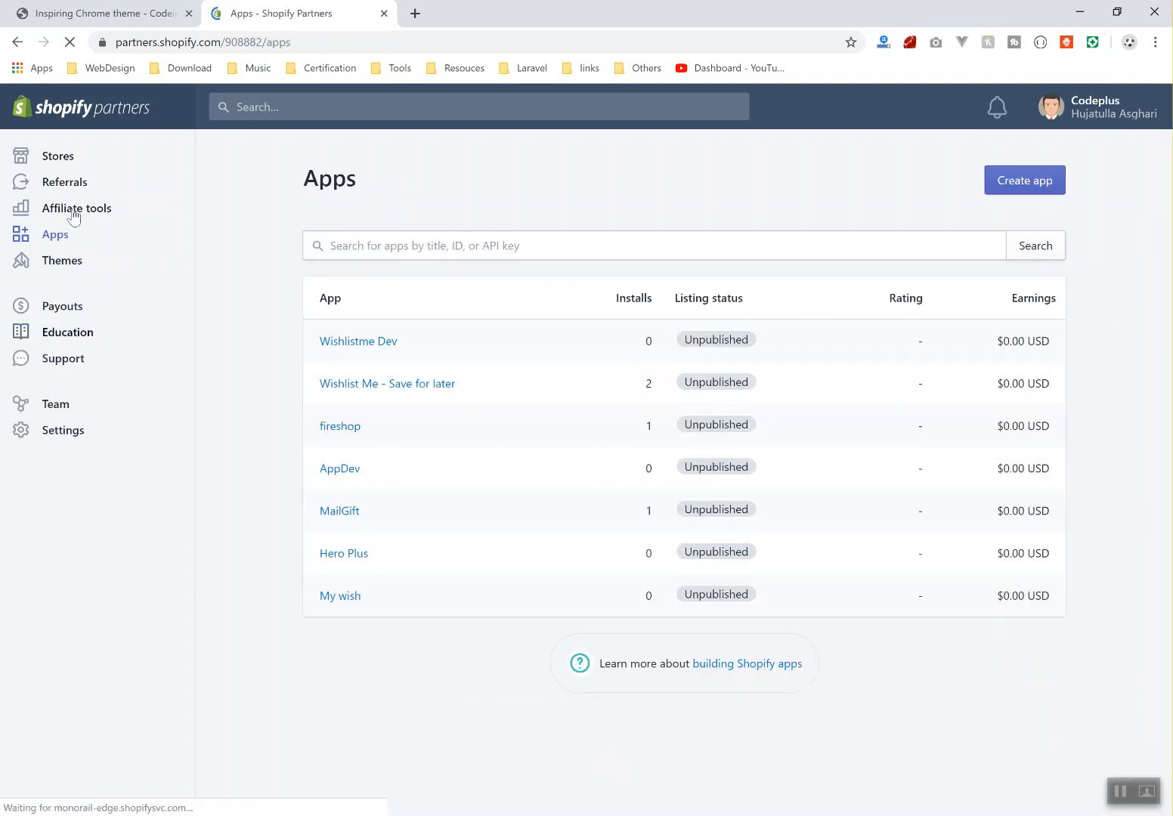
left_click(76, 208)
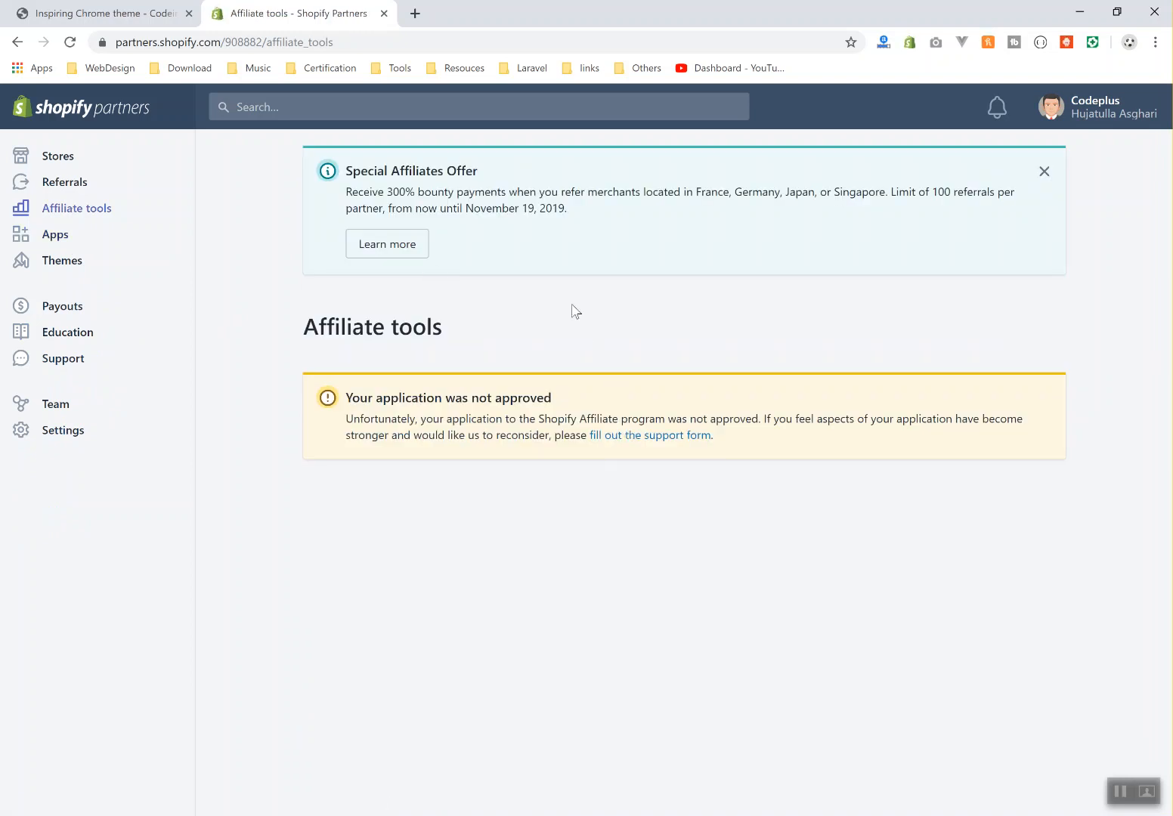
mouse_move(699, 333)
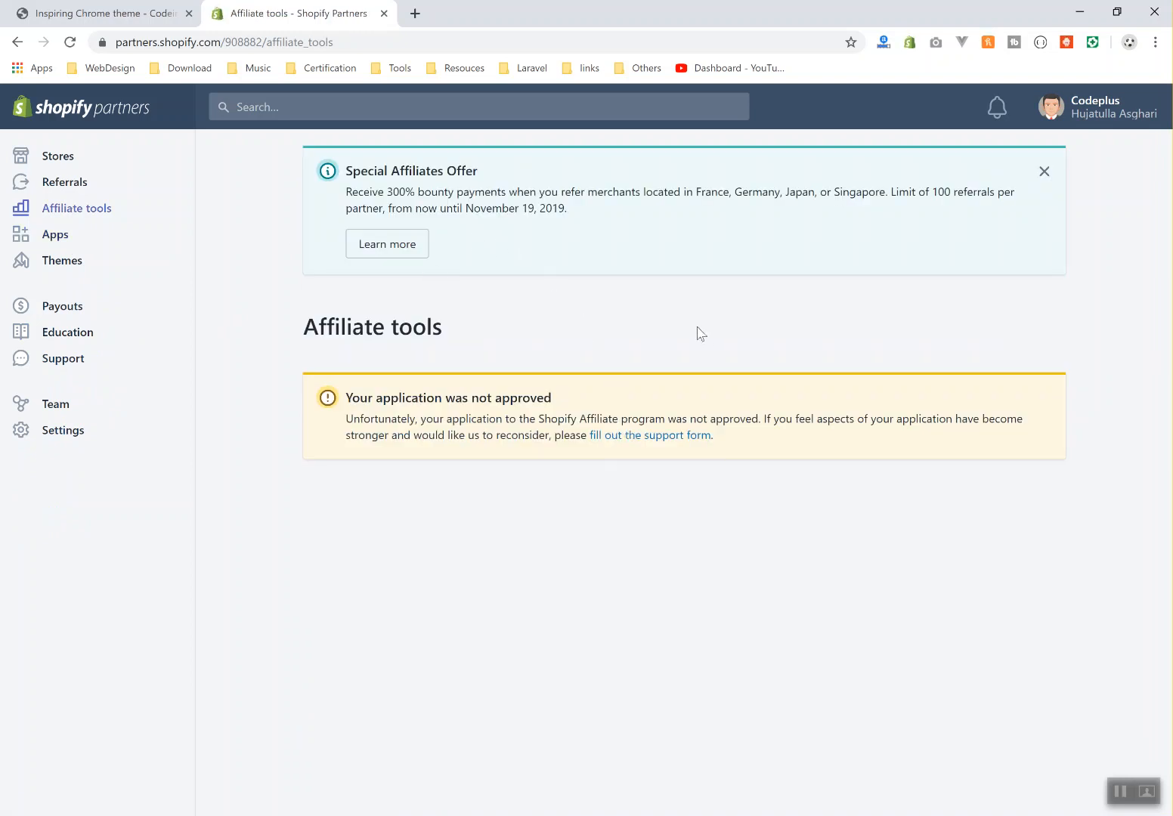
mouse_move(755, 294)
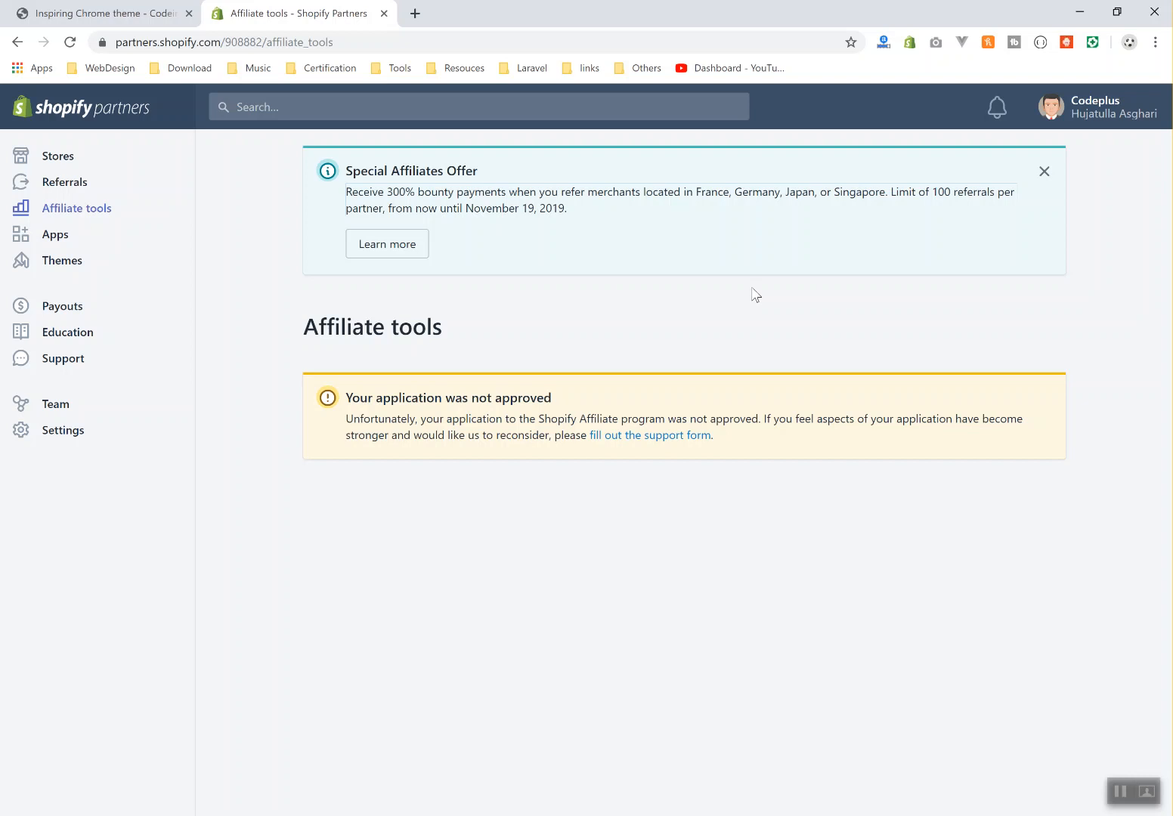
mouse_move(442, 327)
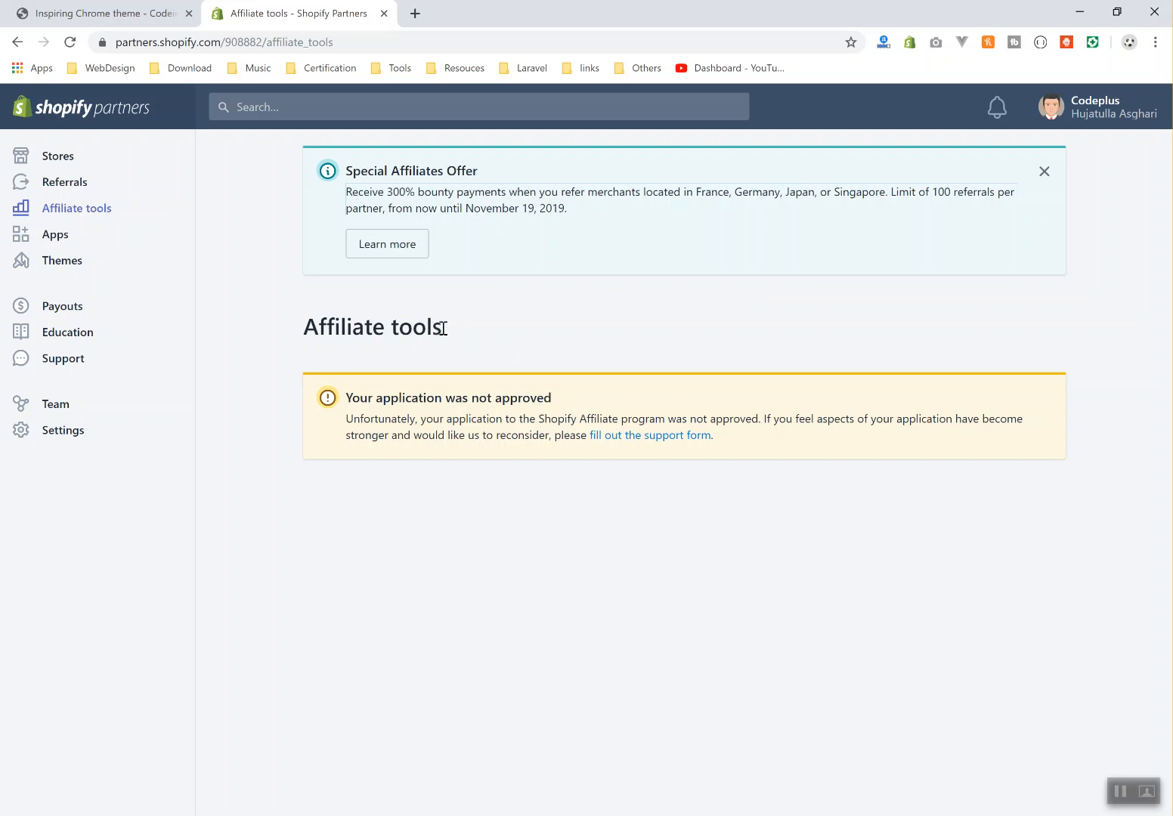
mouse_move(617, 450)
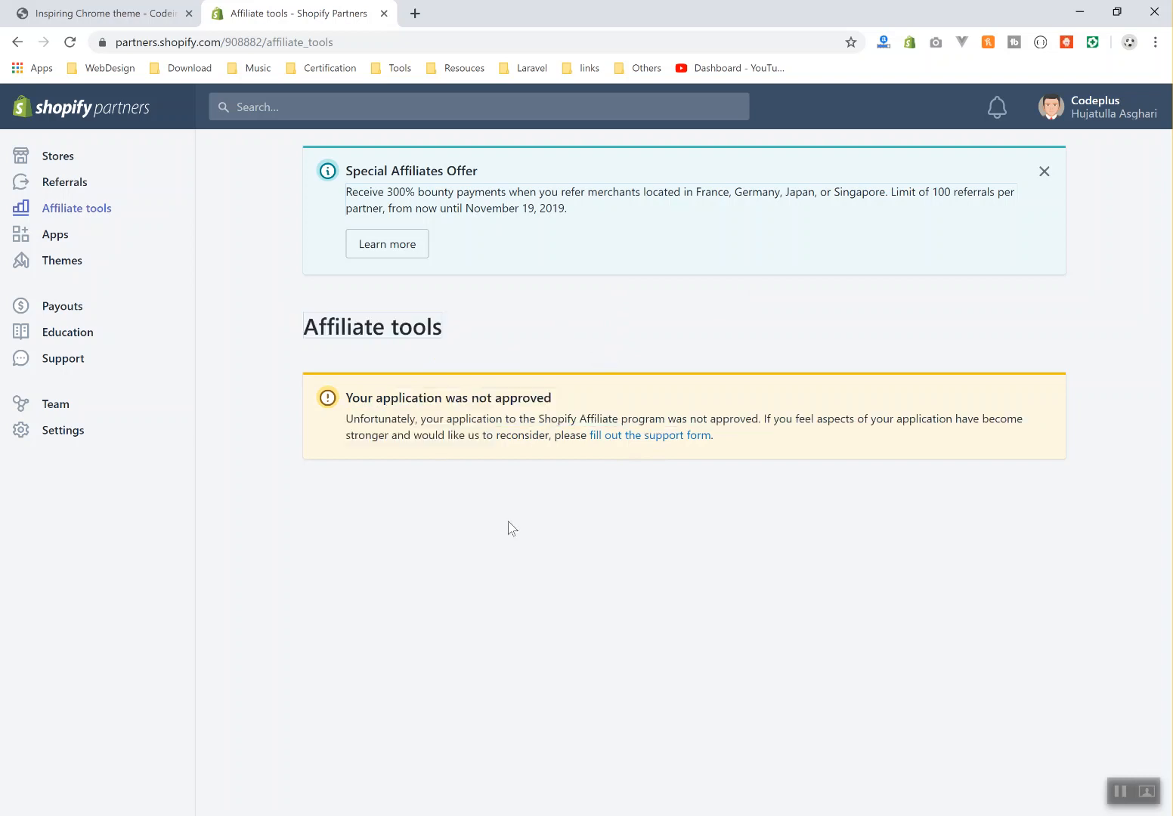
mouse_move(237, 342)
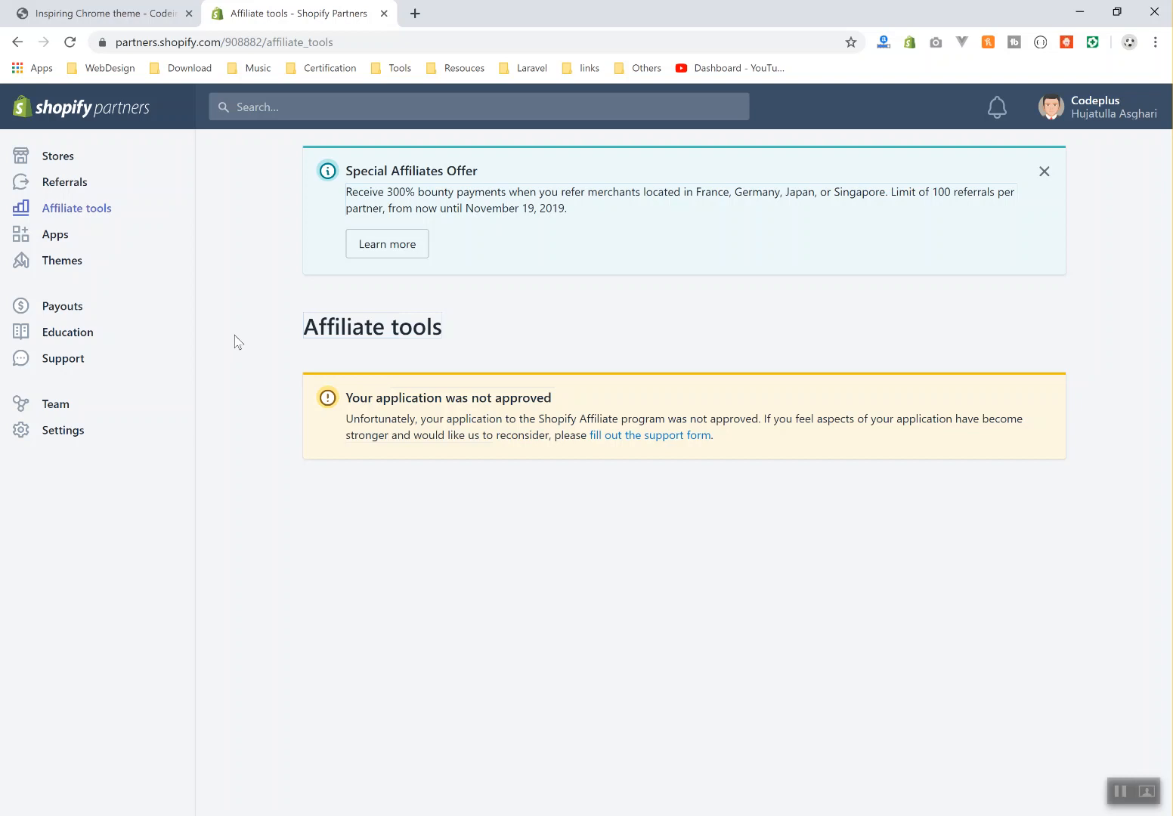
mouse_move(160, 307)
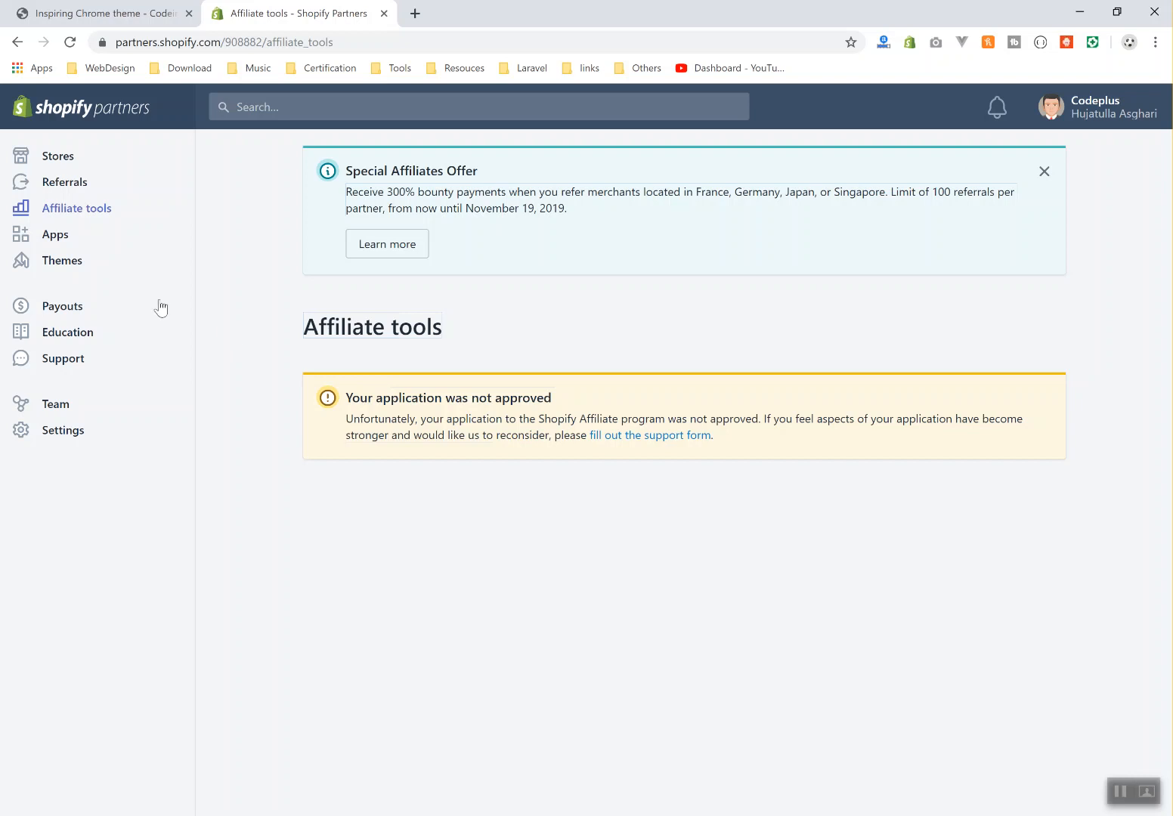
mouse_move(68, 271)
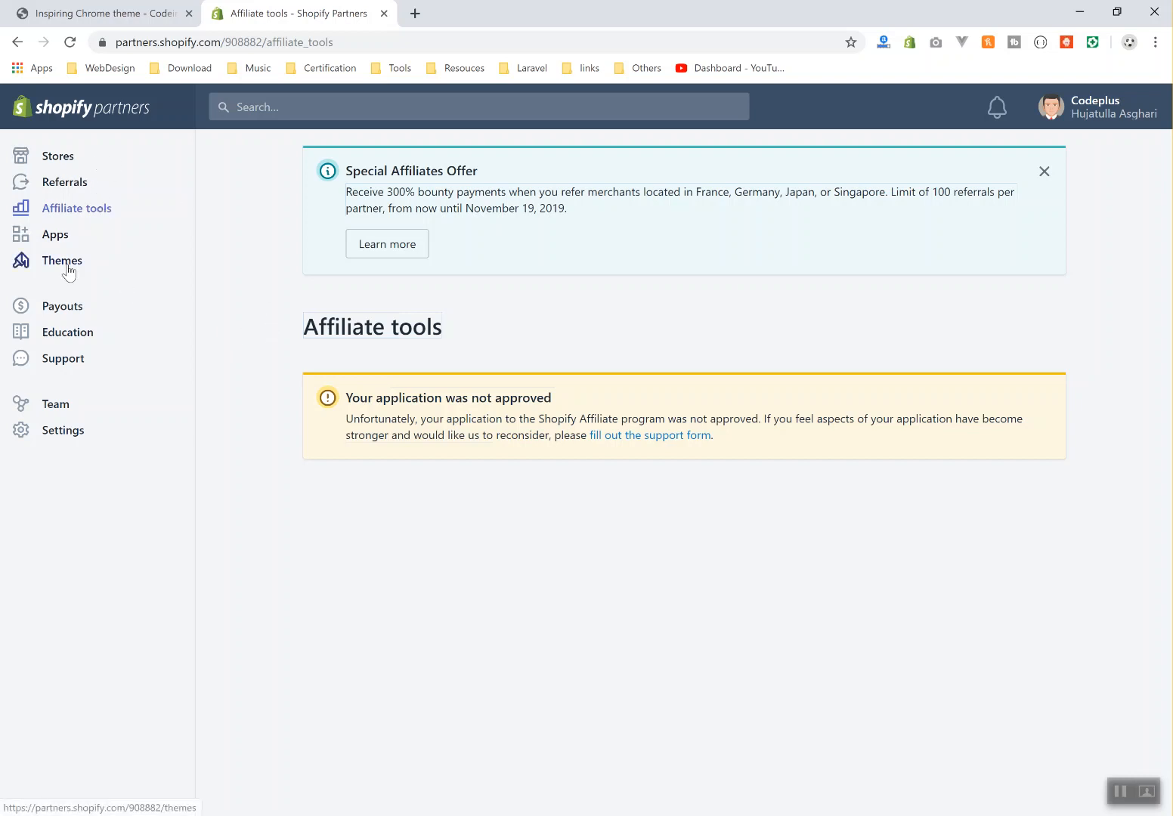
Open the Themes page and highlight the 'Make beautiful themes' heading
left_click(62, 261)
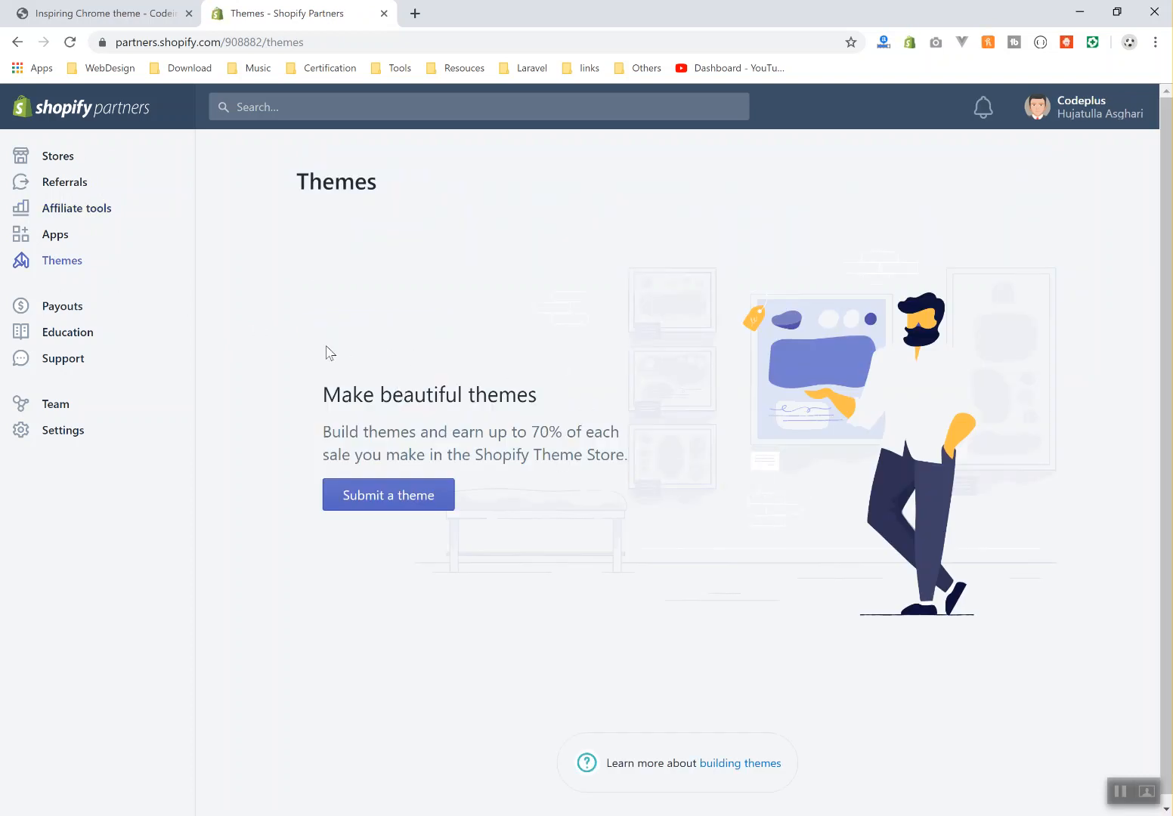
mouse_move(596, 364)
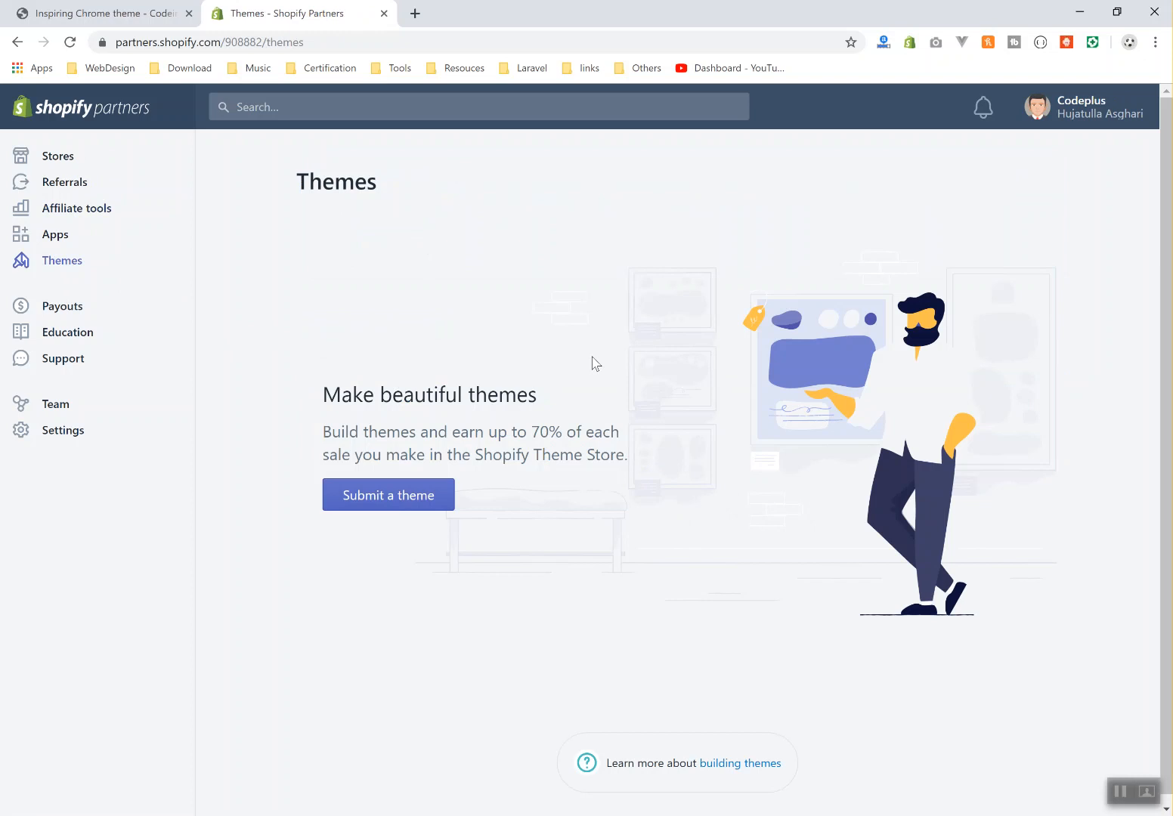
mouse_move(644, 493)
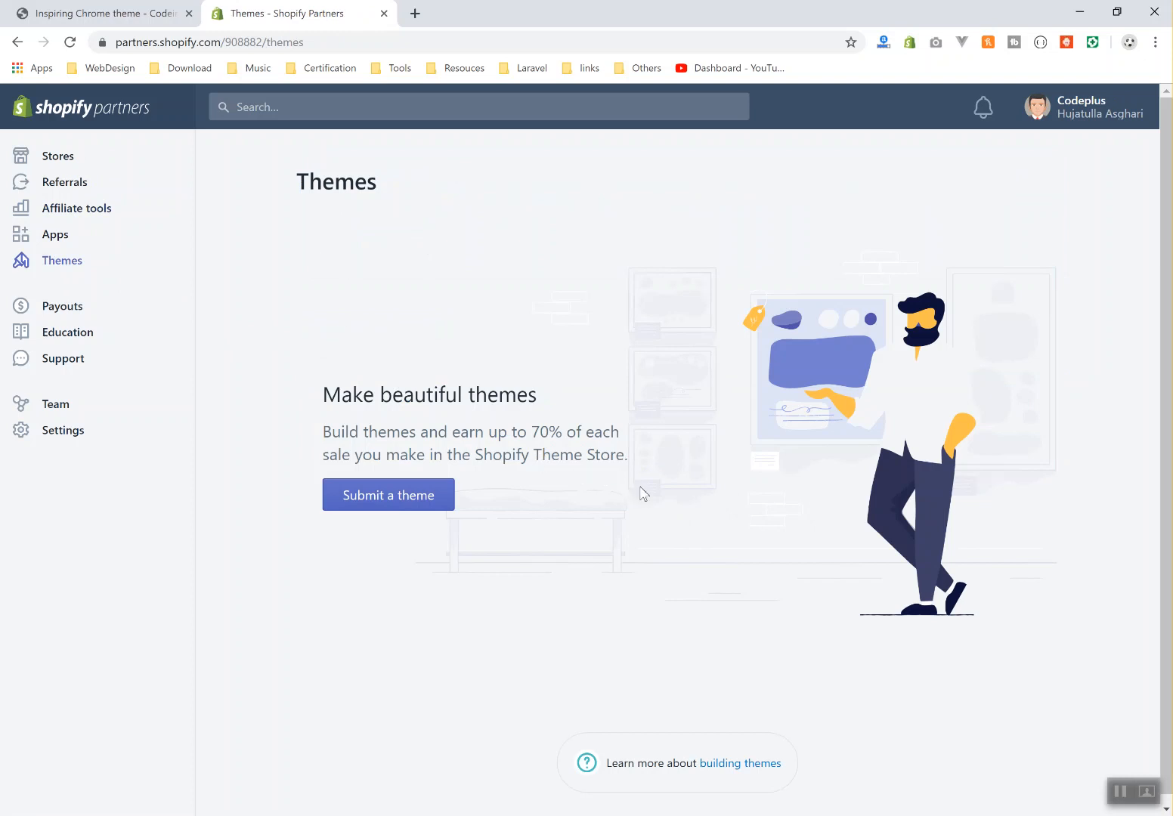
mouse_move(509, 457)
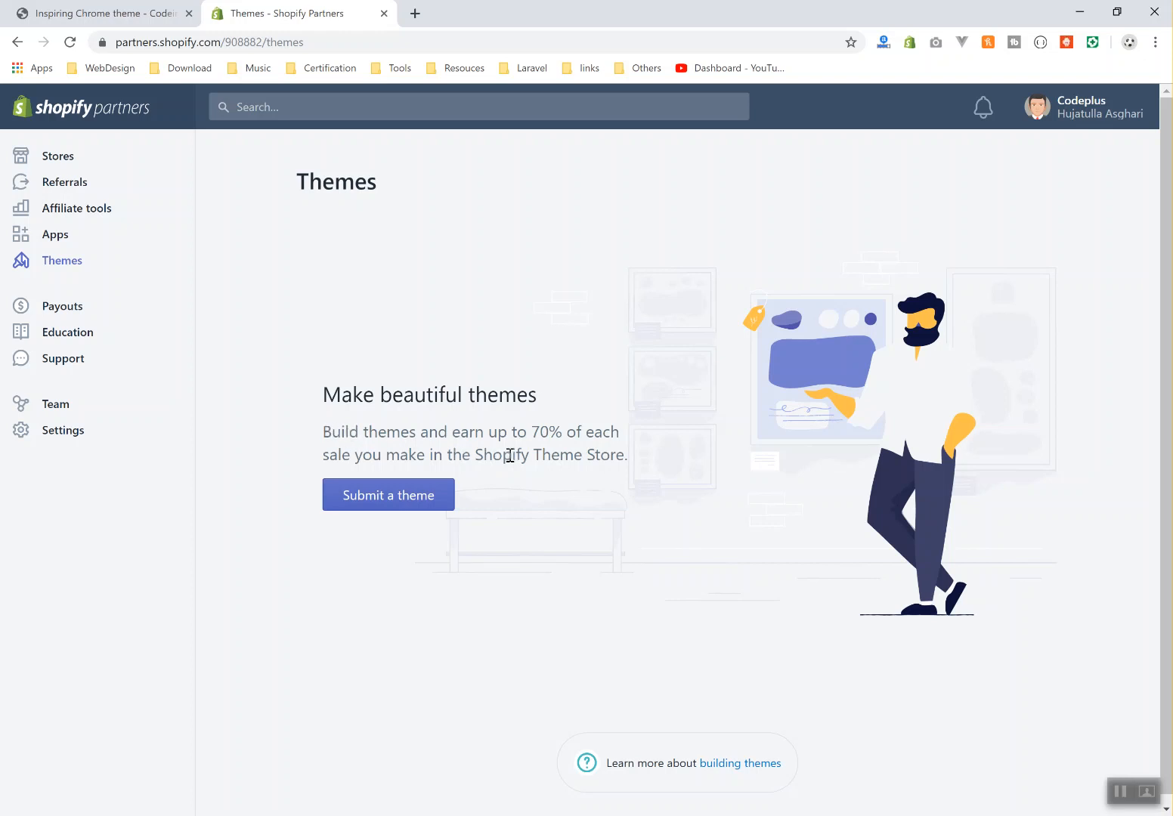
left_click_drag(531, 432, 617, 432)
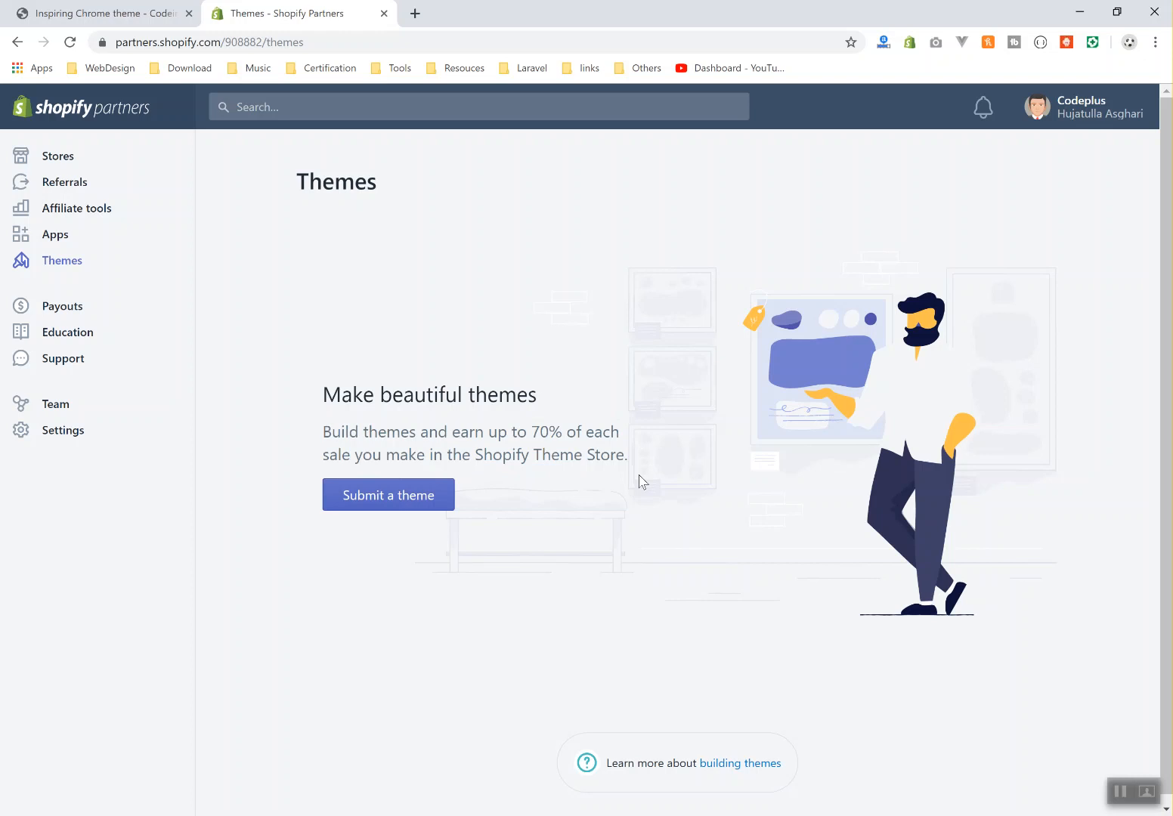
mouse_move(535, 432)
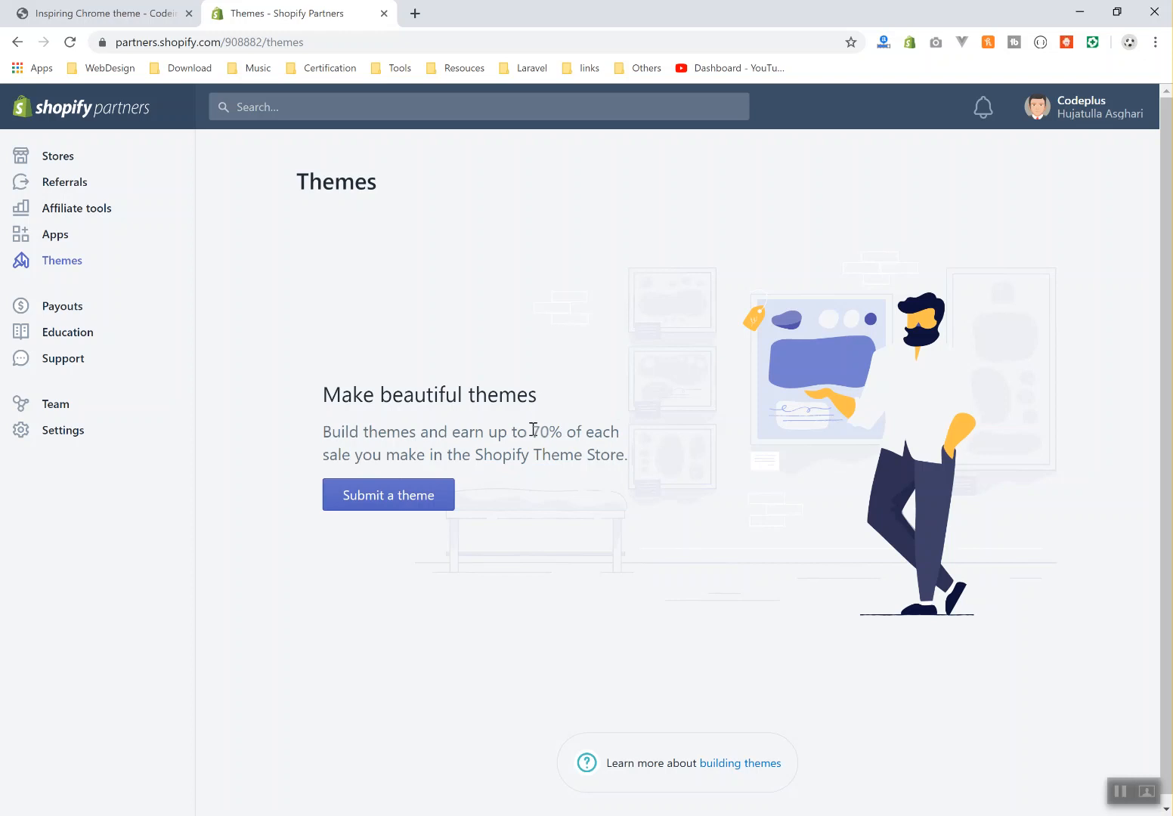
double_click(540, 432)
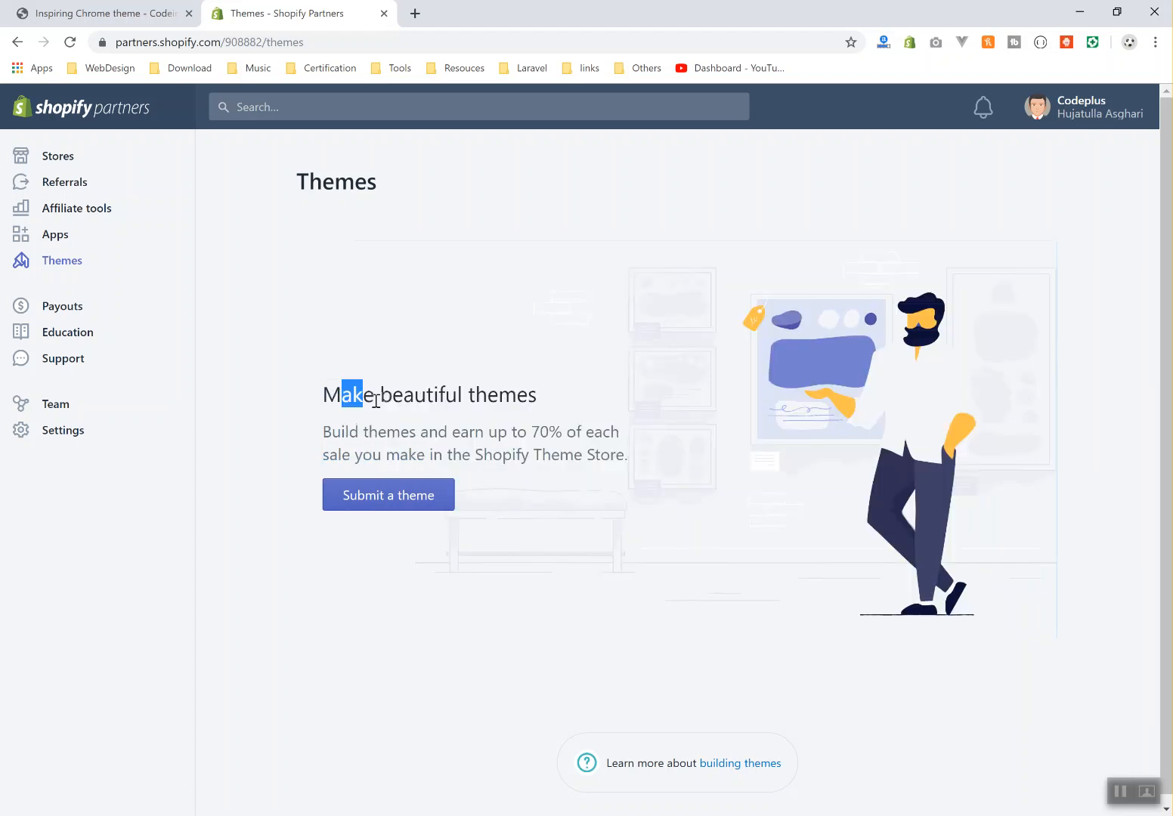
left_click_drag(341, 394, 536, 394)
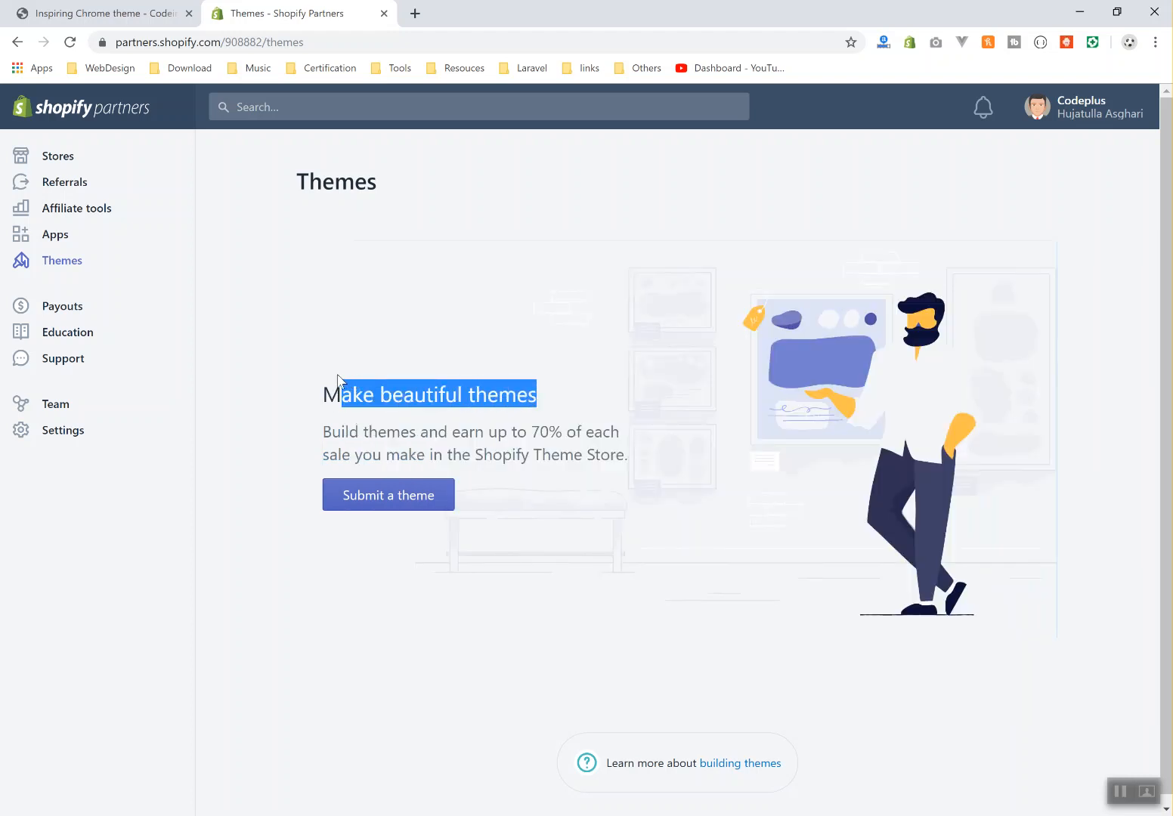
left_click(56, 155)
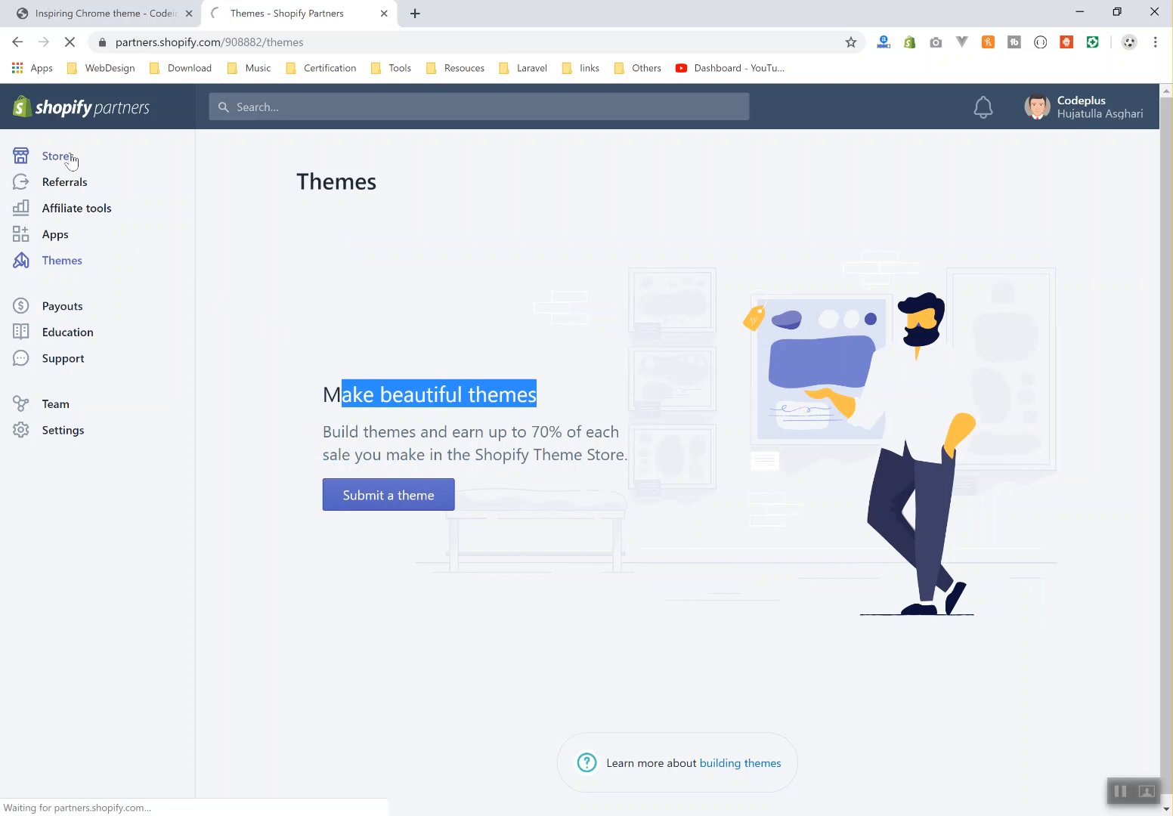
Filter Stores by Development, then Managed, then show all eight stores
left_click(56, 155)
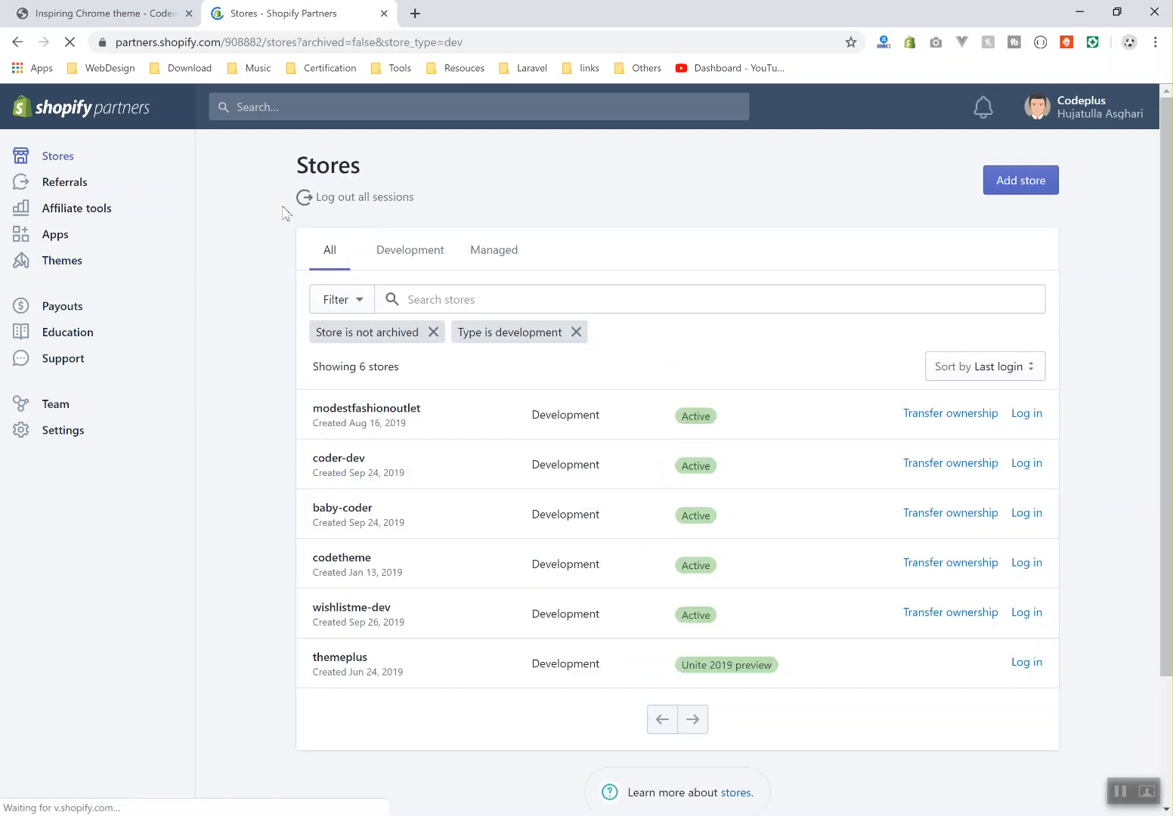
left_click(410, 249)
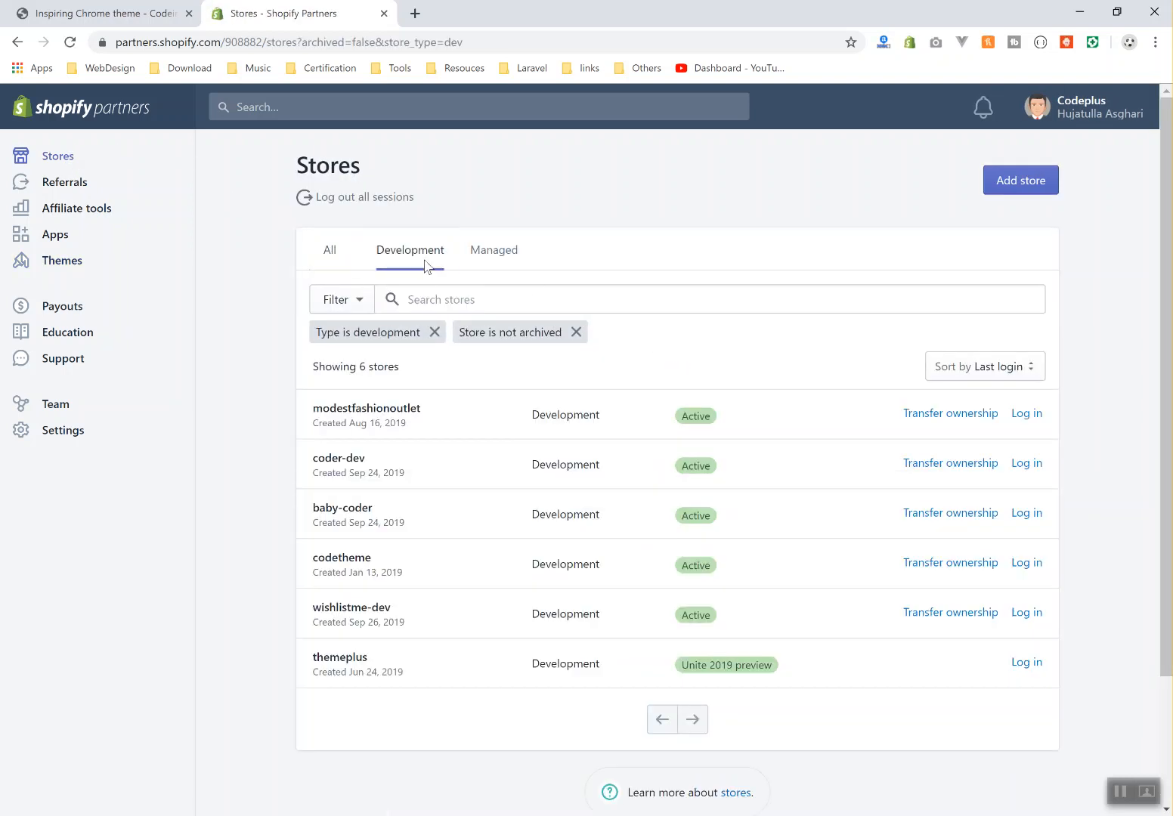
left_click(494, 250)
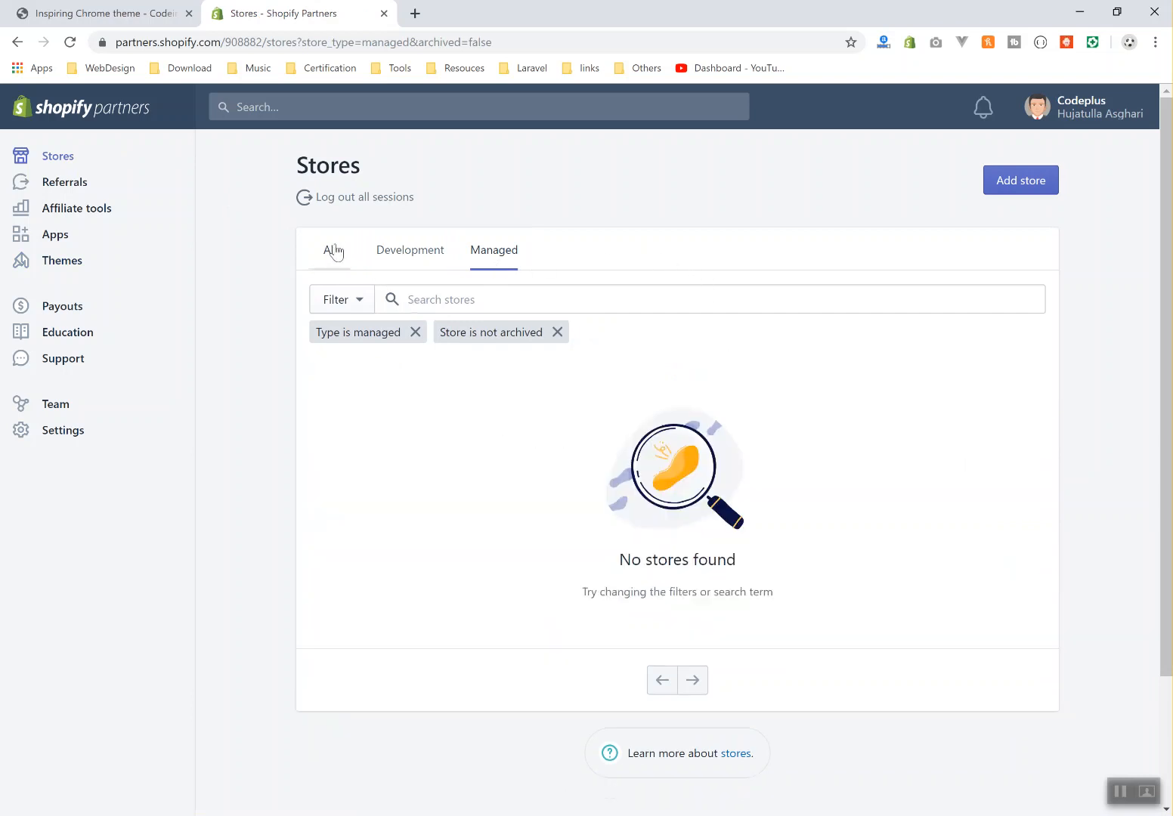
left_click(328, 249)
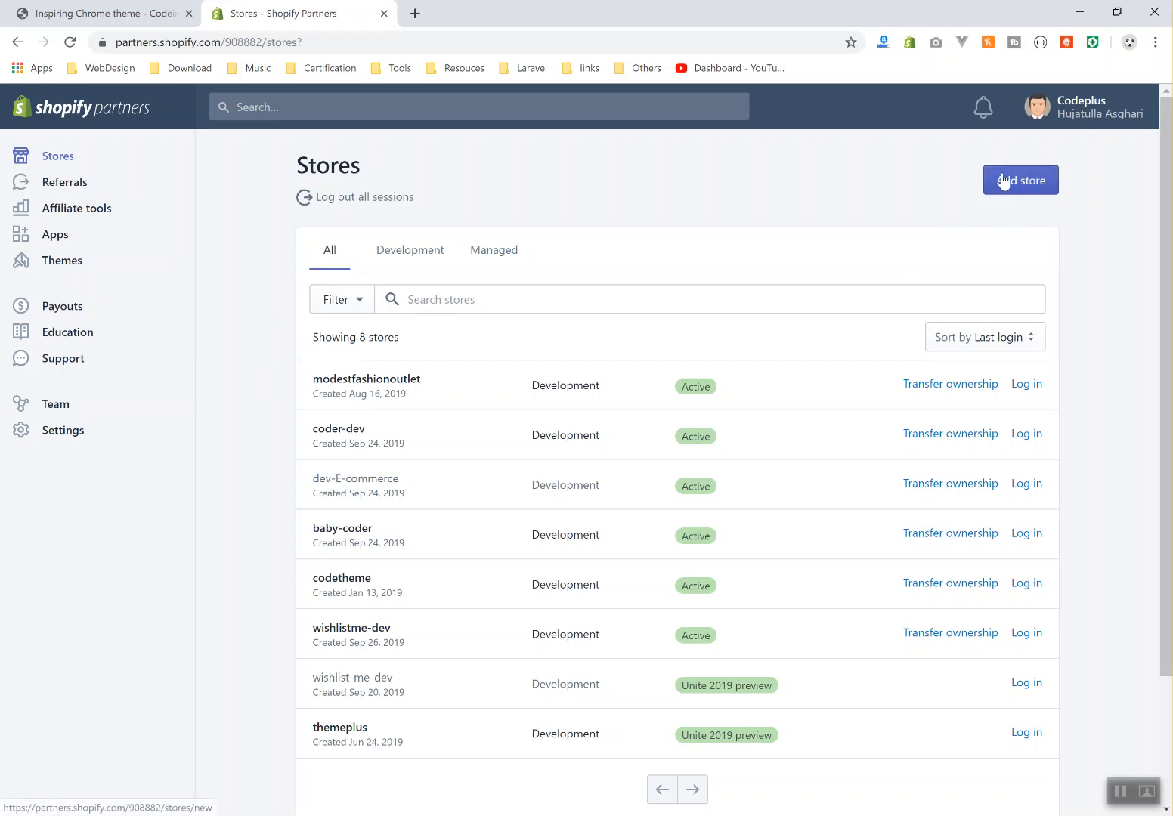
mouse_move(654, 250)
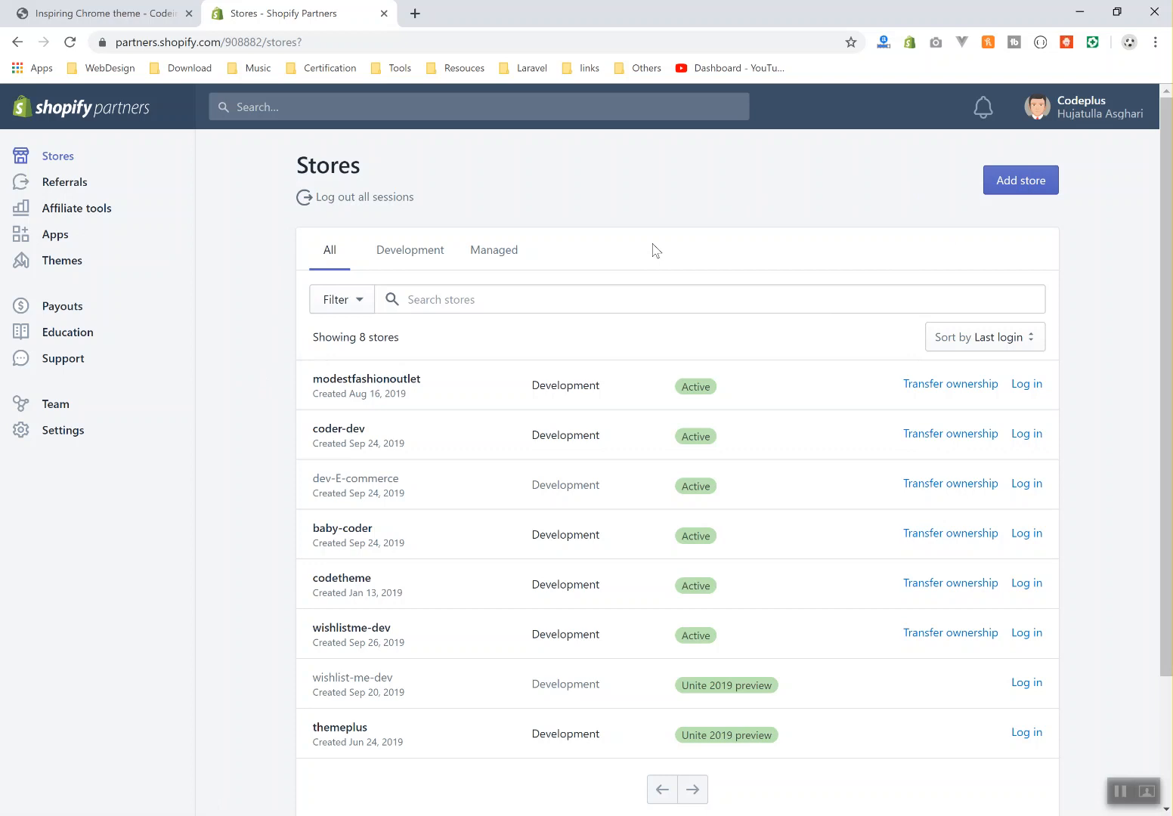
mouse_move(1021, 180)
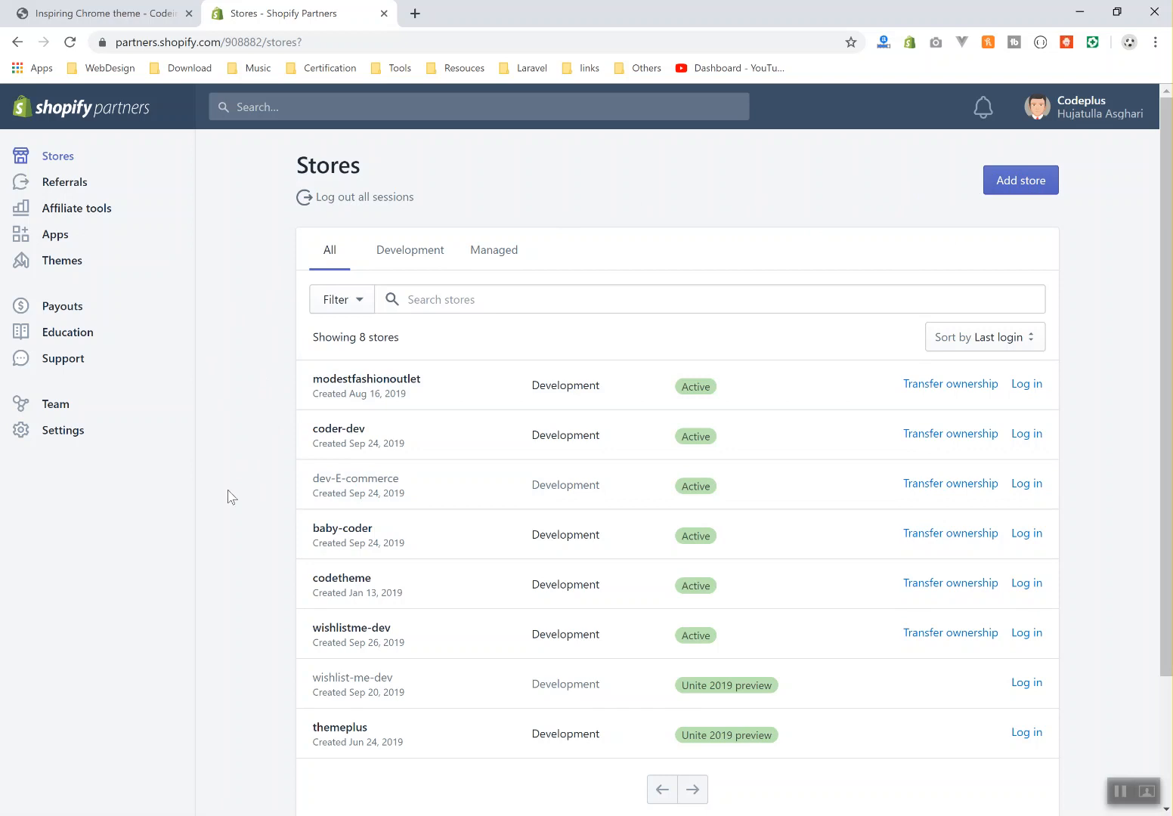
mouse_move(251, 493)
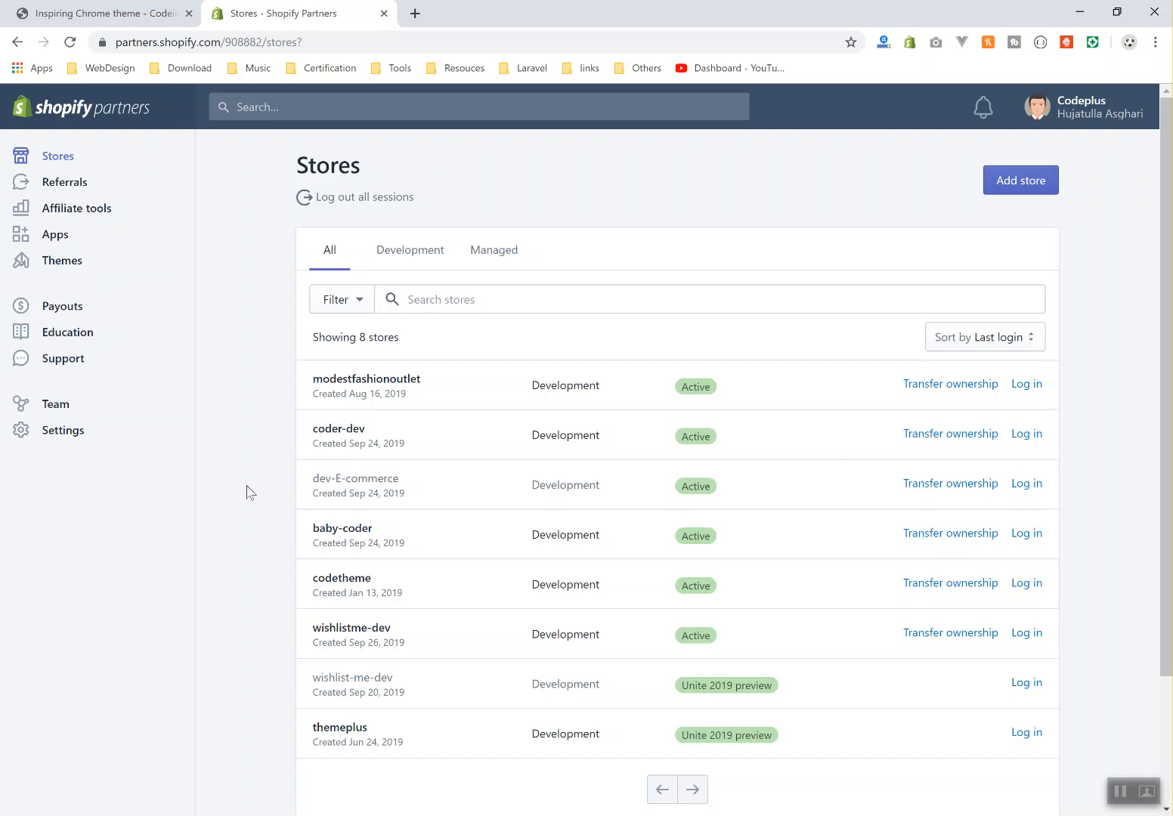